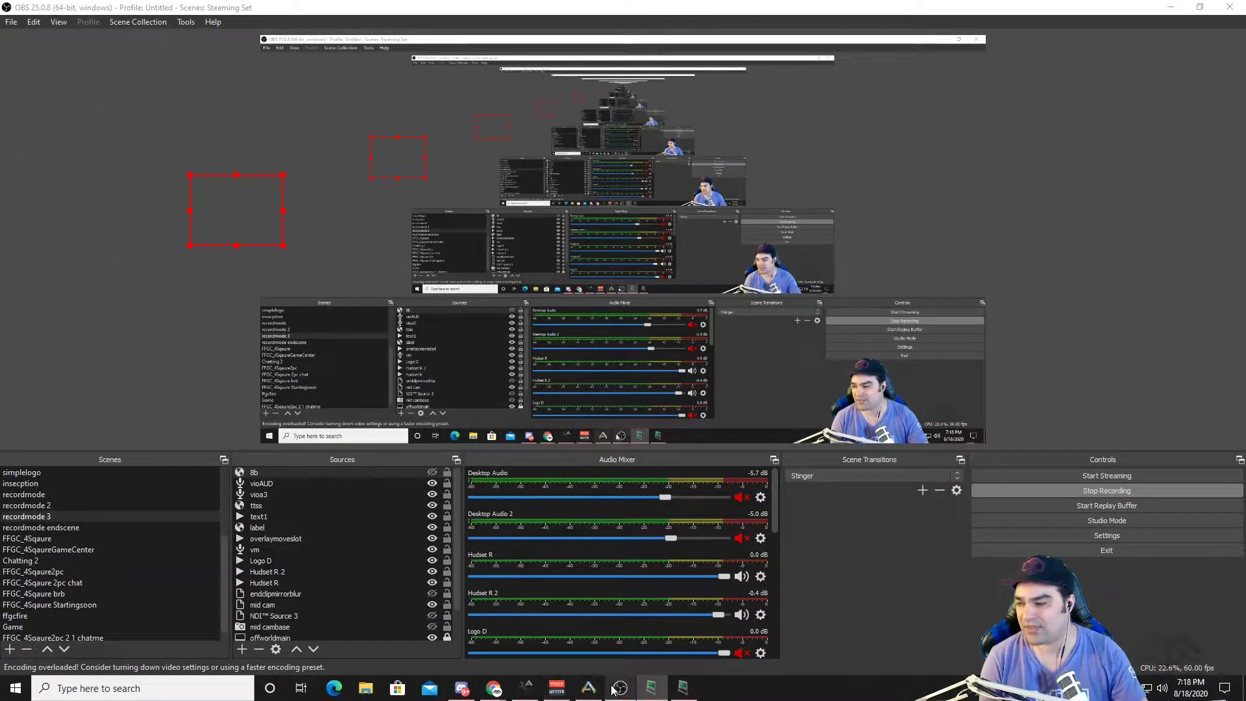
pyautogui.moveTo(493, 688)
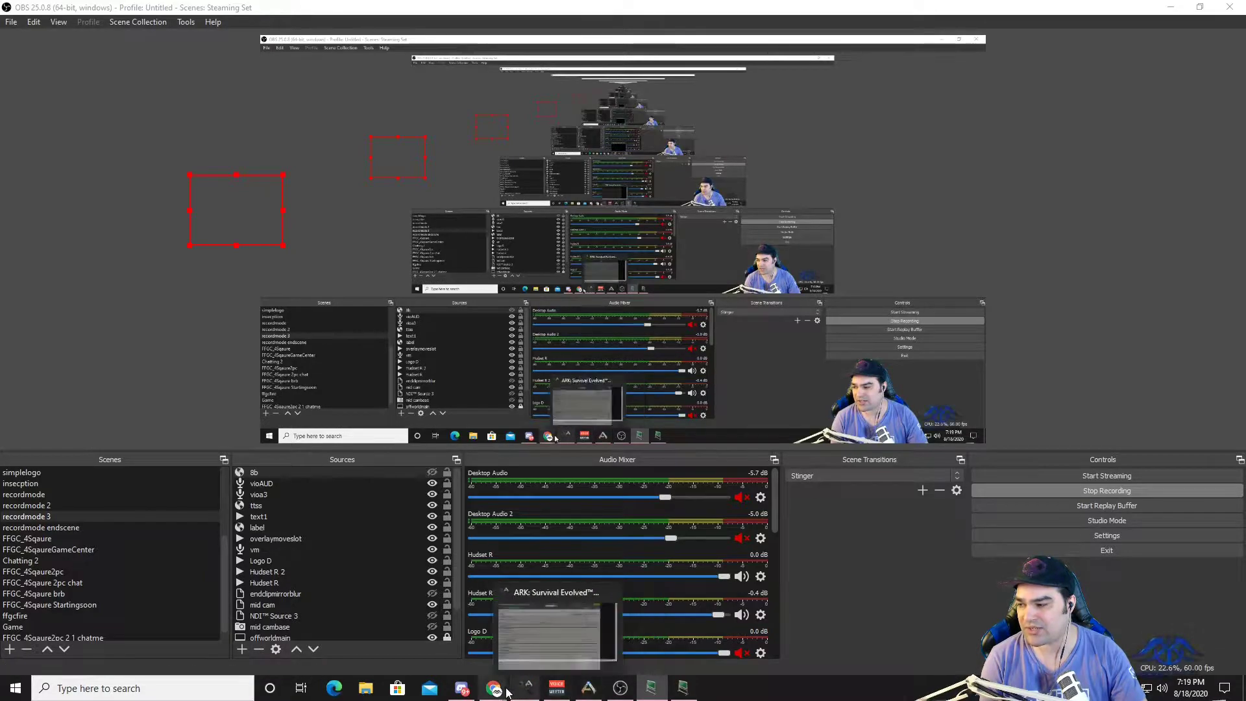
# Step: Switch from OBS Studio to the browser showing the Twitch.guru site
pyautogui.click(495, 688)
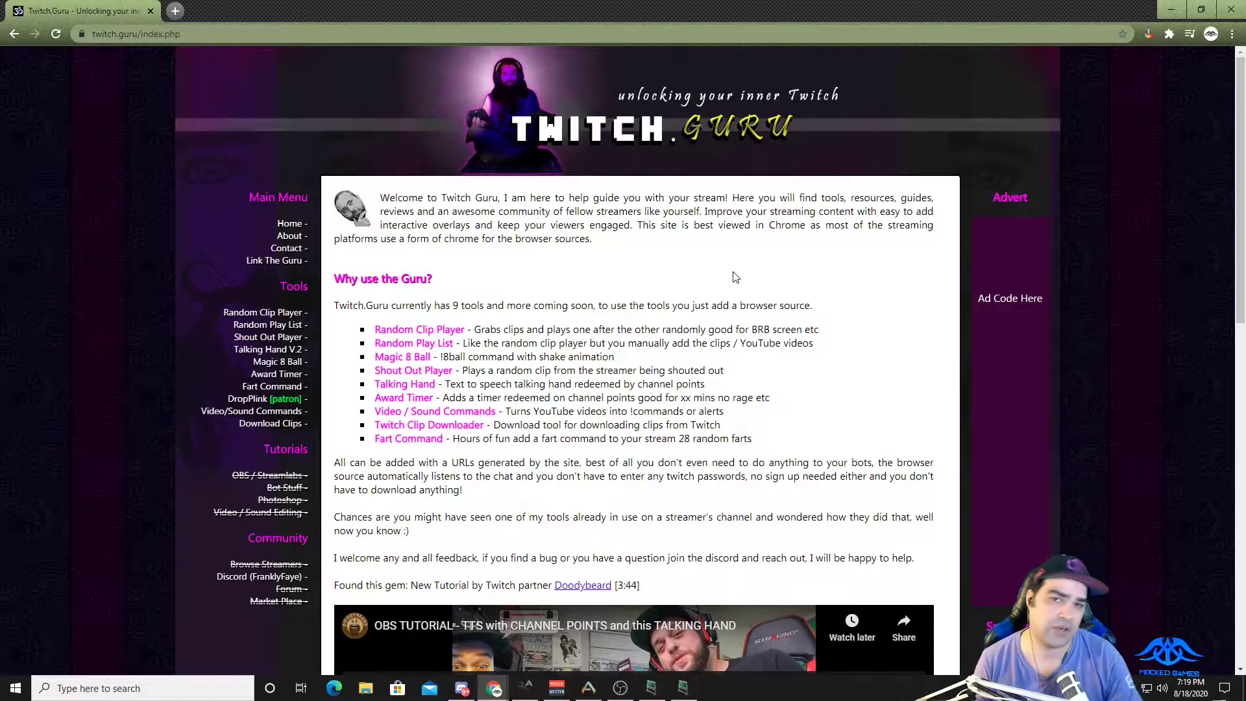
pyautogui.scroll(-3)
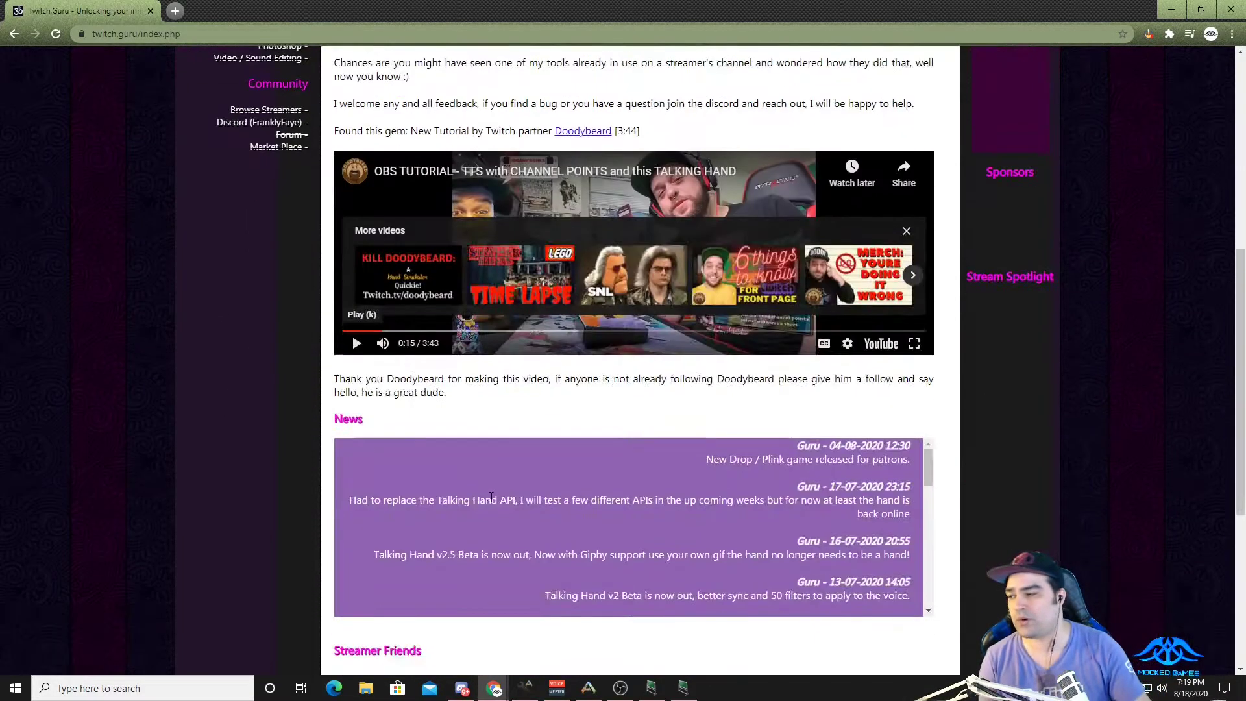
pyautogui.scroll(3)
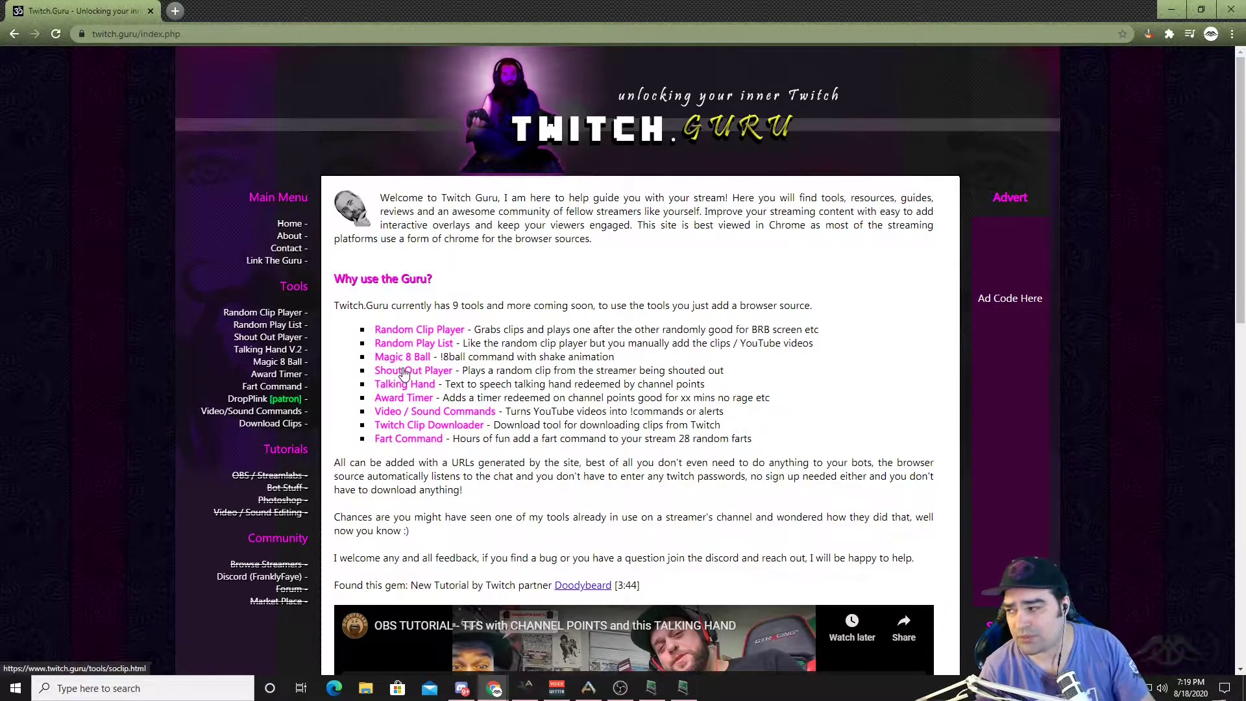
# Step: Generate the Magic 8 Ball tool for username argamenmock and review its answers list
pyautogui.click(402, 355)
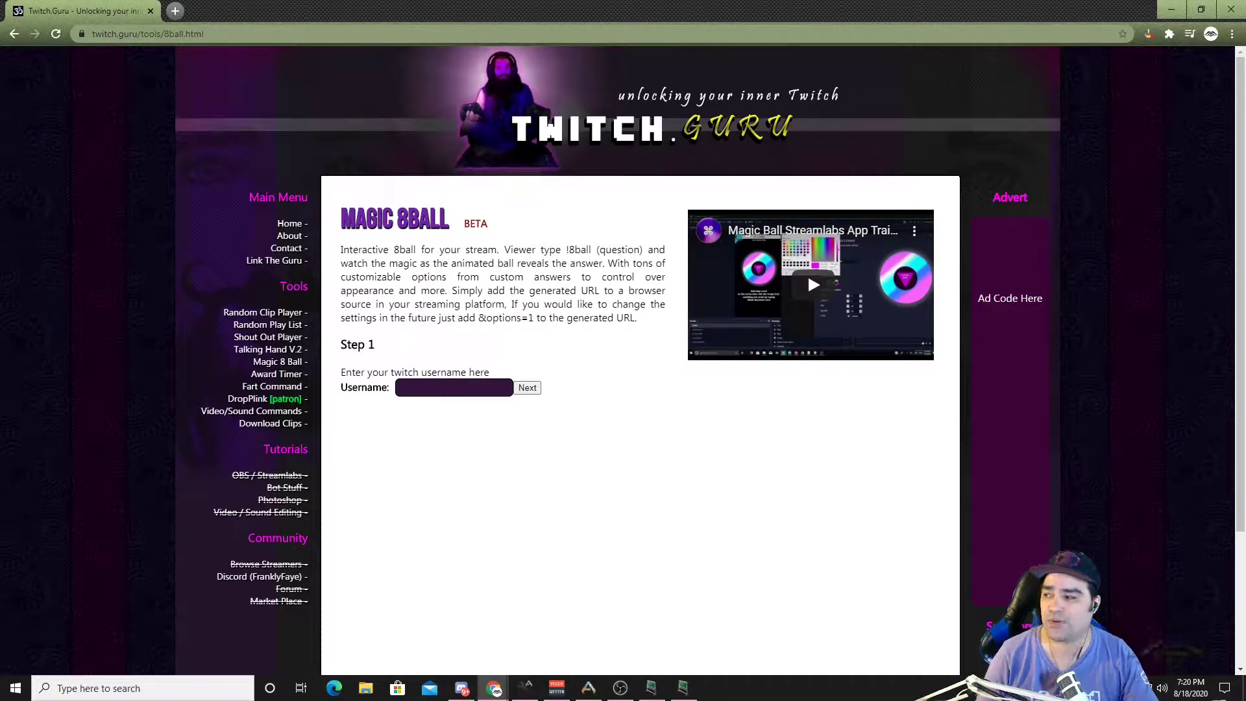
pyautogui.write('argamenmock')
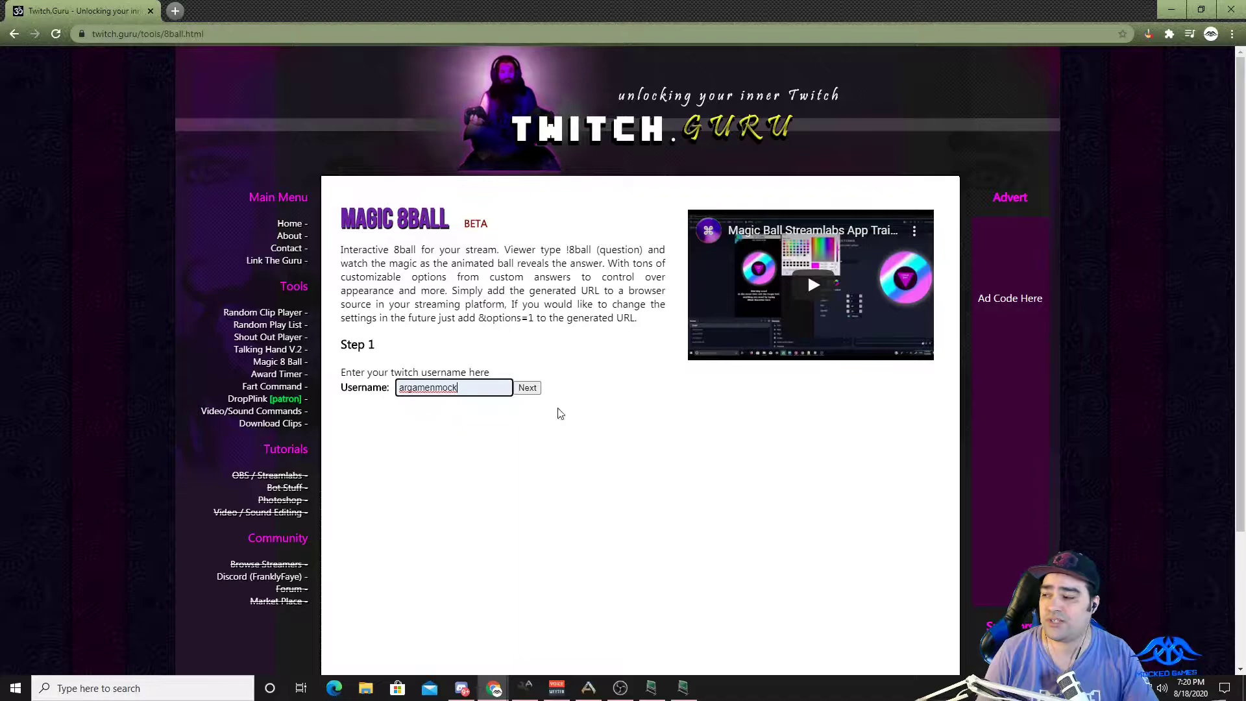
pyautogui.click(527, 388)
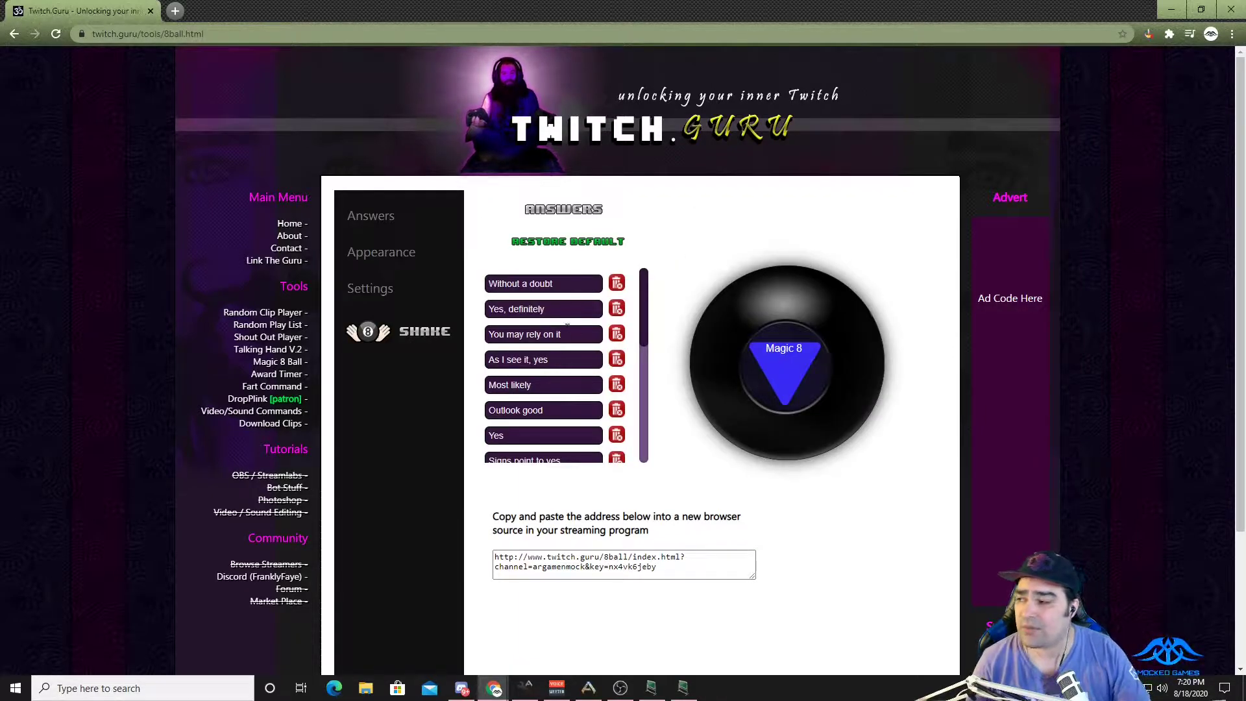
pyautogui.scroll(-3)
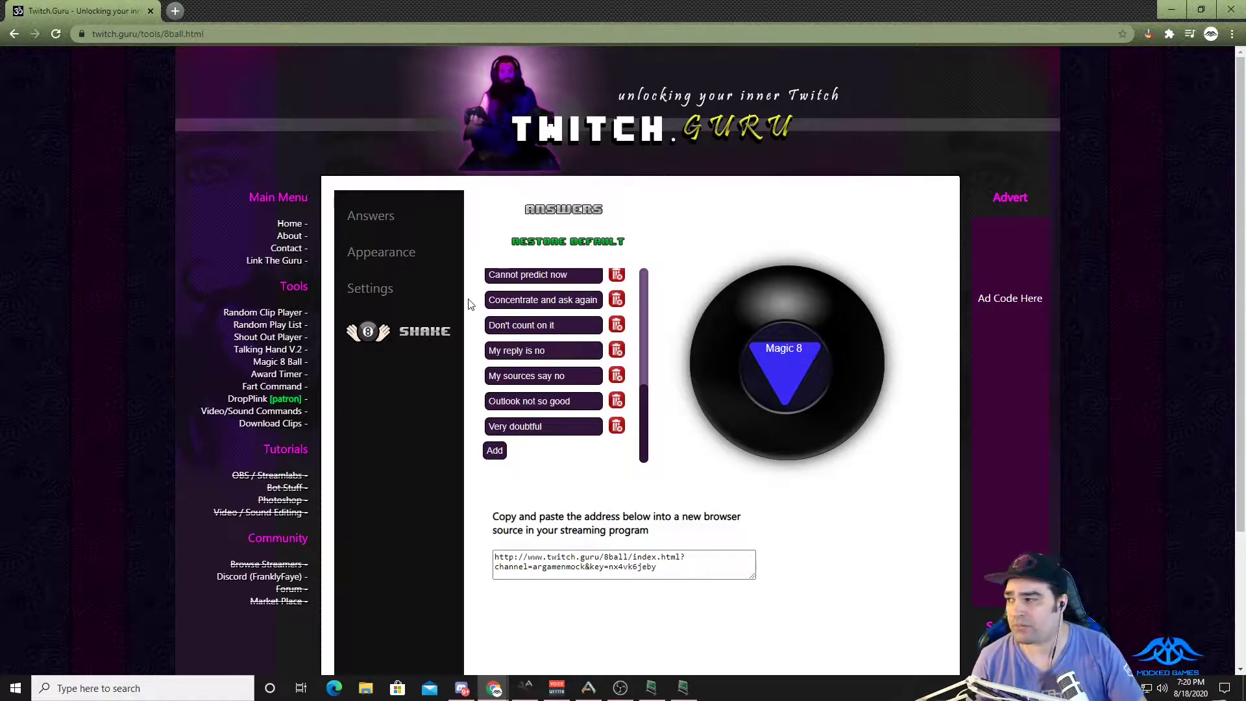
# Step: Look through the Eye Color and Ball Color options under Appearance without changing them
pyautogui.click(380, 252)
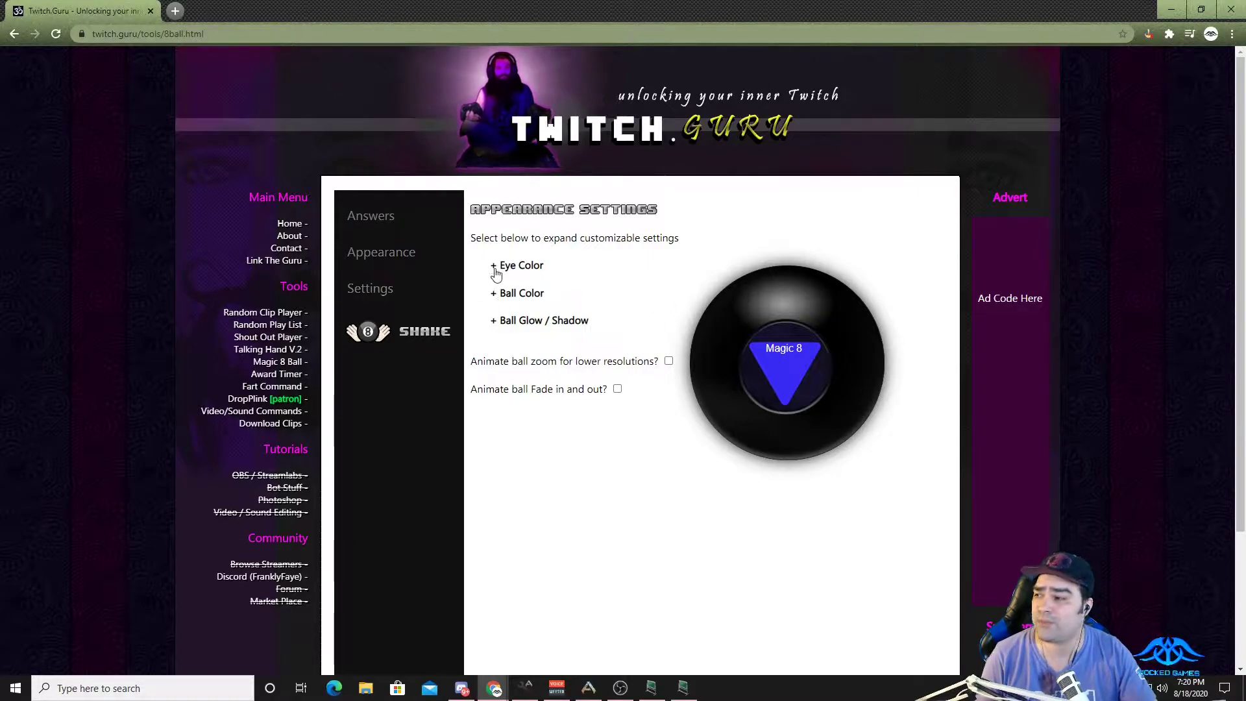
pyautogui.click(515, 265)
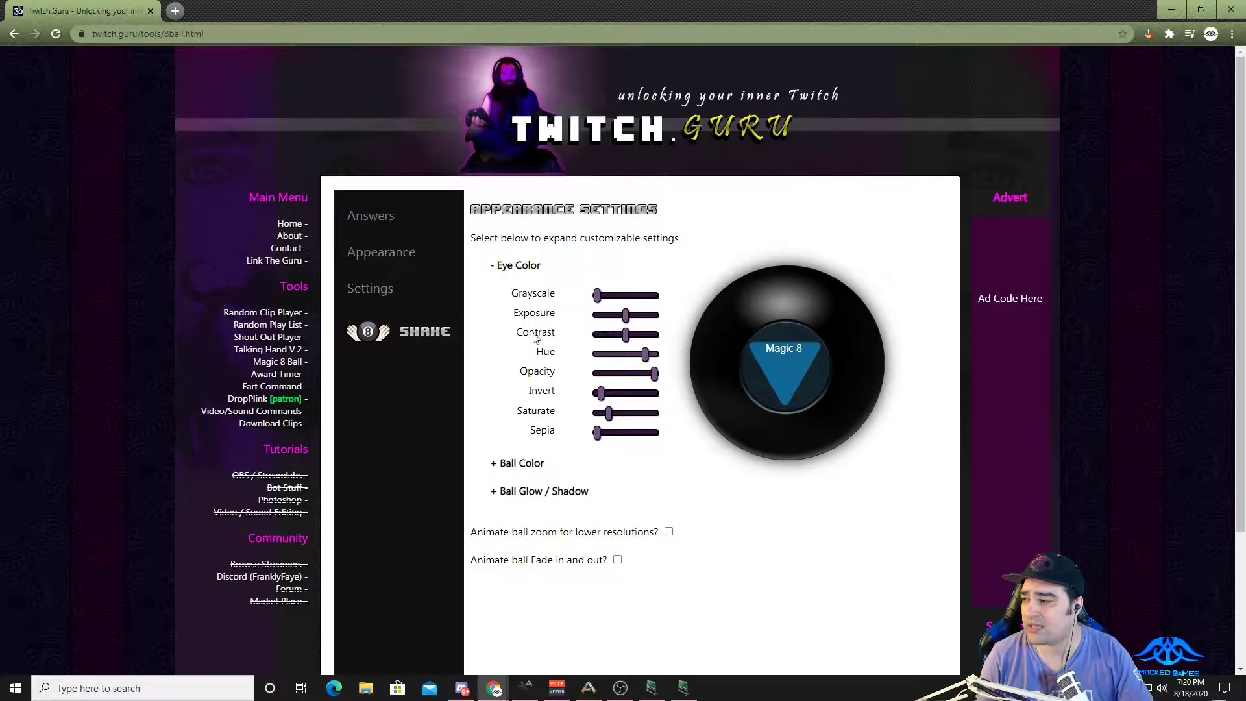
pyautogui.click(517, 462)
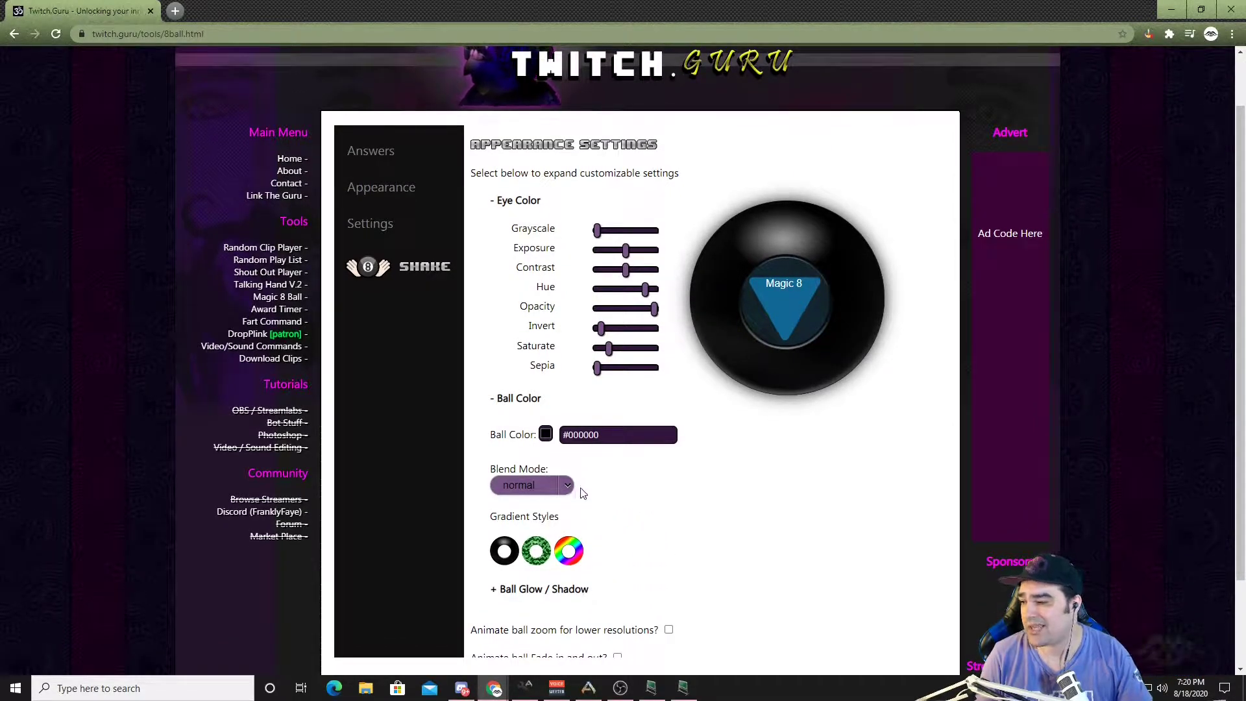
pyautogui.scroll(-3)
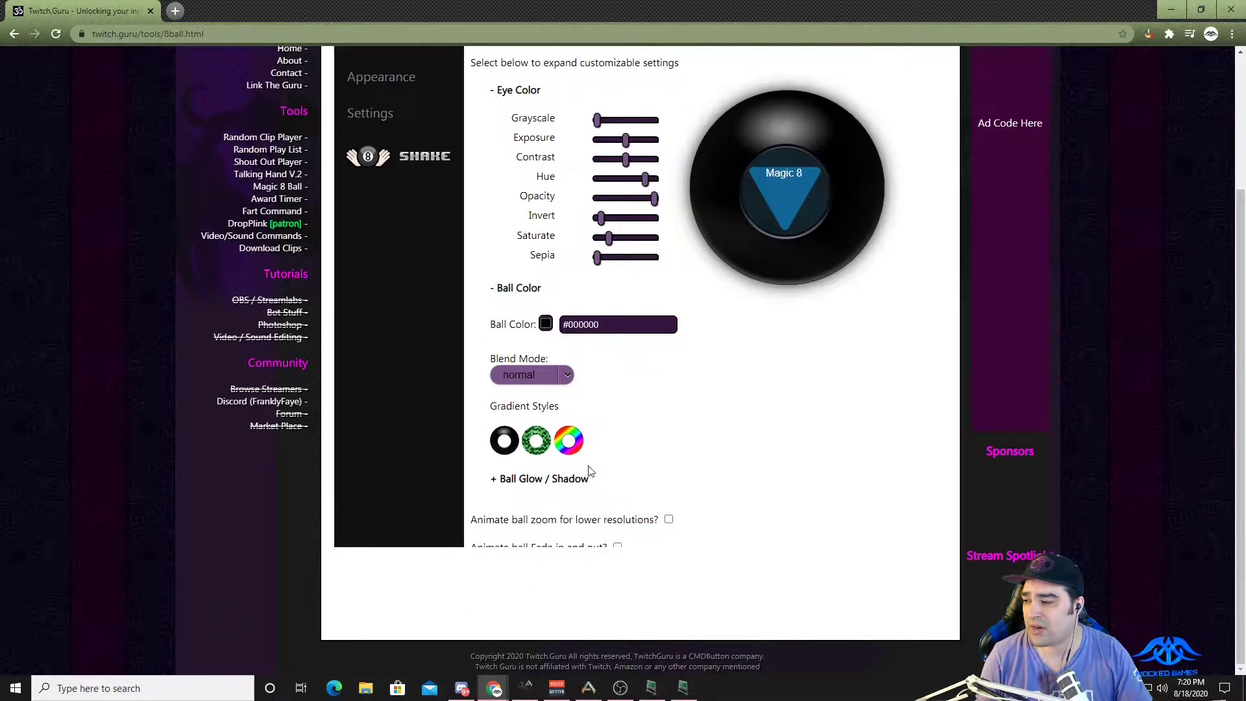
pyautogui.scroll(3)
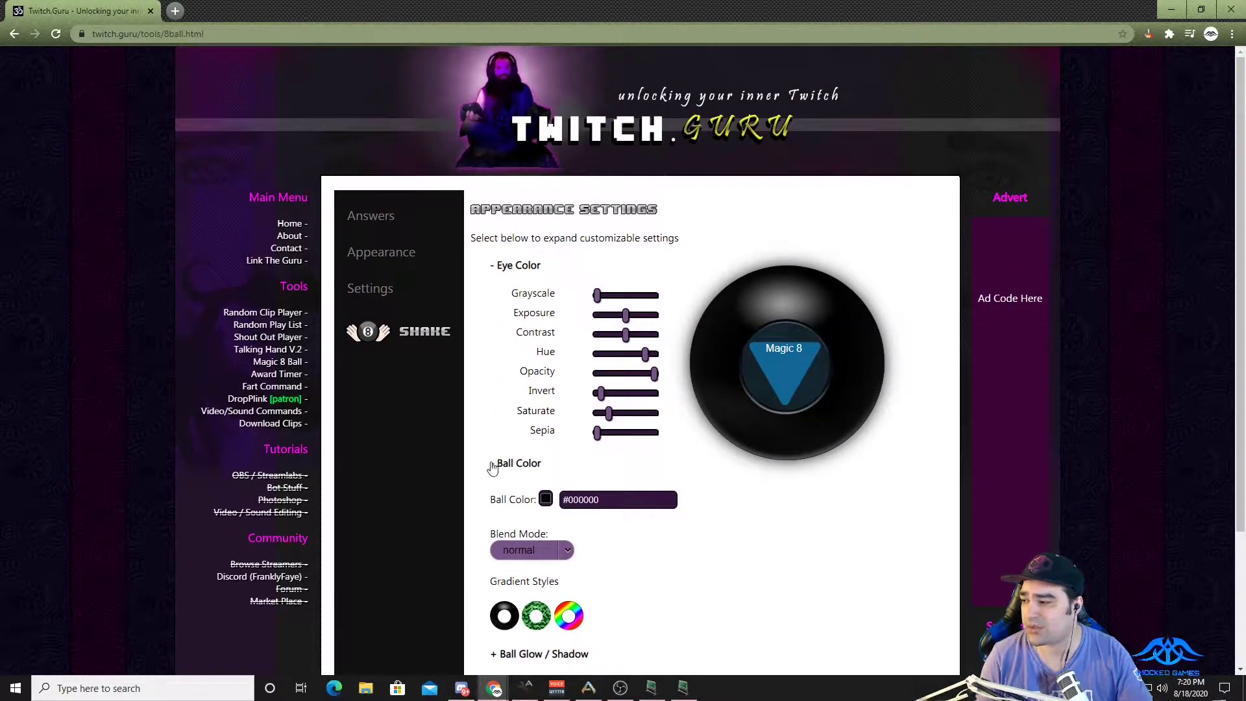
# Step: Collapse the ball and eye colour sections again
pyautogui.click(516, 462)
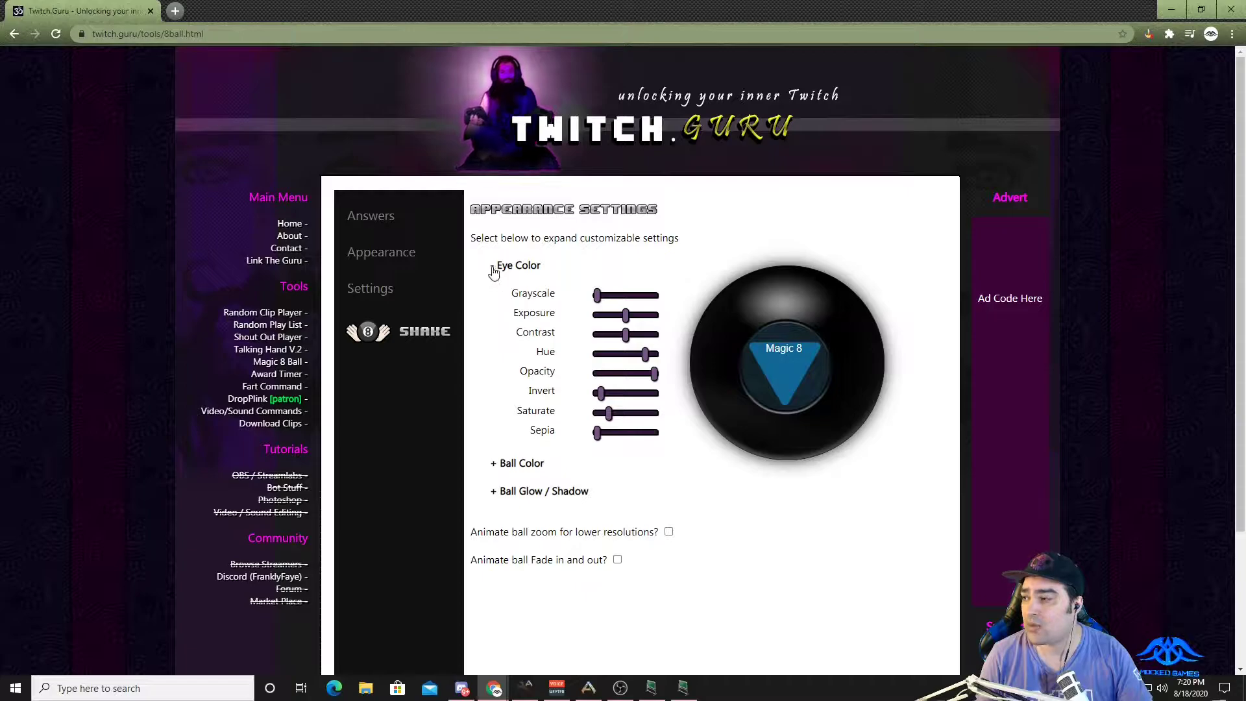
pyautogui.click(515, 265)
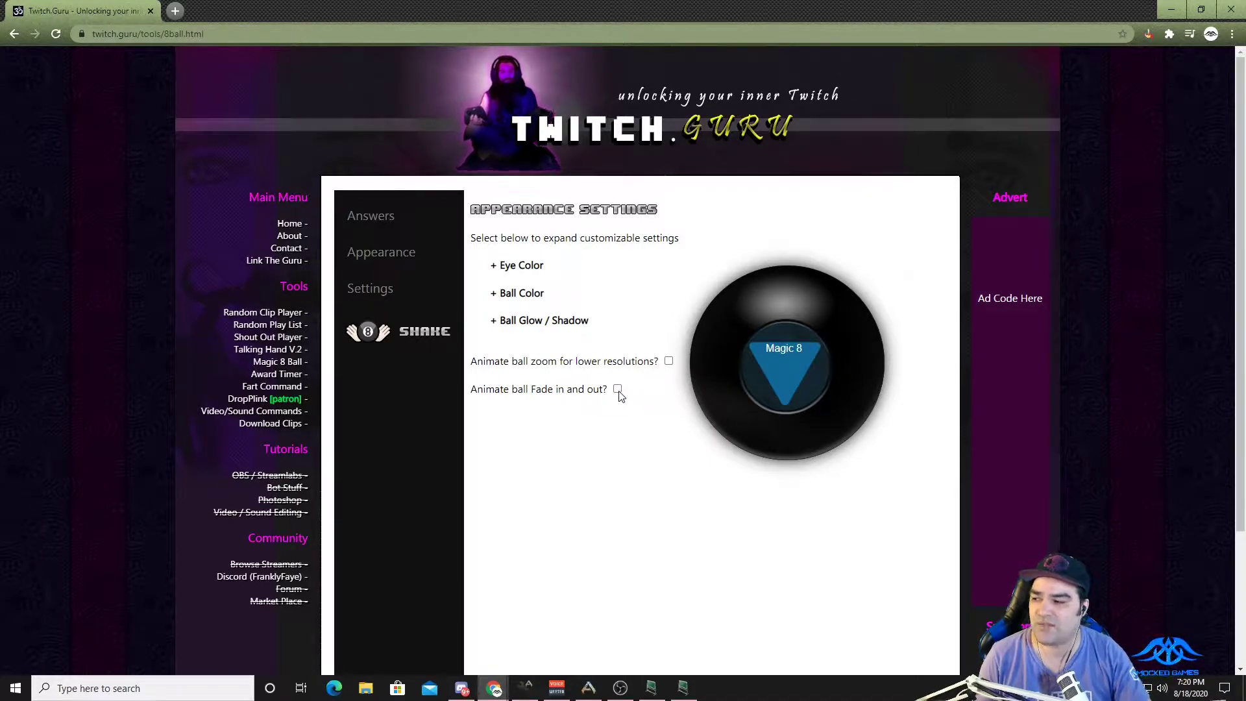
pyautogui.click(617, 390)
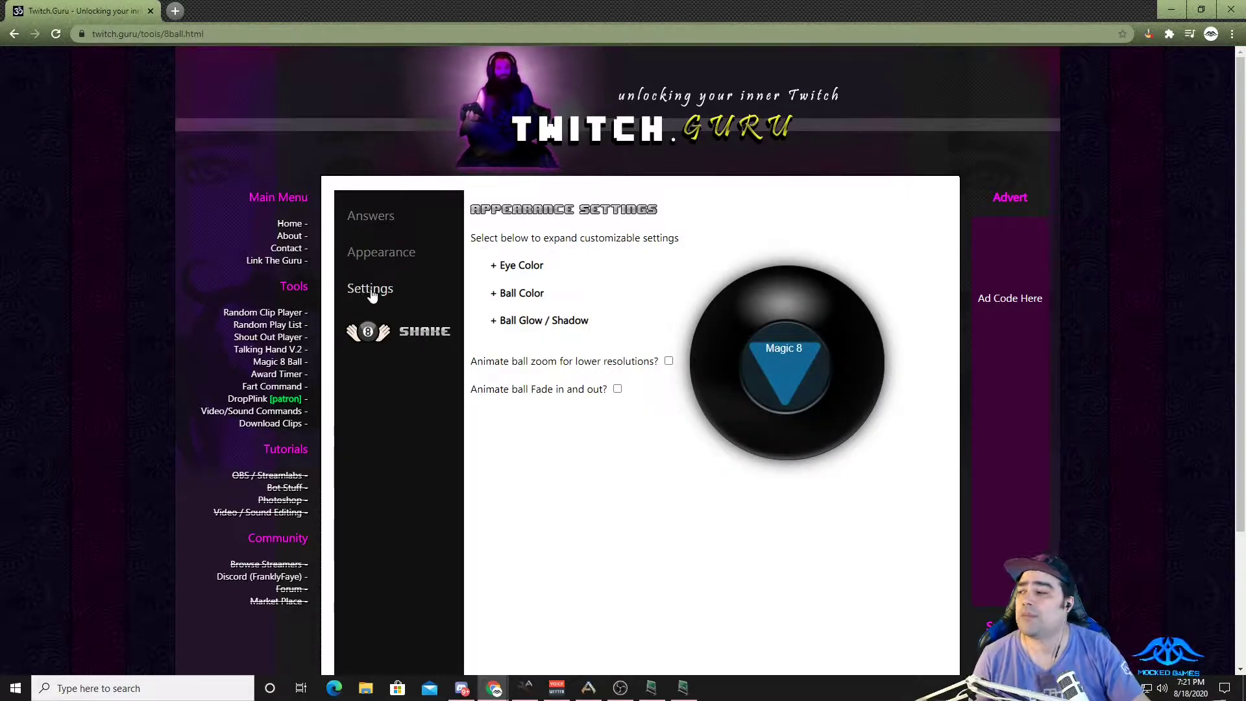
# Step: Enable the shake sound, select the 8-ball browser-source URL, and return to OBS Studio
pyautogui.click(370, 288)
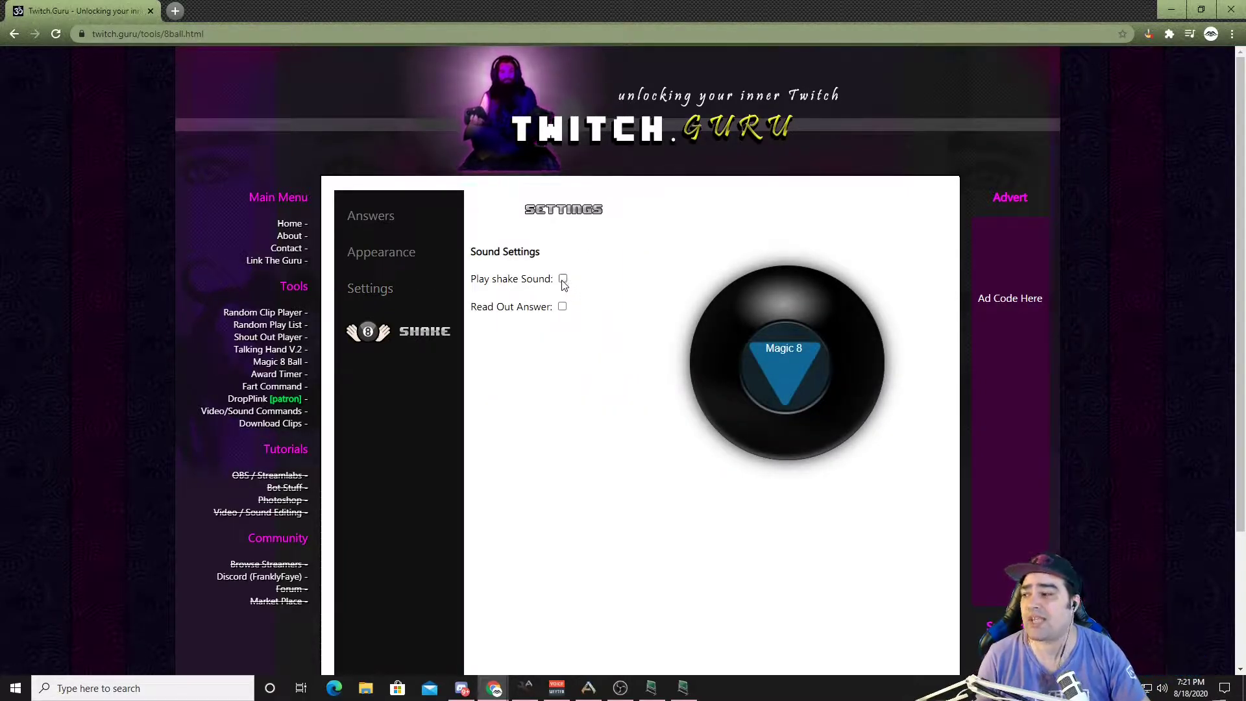
pyautogui.click(562, 306)
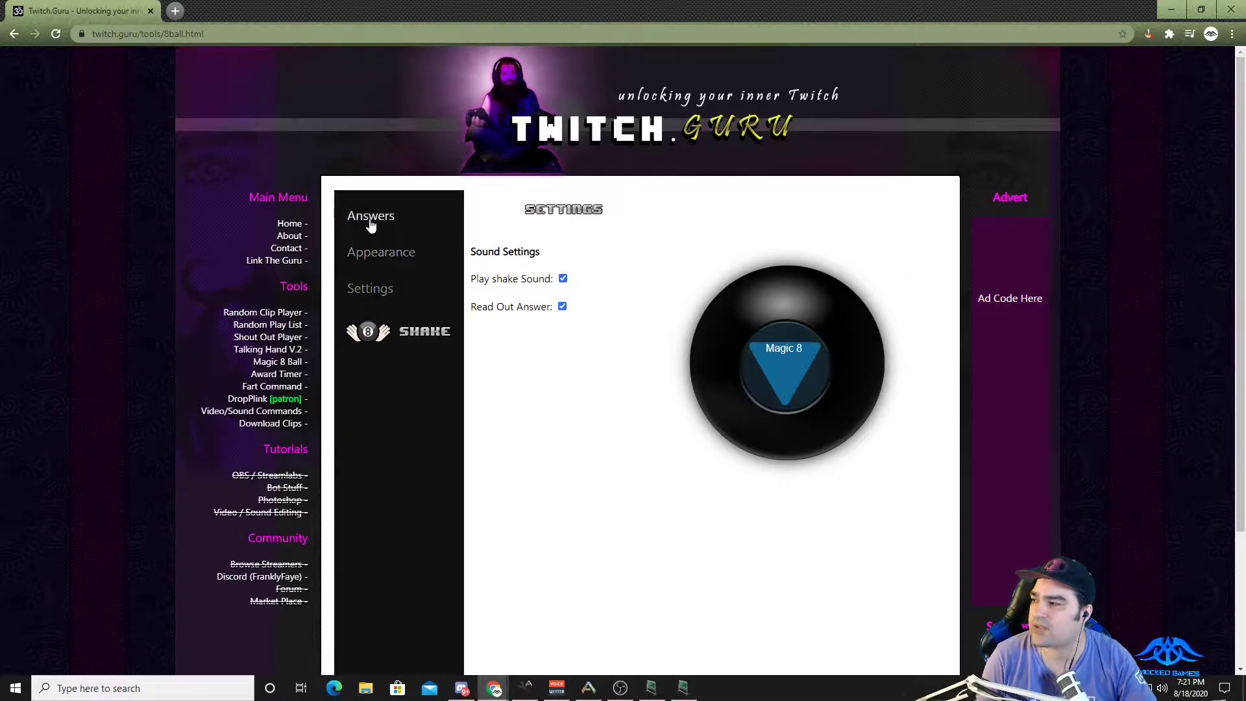
pyautogui.click(370, 215)
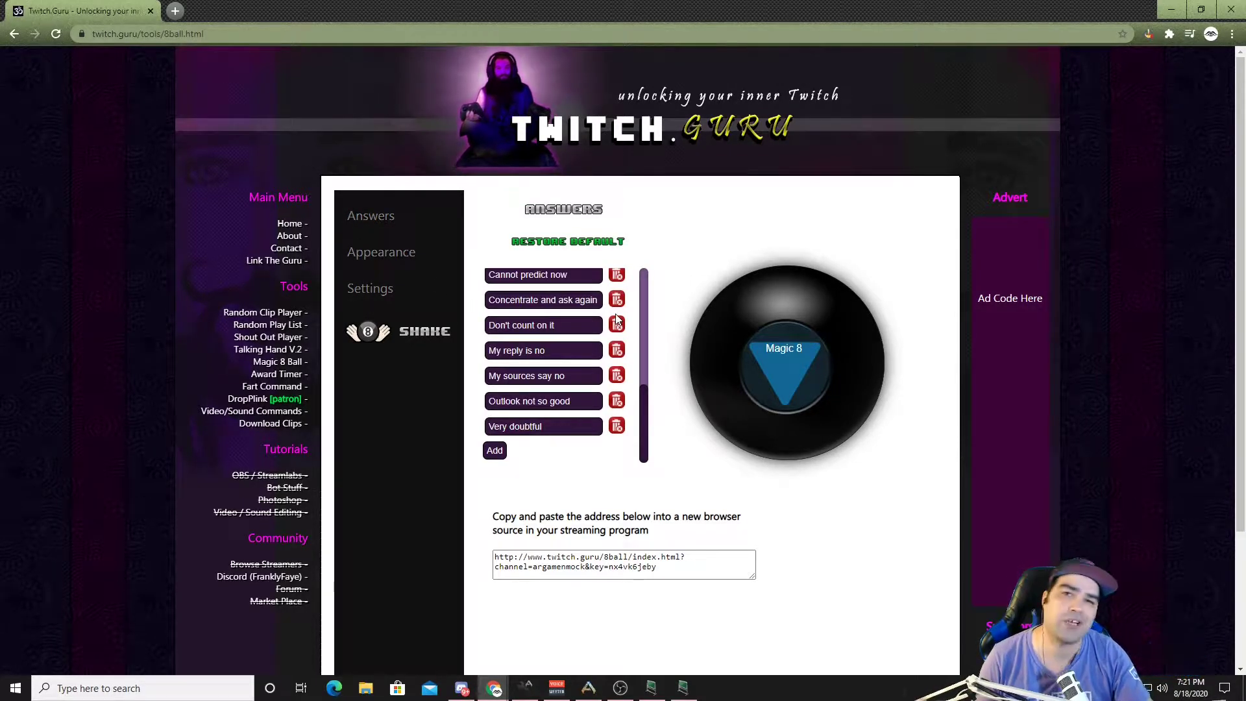
pyautogui.tripleClick(623, 561)
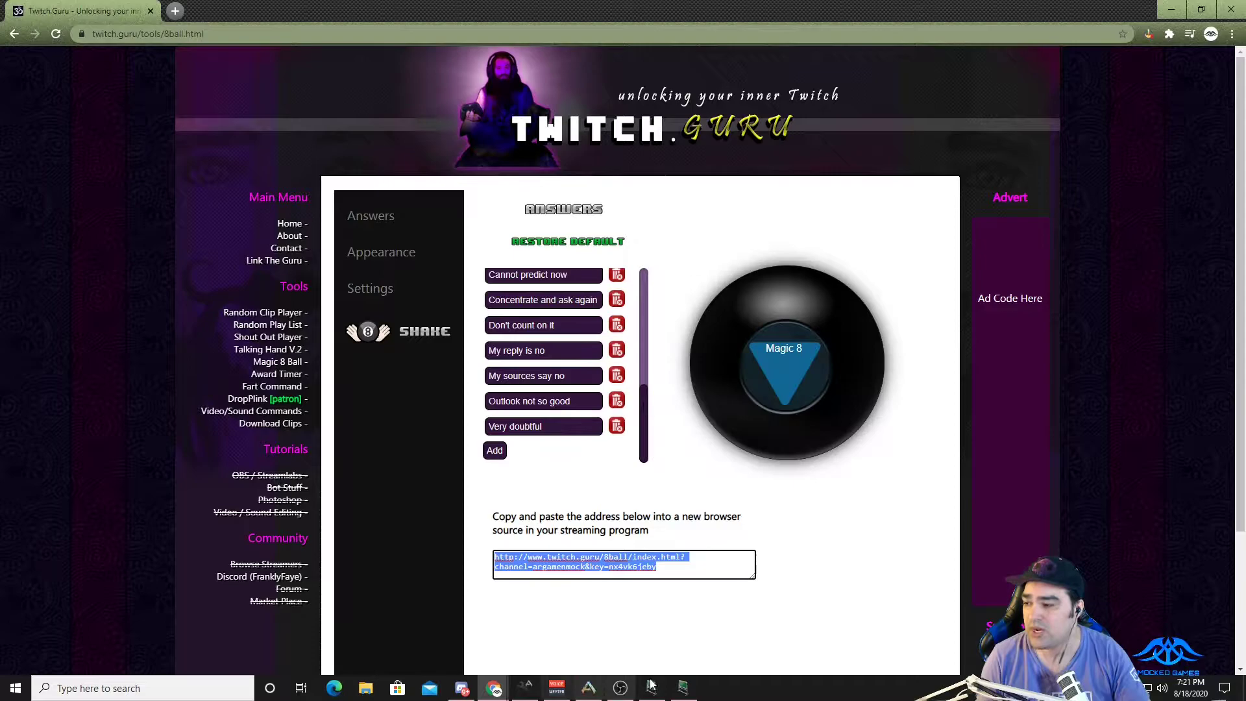
pyautogui.click(650, 688)
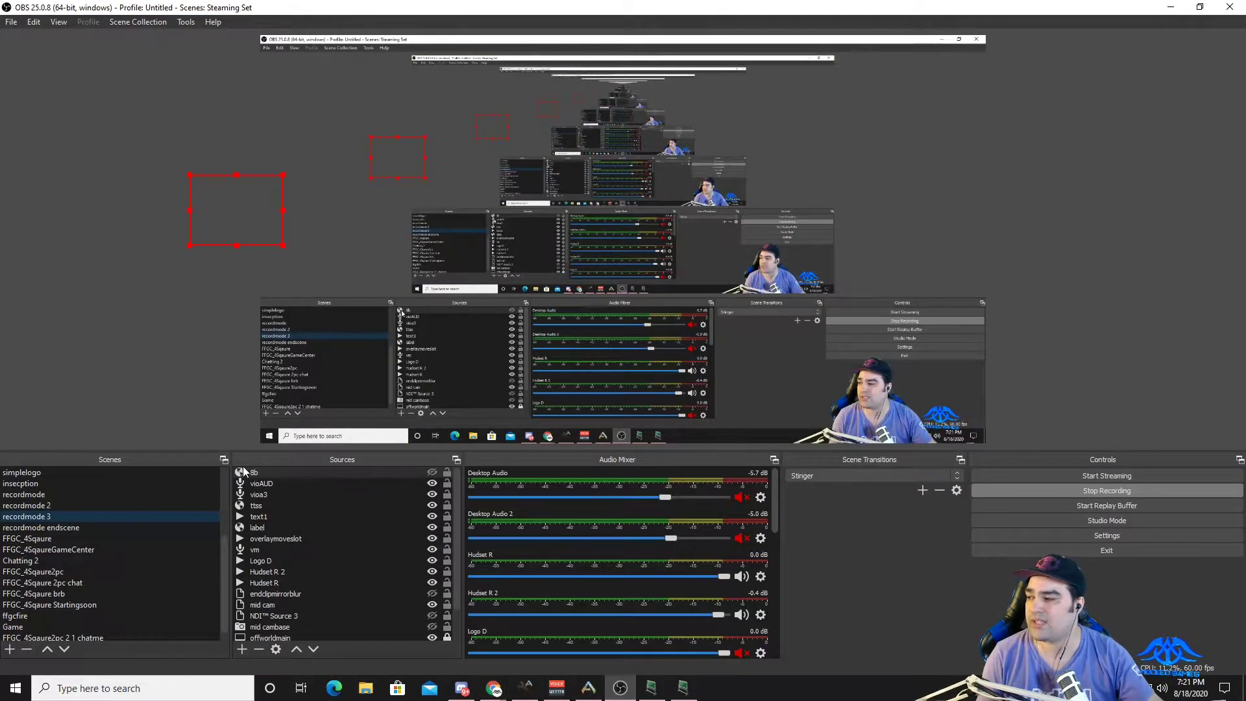
# Step: Create the 88b Browser source with URL twitch.guru/8ball for channel argamenmock
pyautogui.click(285, 473)
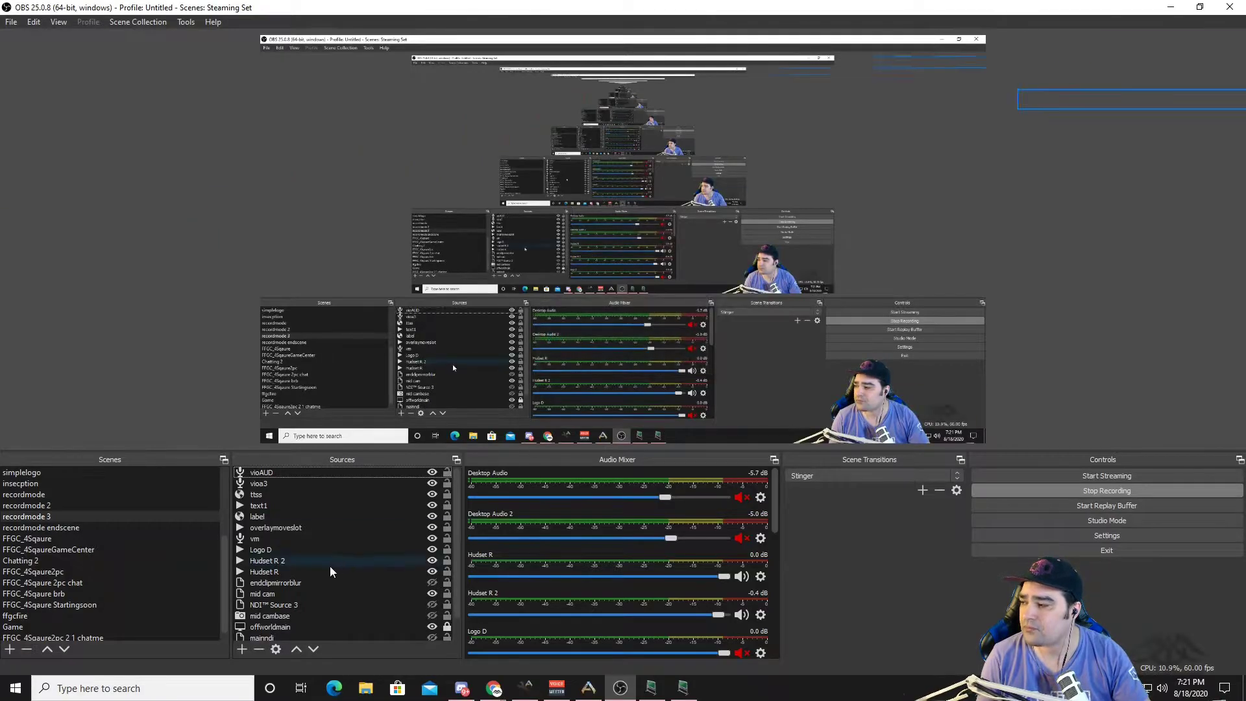
pyautogui.click(243, 649)
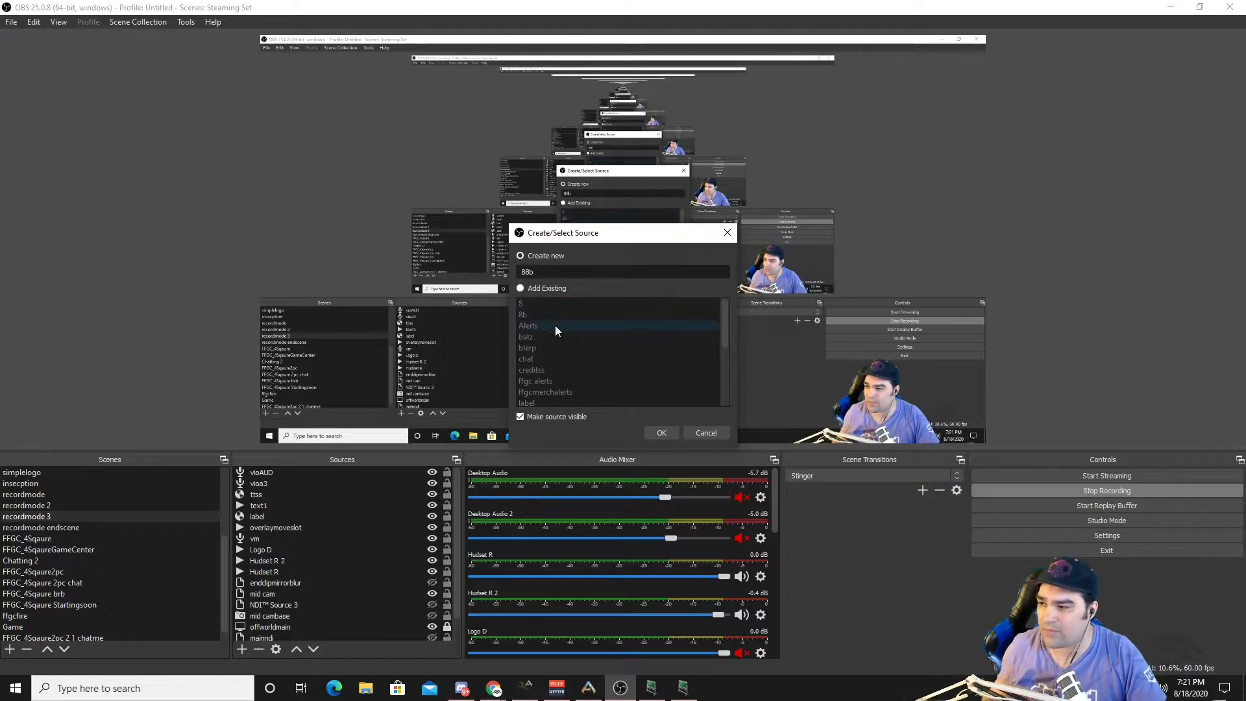
pyautogui.click(660, 432)
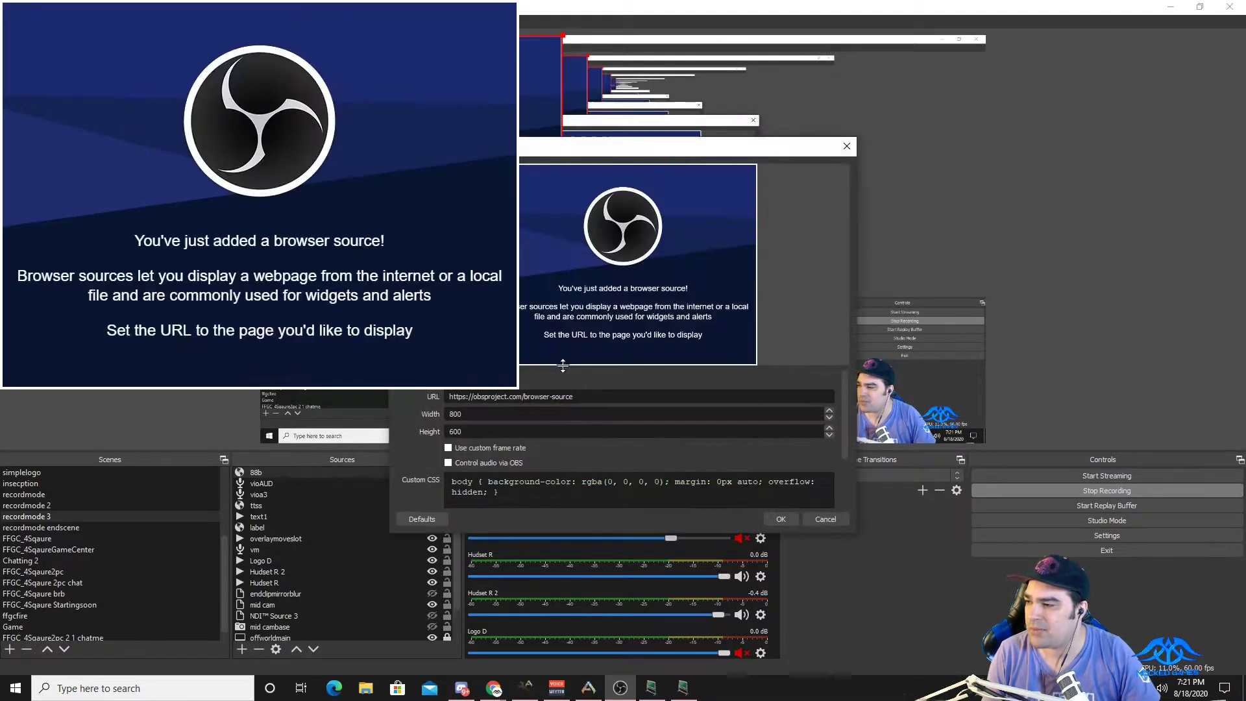
pyautogui.rightClick(511, 396)
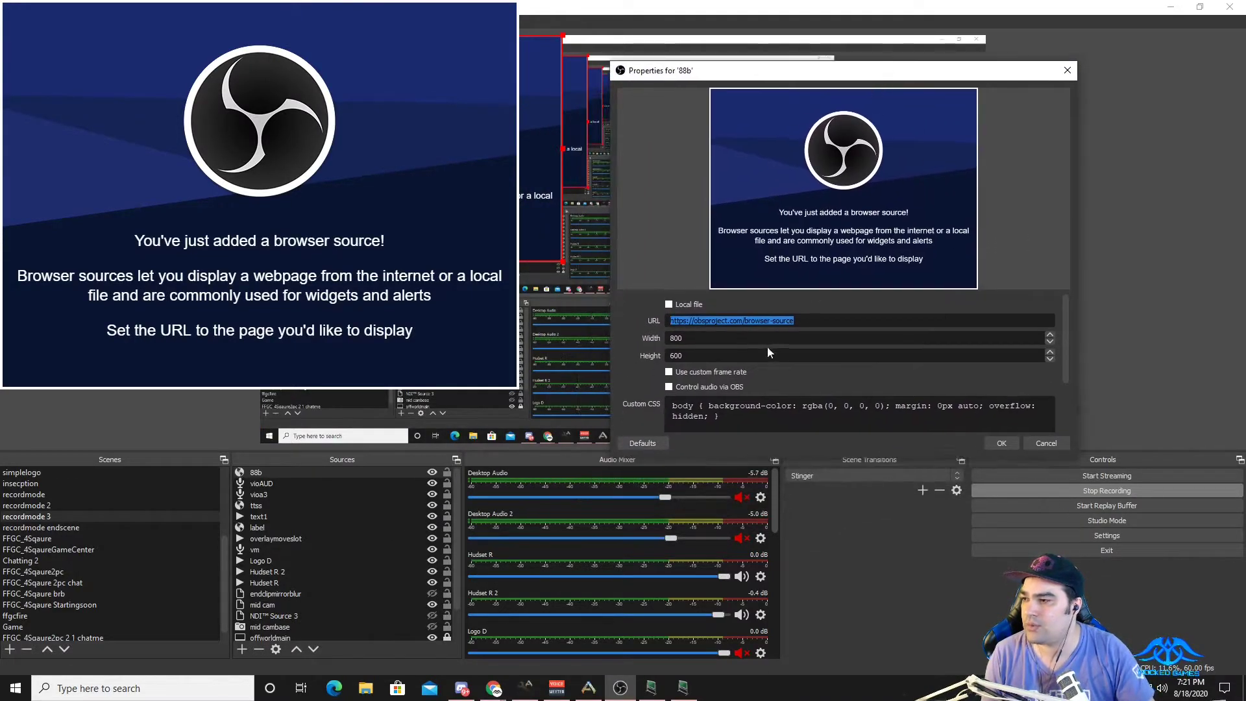
pyautogui.write('http://www.twitch.guru/8ball/index.html?channel=argamenmock&key=nx4vk6jeby')
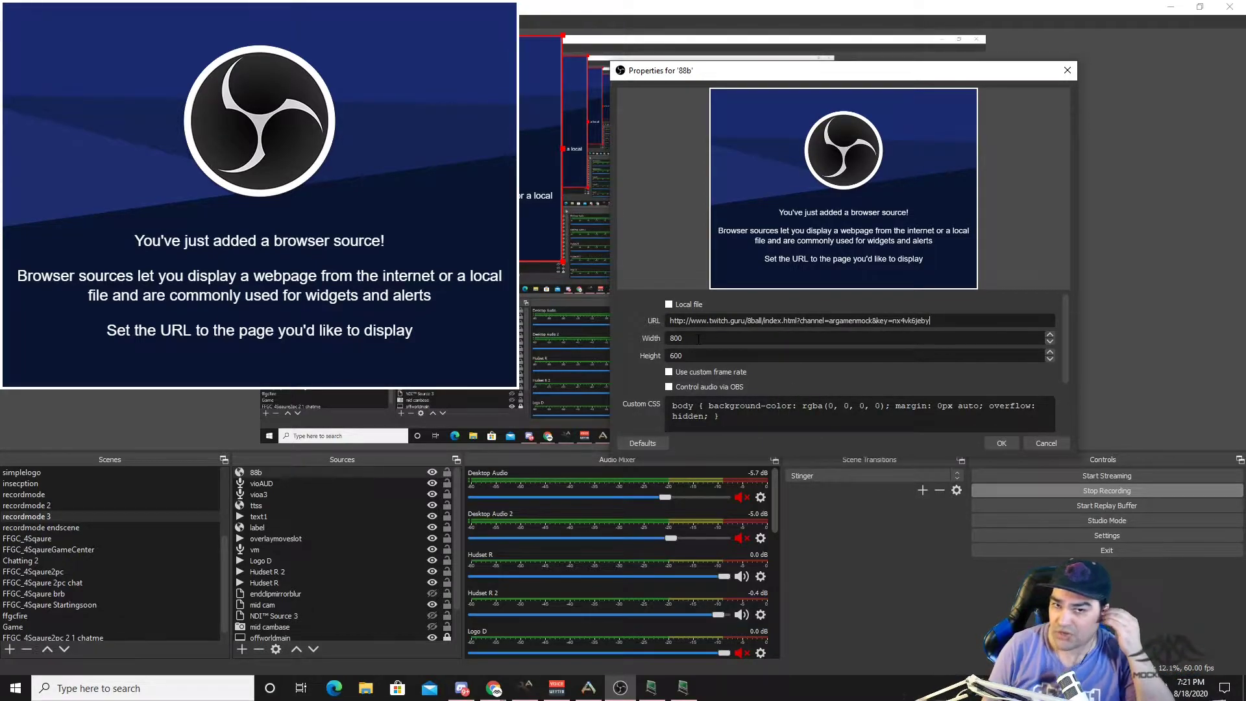
# Step: Set the 88b source to 800 by 600 and confirm its settings
pyautogui.tripleClick(675, 337)
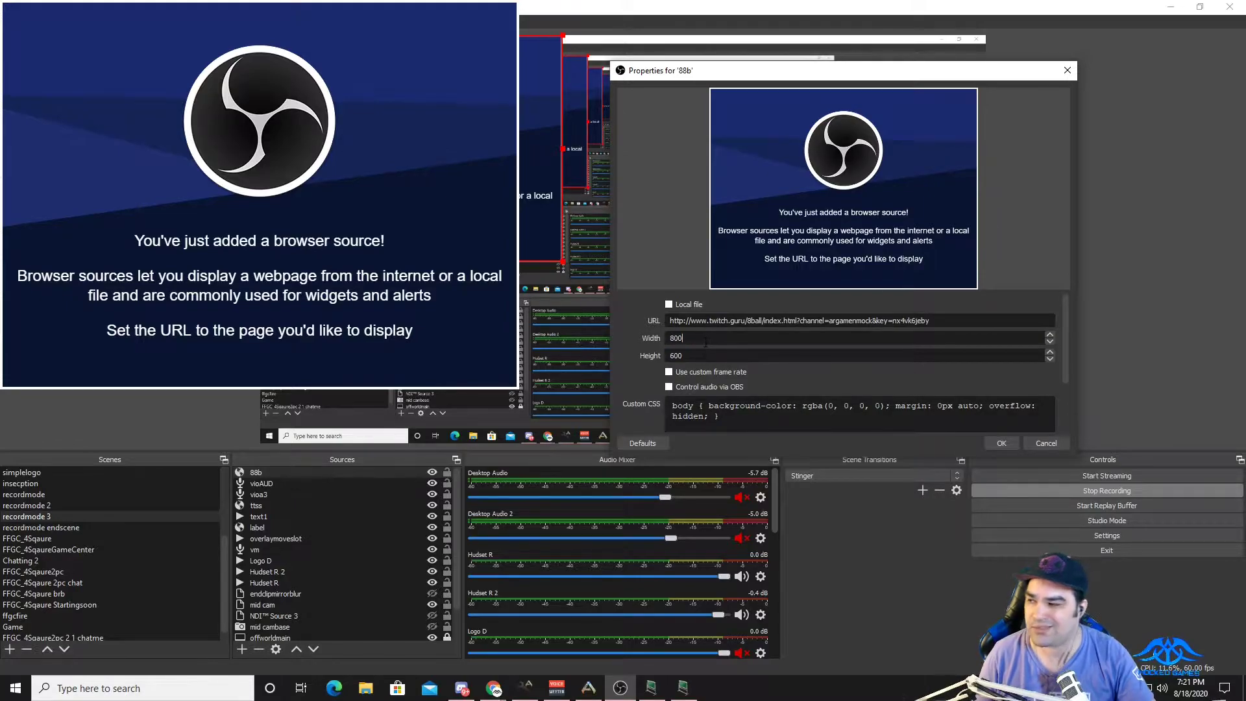
pyautogui.moveTo(808, 388)
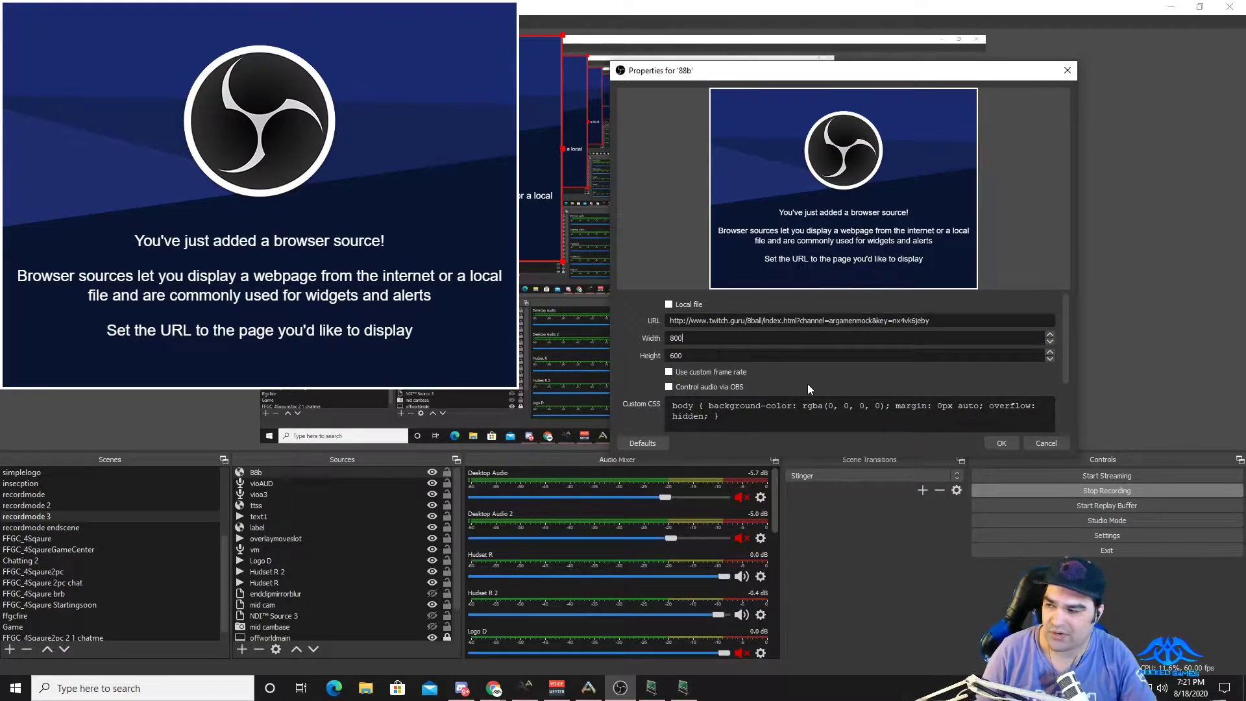
pyautogui.click(668, 387)
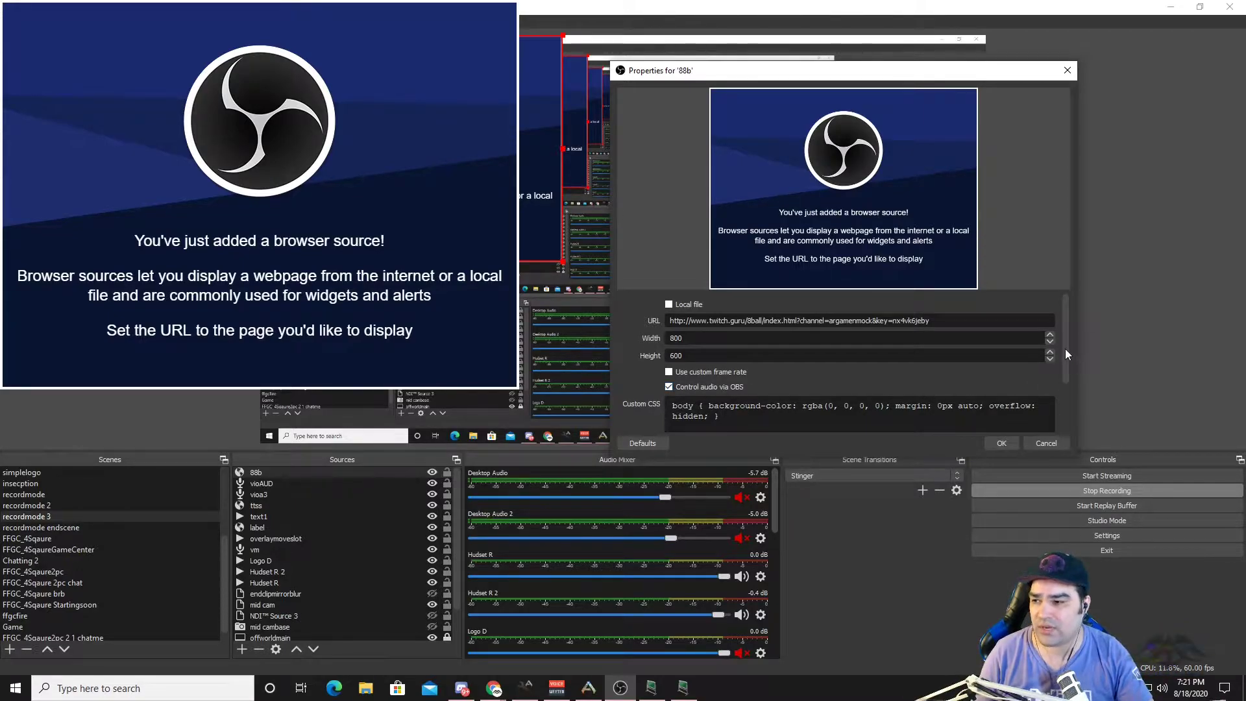
pyautogui.scroll(-3)
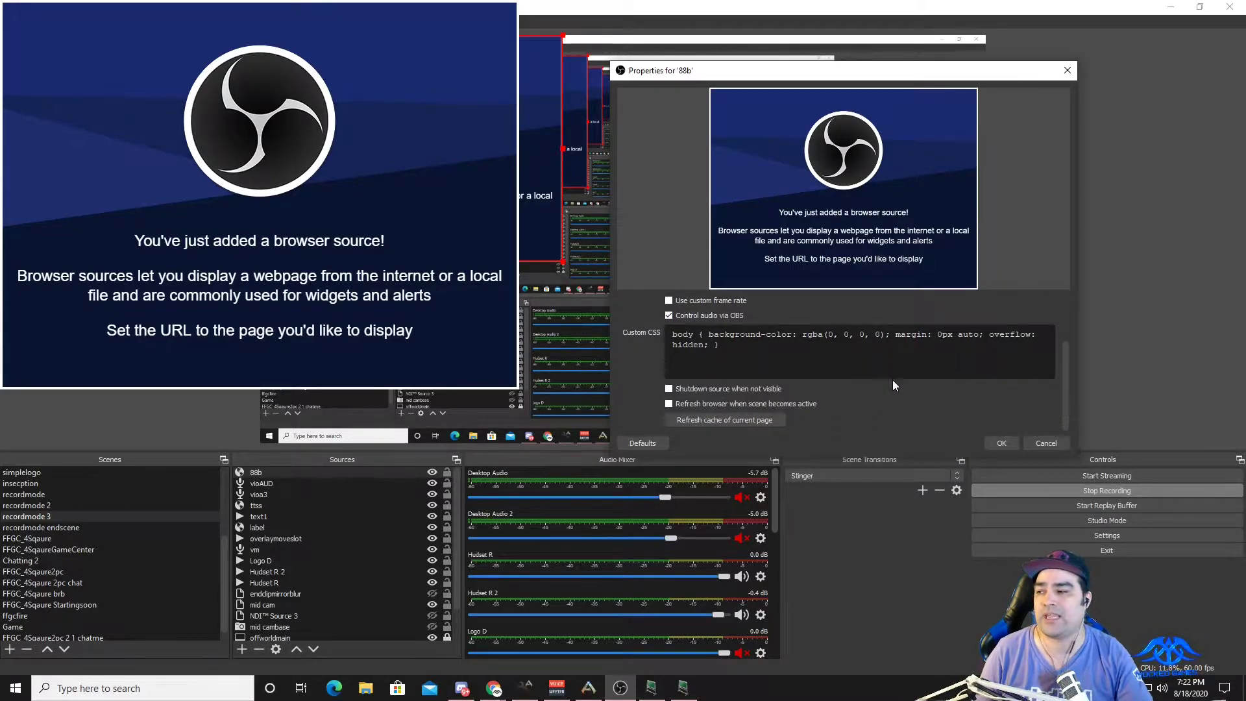
pyautogui.moveTo(1000, 444)
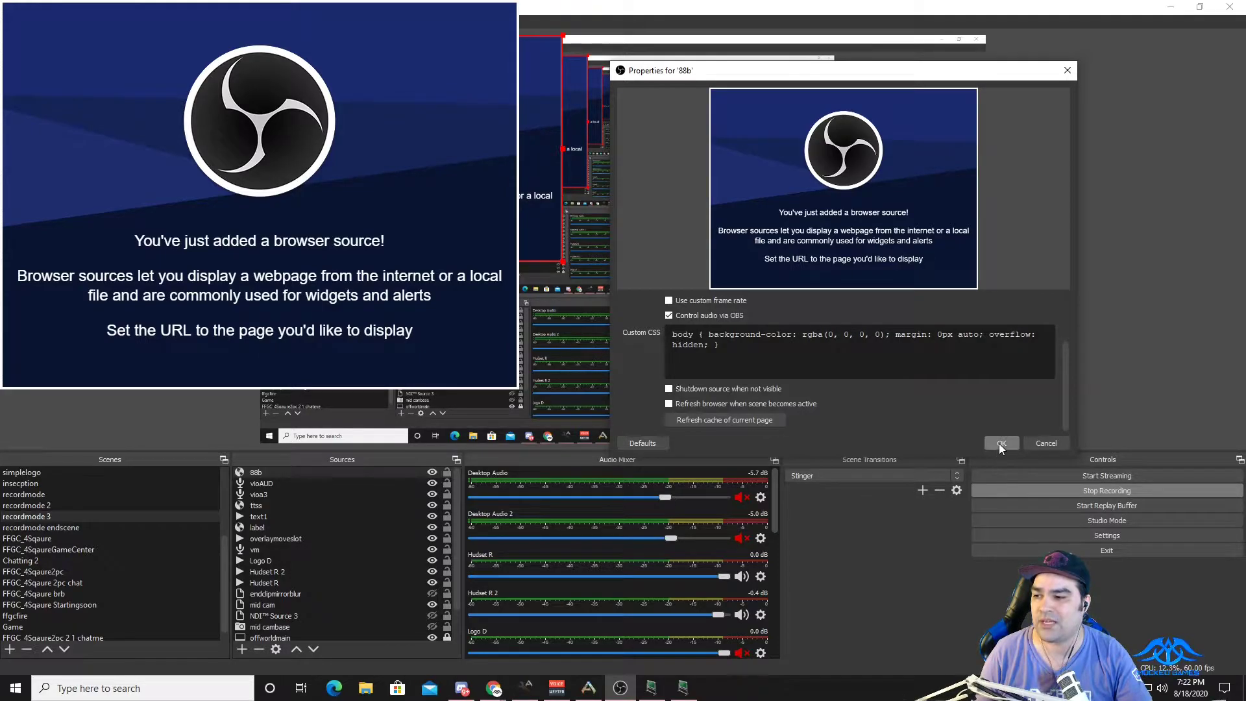
pyautogui.click(999, 443)
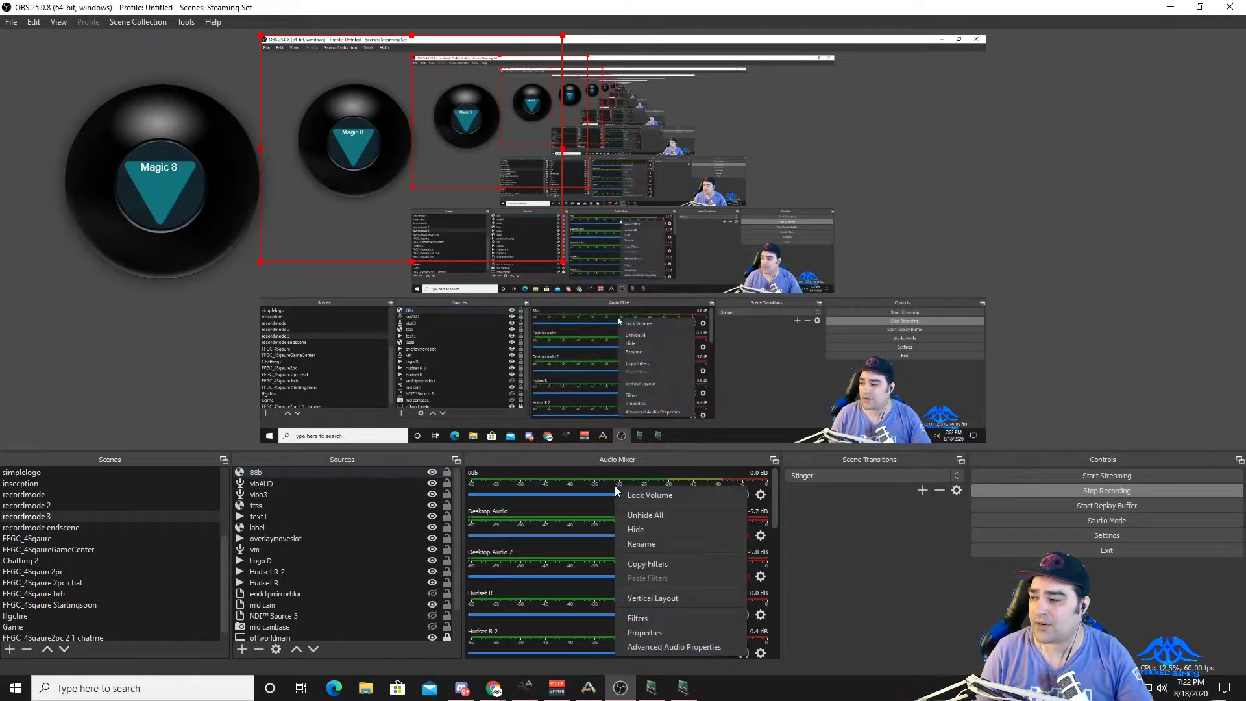
# Step: Bring up Advanced Audio Properties listing the 88b source's monitoring options
pyautogui.click(675, 646)
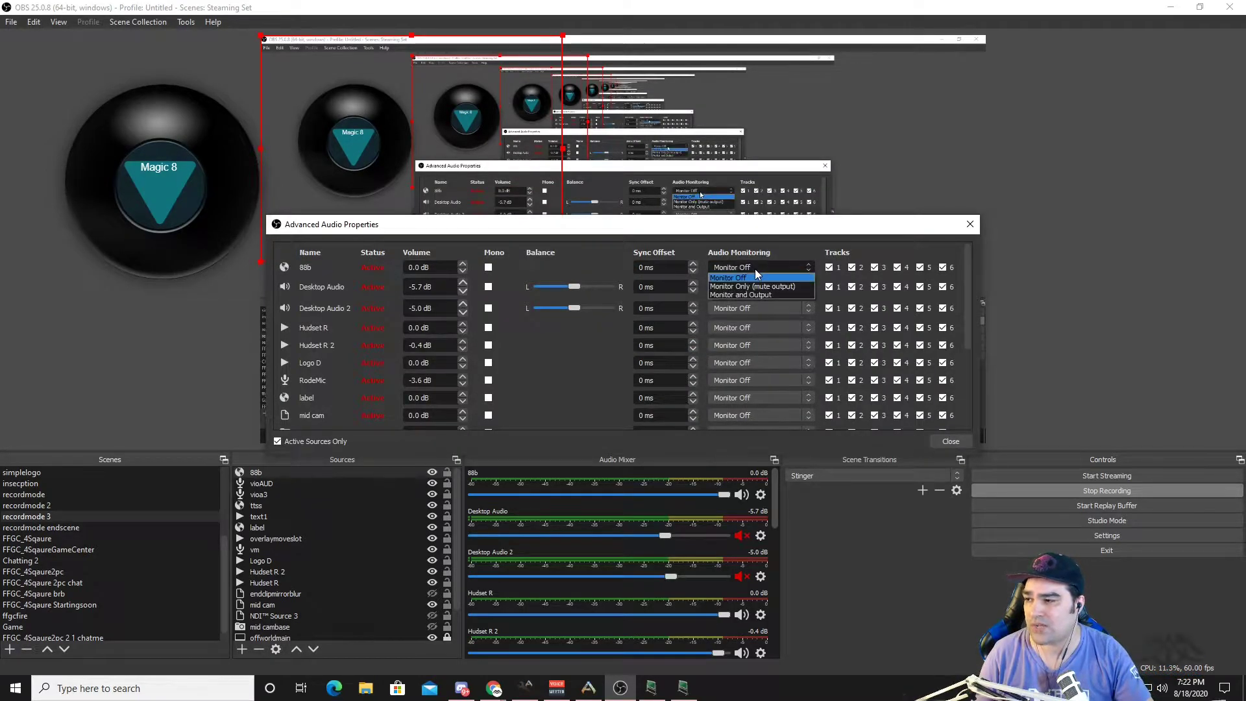
pyautogui.moveTo(760, 295)
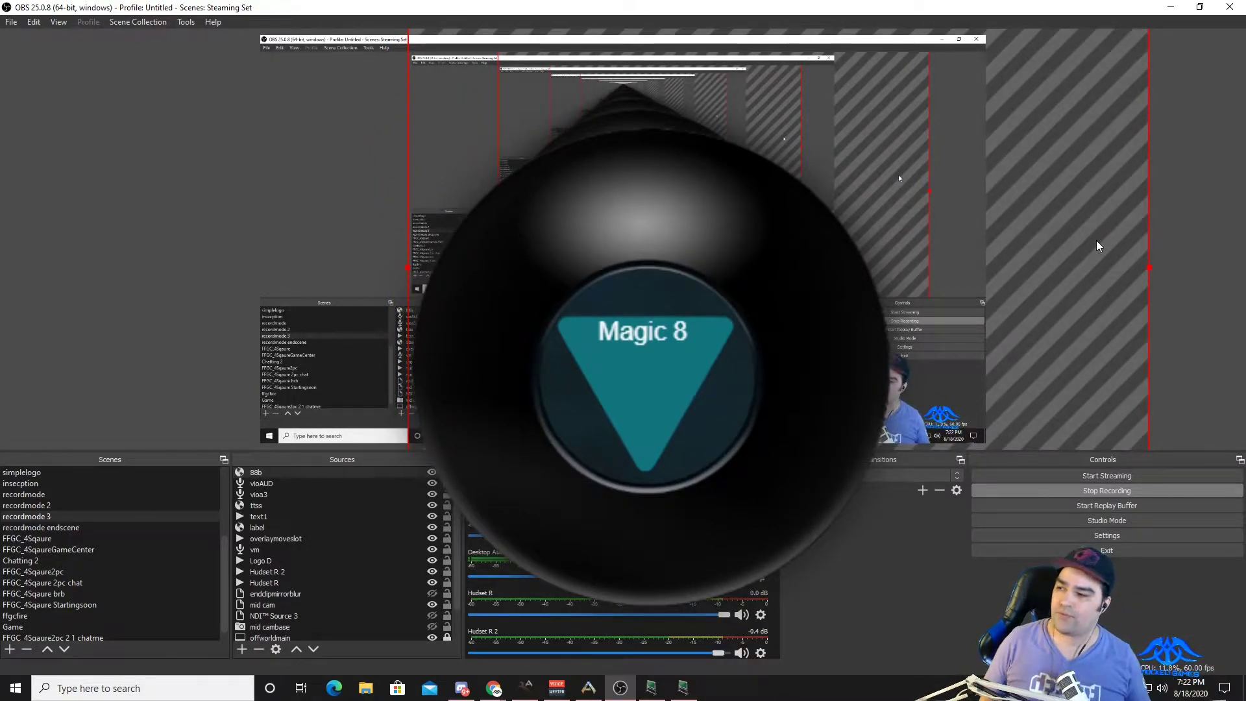
pyautogui.moveTo(974, 231)
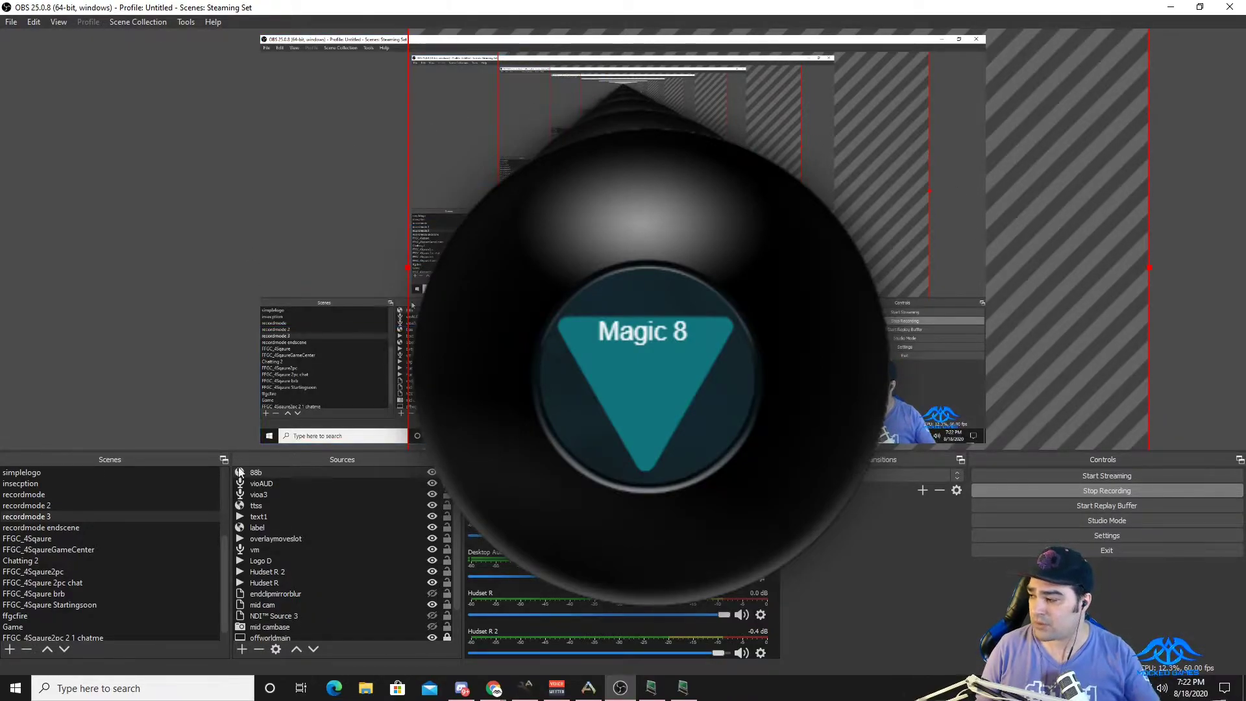
# Step: In recordmode 3's filters, make the 8bl Move Source filter show source 88b
pyautogui.rightClick(26, 516)
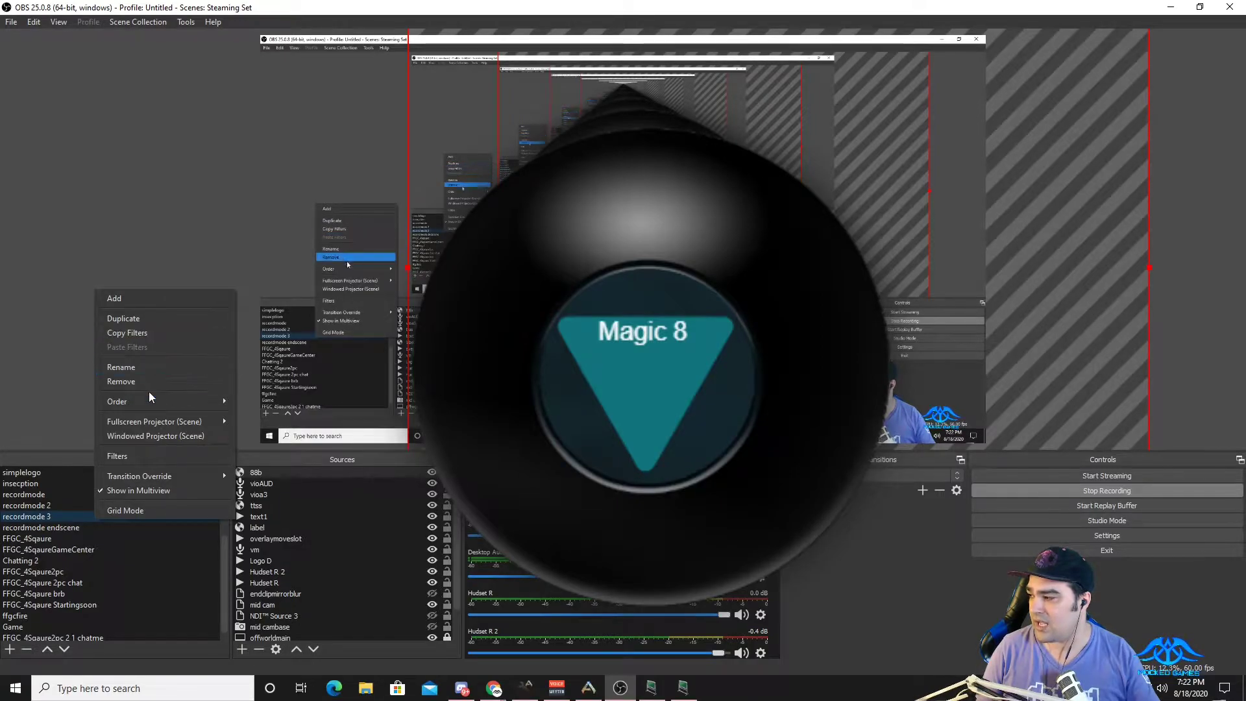
pyautogui.moveTo(116, 456)
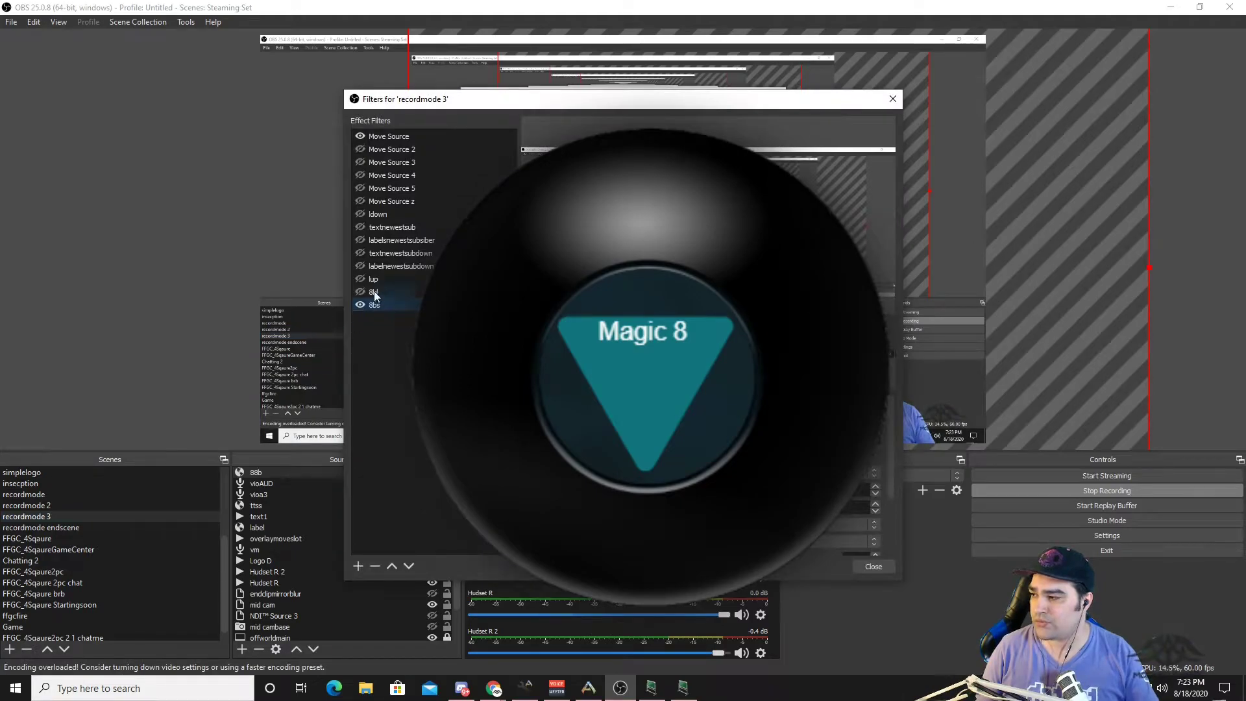
pyautogui.click(374, 292)
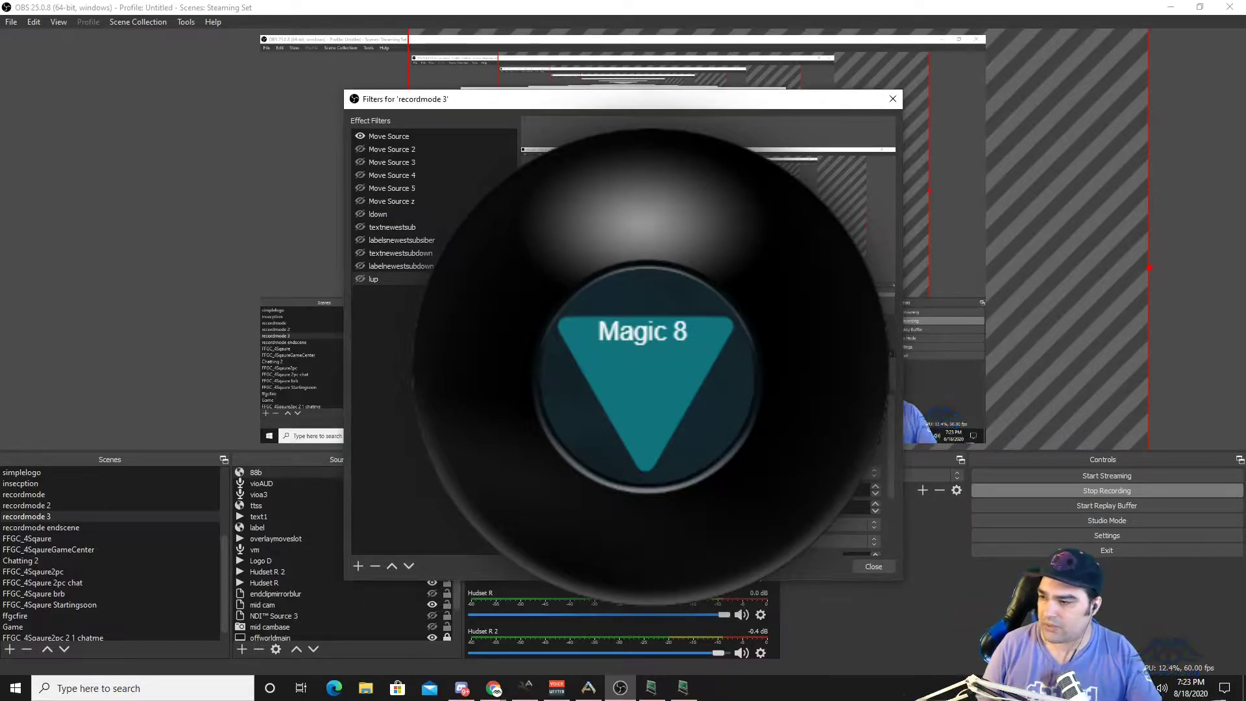
pyautogui.click(356, 565)
pyautogui.write('8bl')
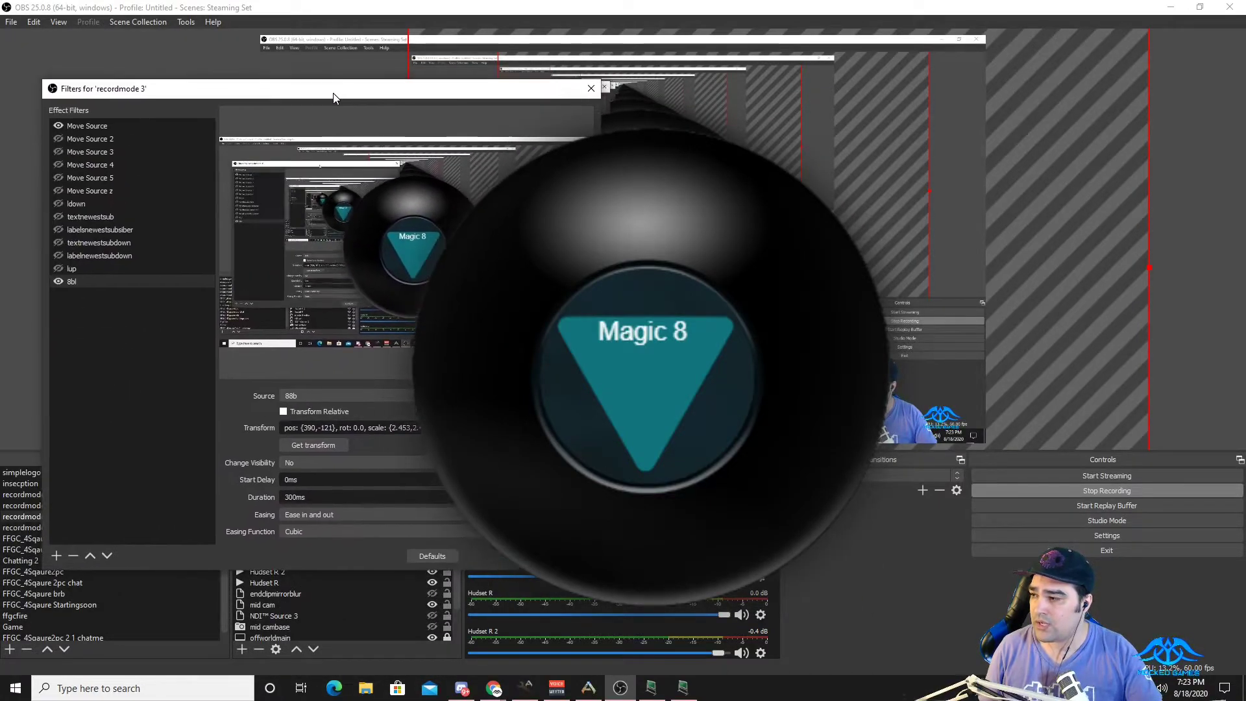
pyautogui.moveTo(334, 88); pyautogui.dragTo(295, 52)
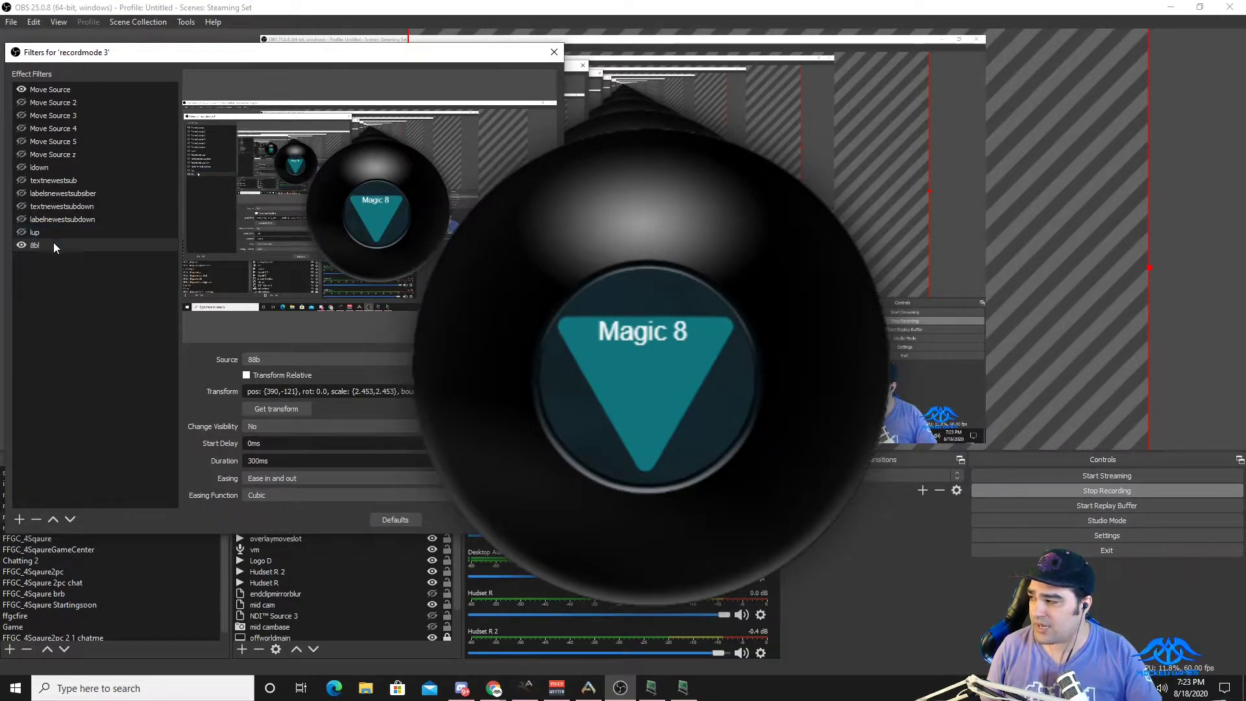
pyautogui.click(255, 360)
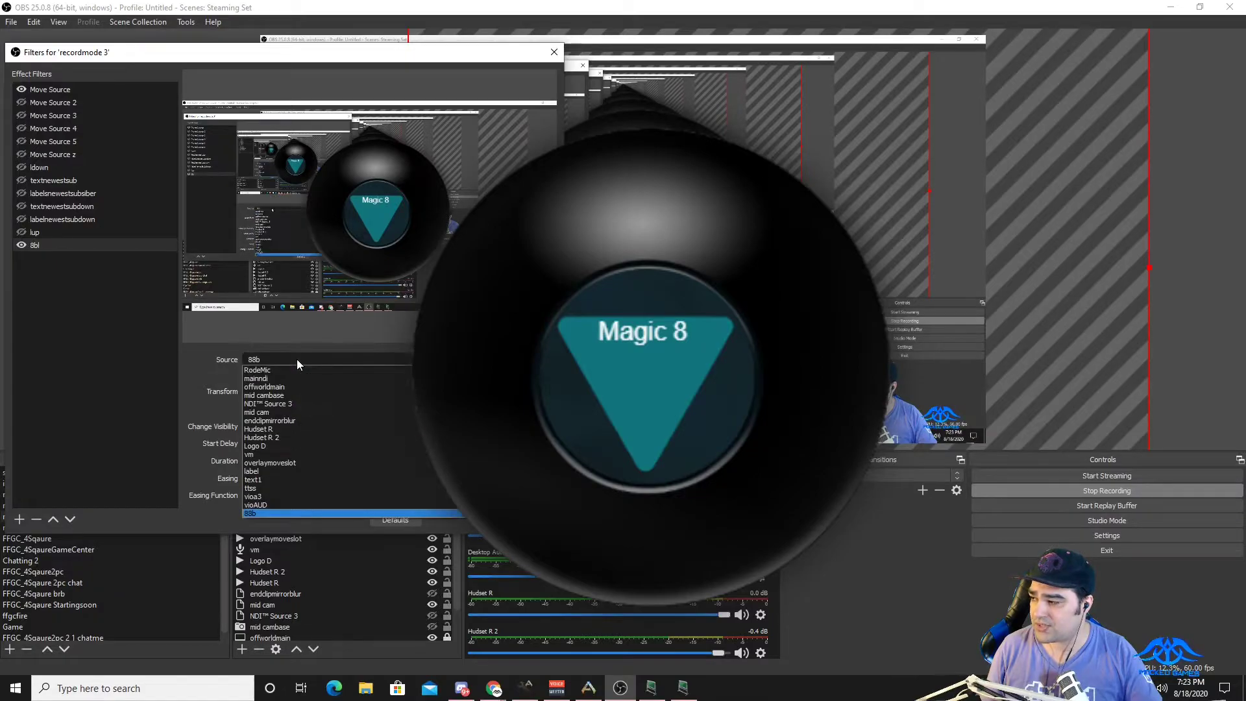
pyautogui.click(249, 514)
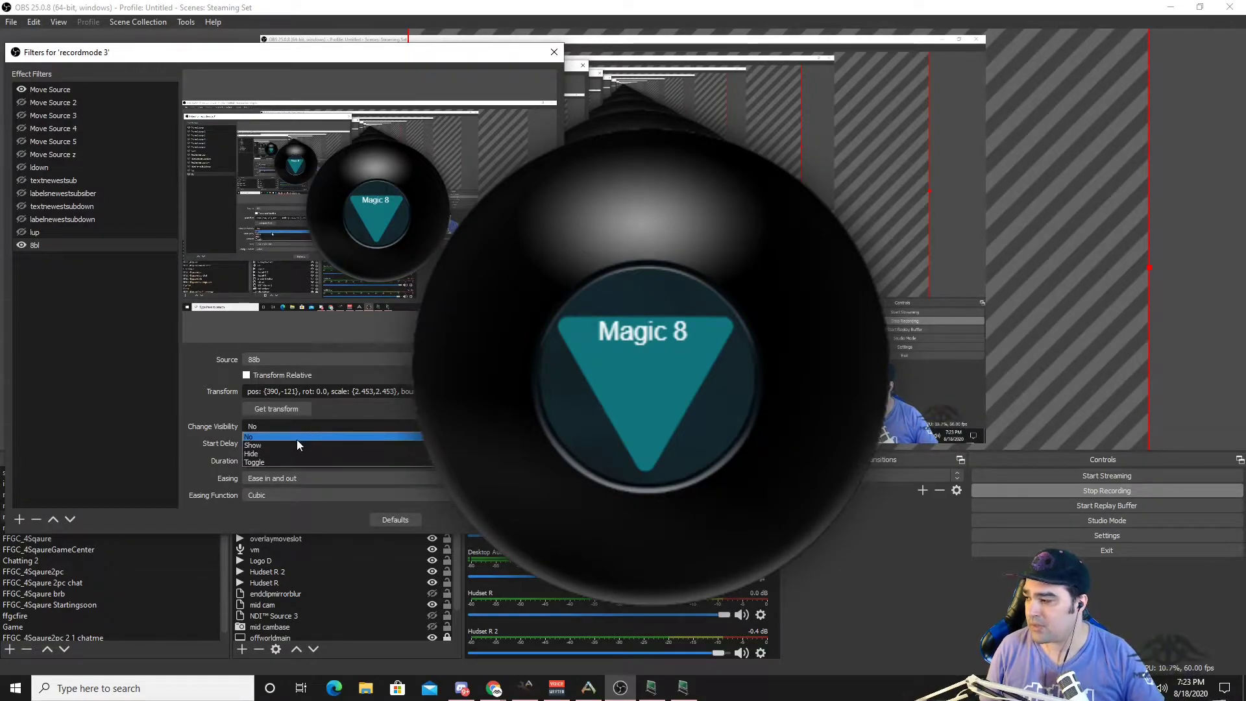
pyautogui.click(274, 443)
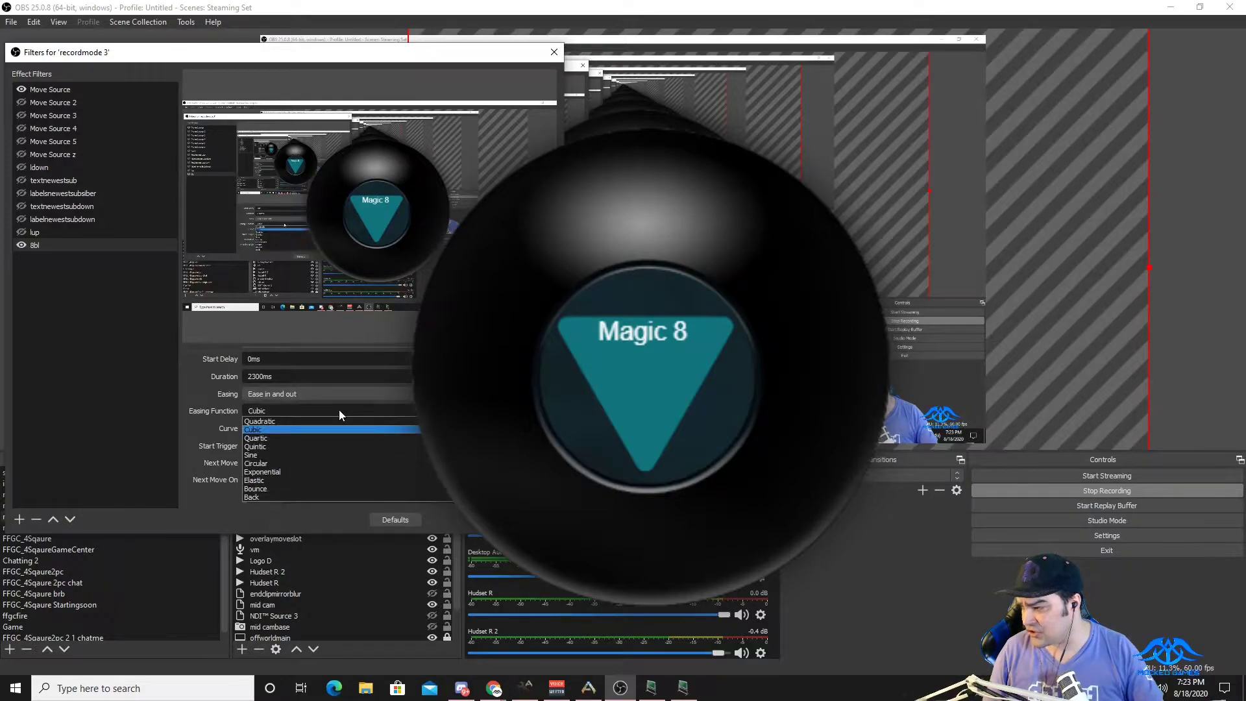
pyautogui.moveTo(334, 455)
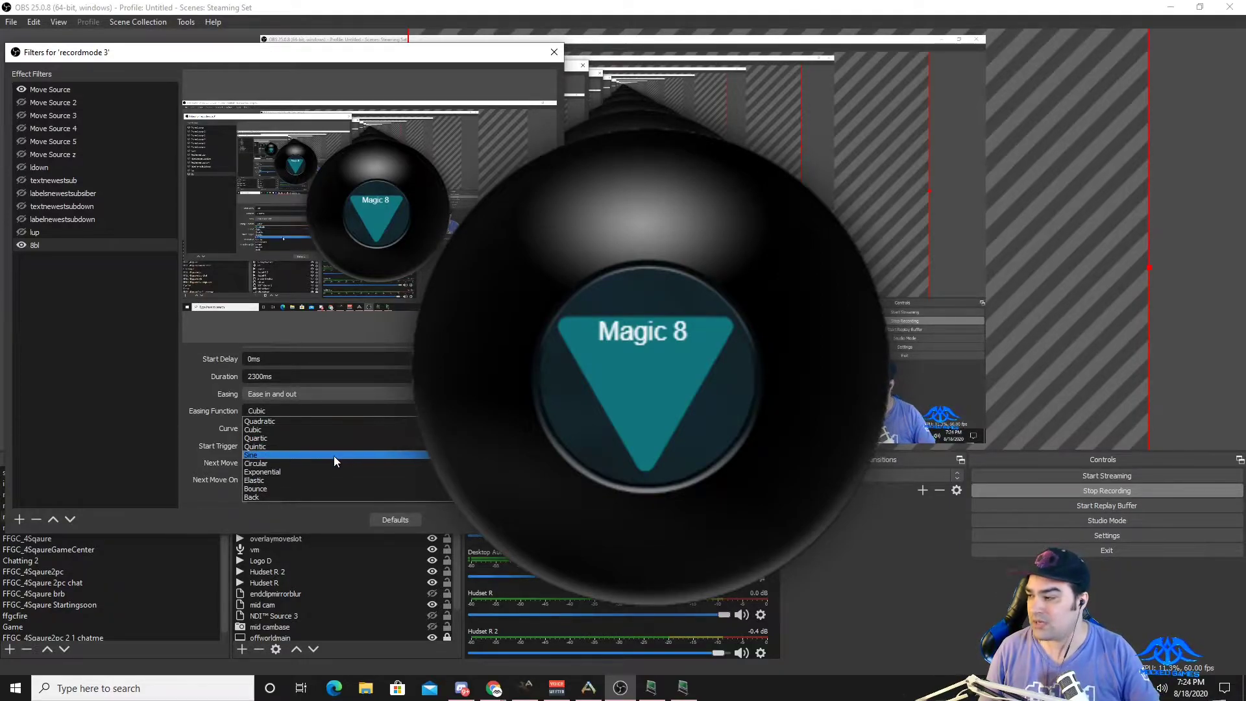
# Step: Give 8bl circular easing and an Enable start trigger, then close the filters
pyautogui.click(256, 463)
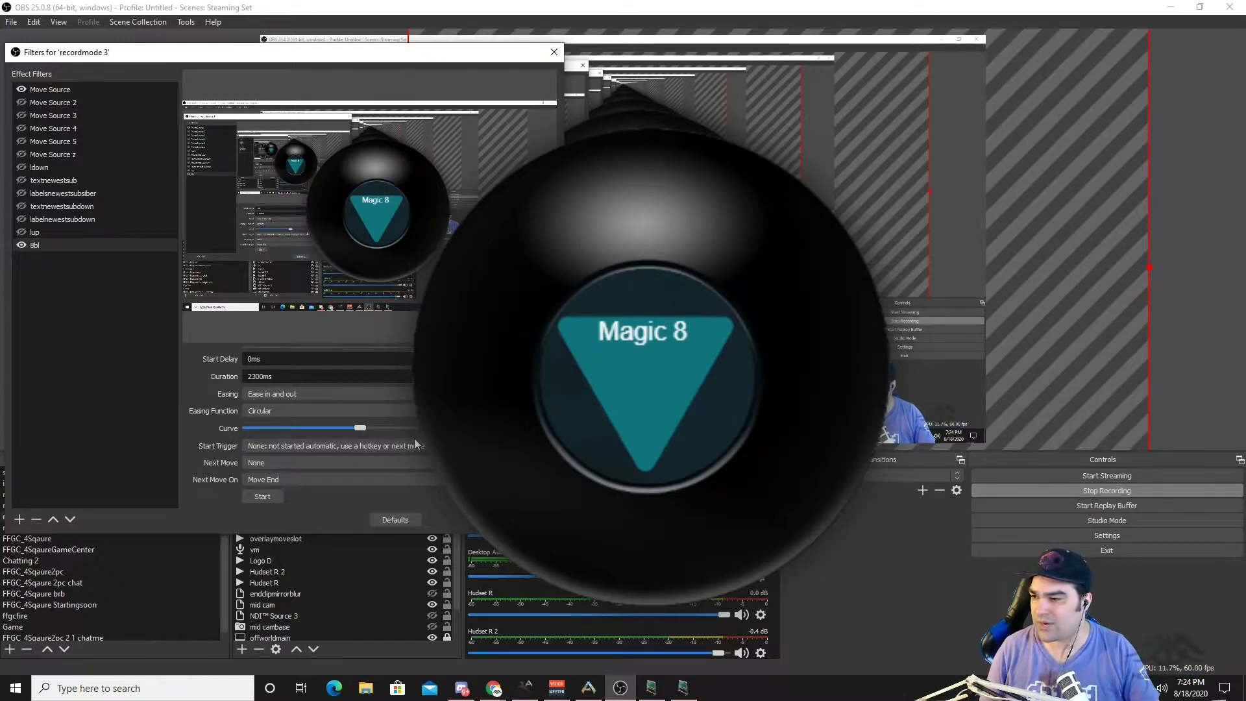
pyautogui.click(334, 445)
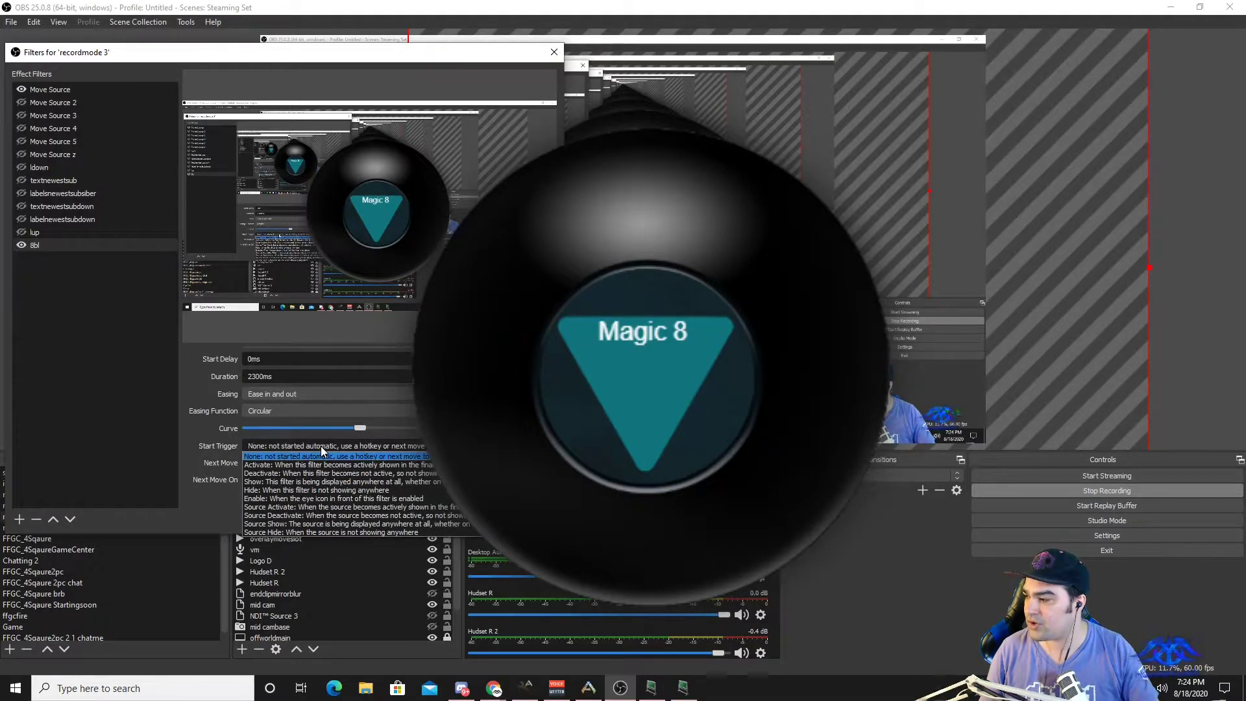
pyautogui.moveTo(337, 498)
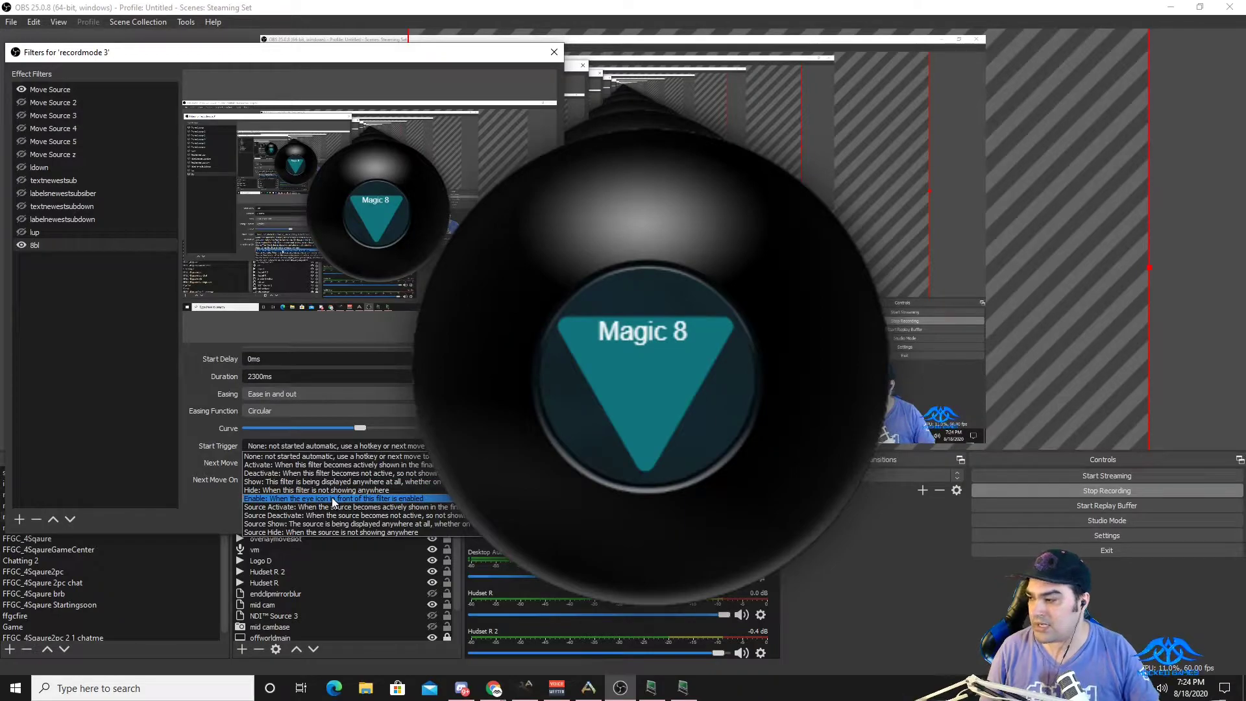
pyautogui.click(334, 499)
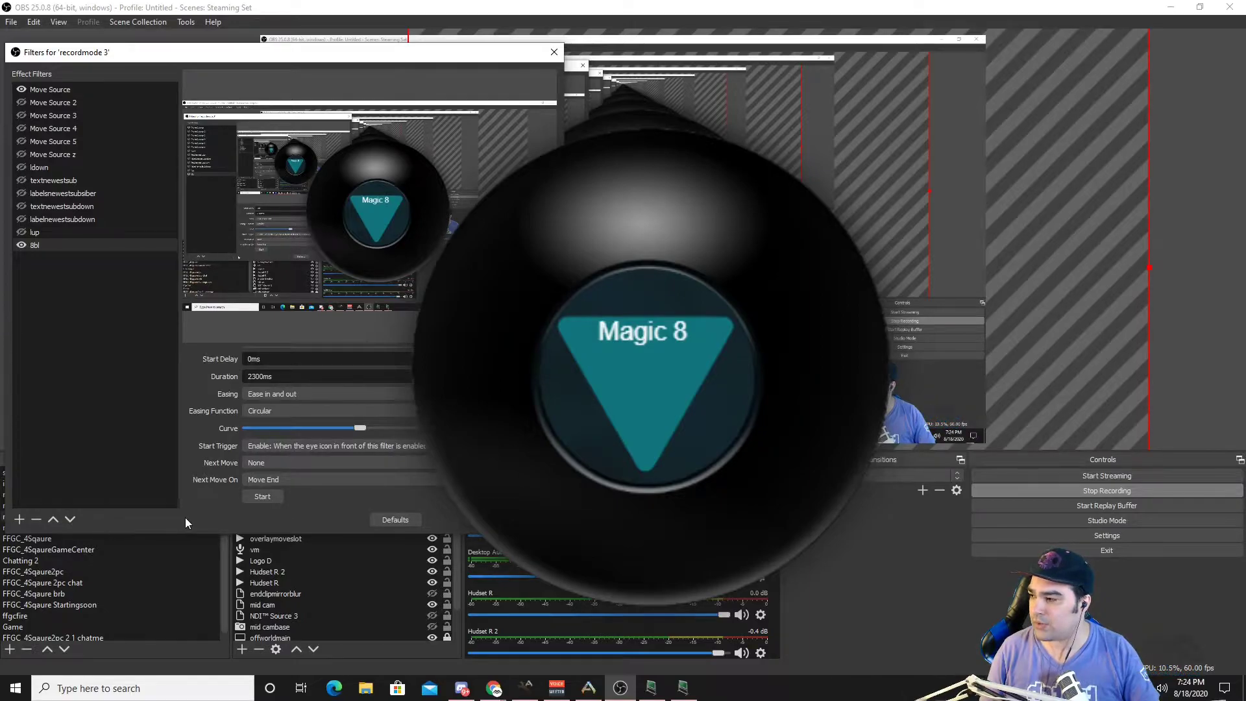
pyautogui.moveTo(319, 522)
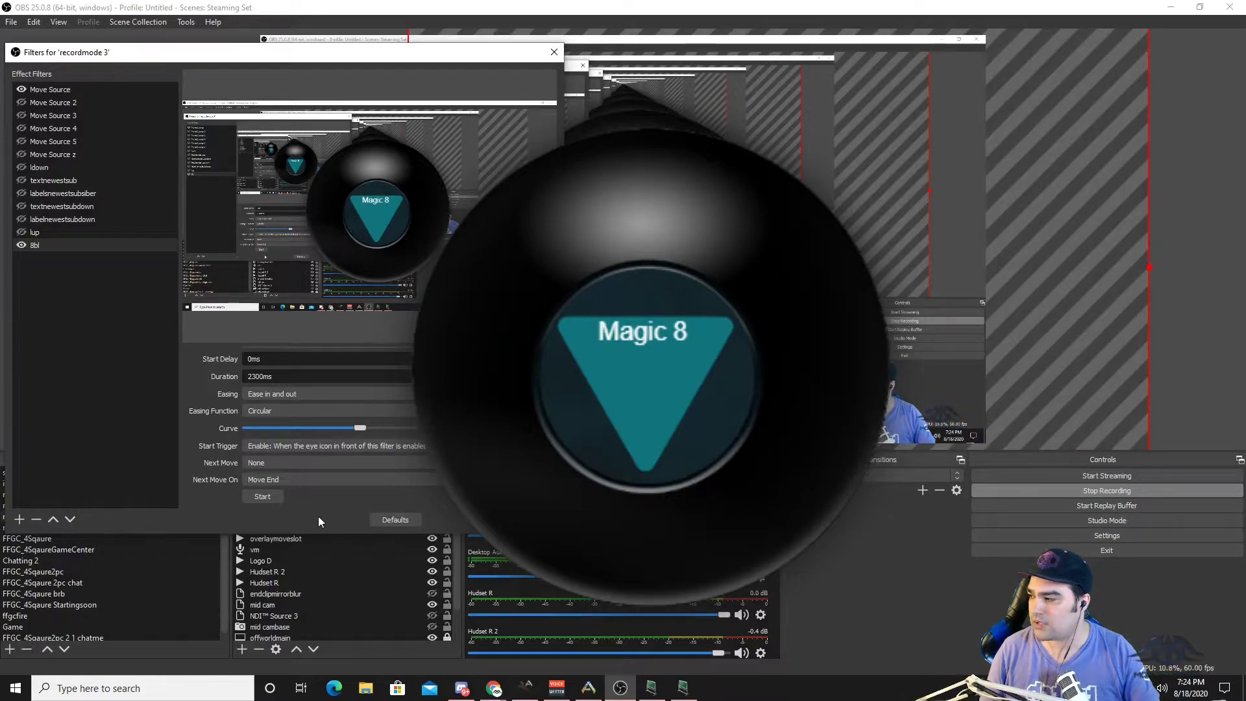
pyautogui.click(554, 52)
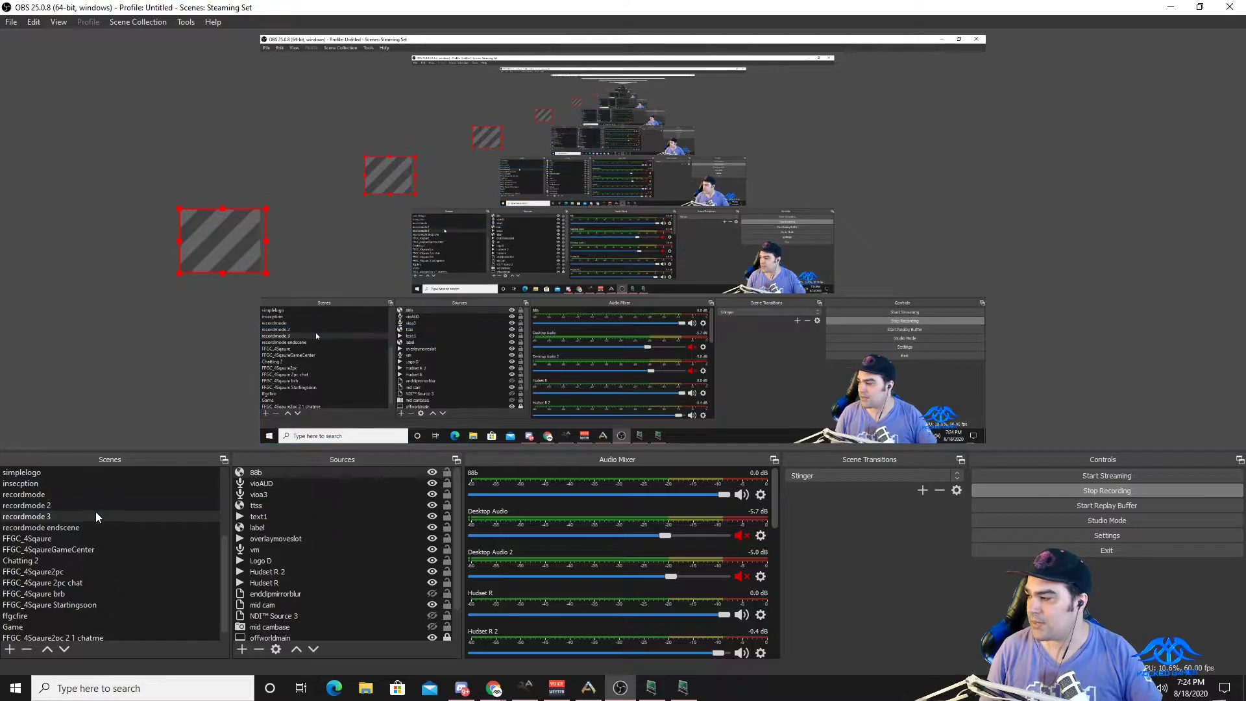
# Step: Add a Move Source filter named 8bs to recordmode 3 targeting source 88b
pyautogui.rightClick(25, 517)
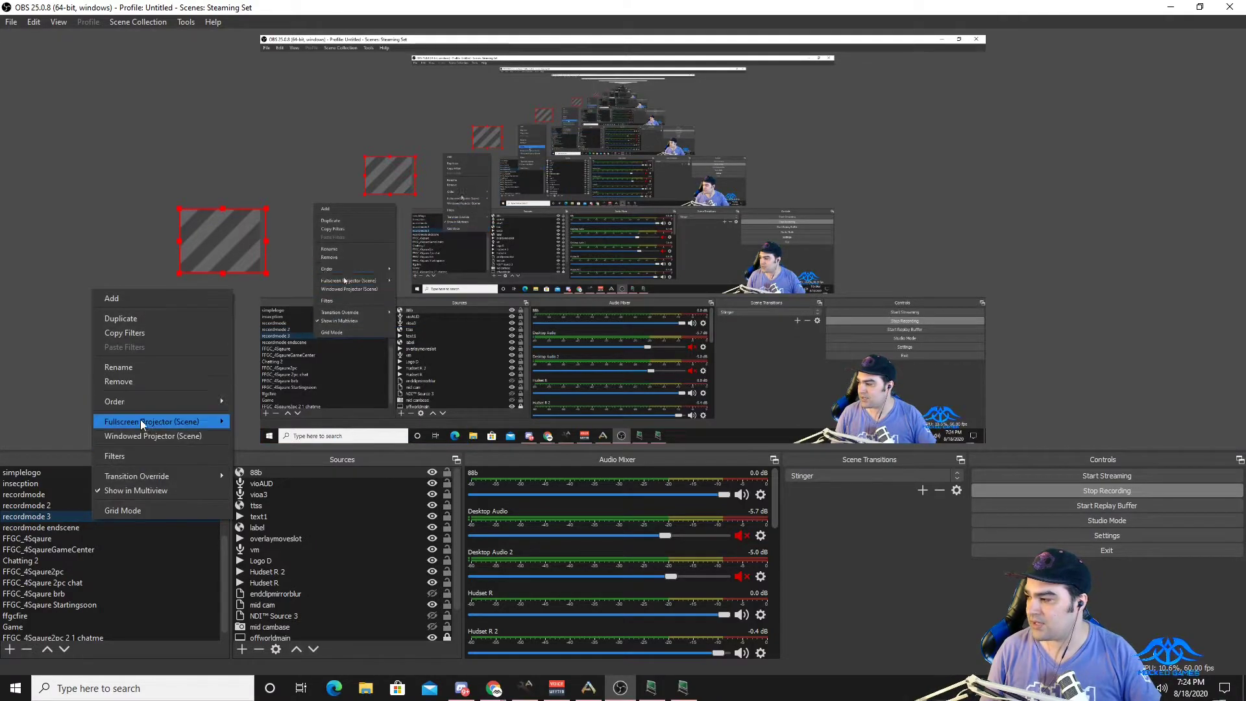
pyautogui.click(114, 456)
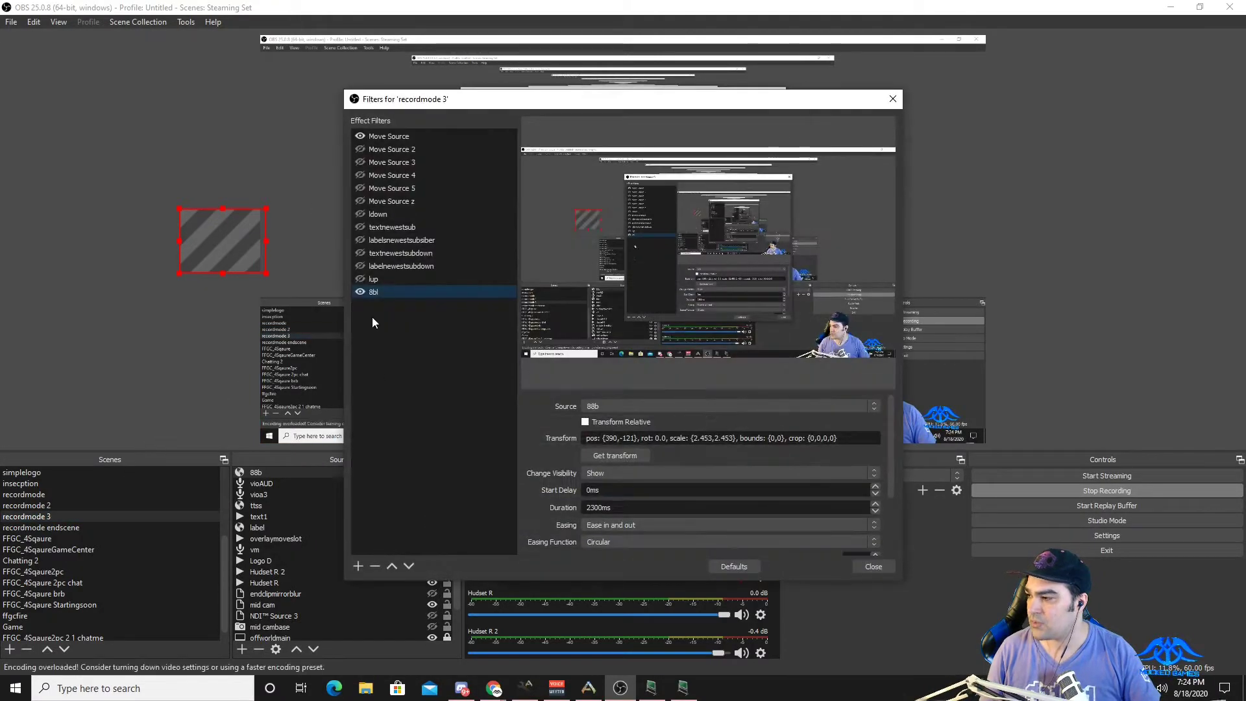
pyautogui.click(358, 566)
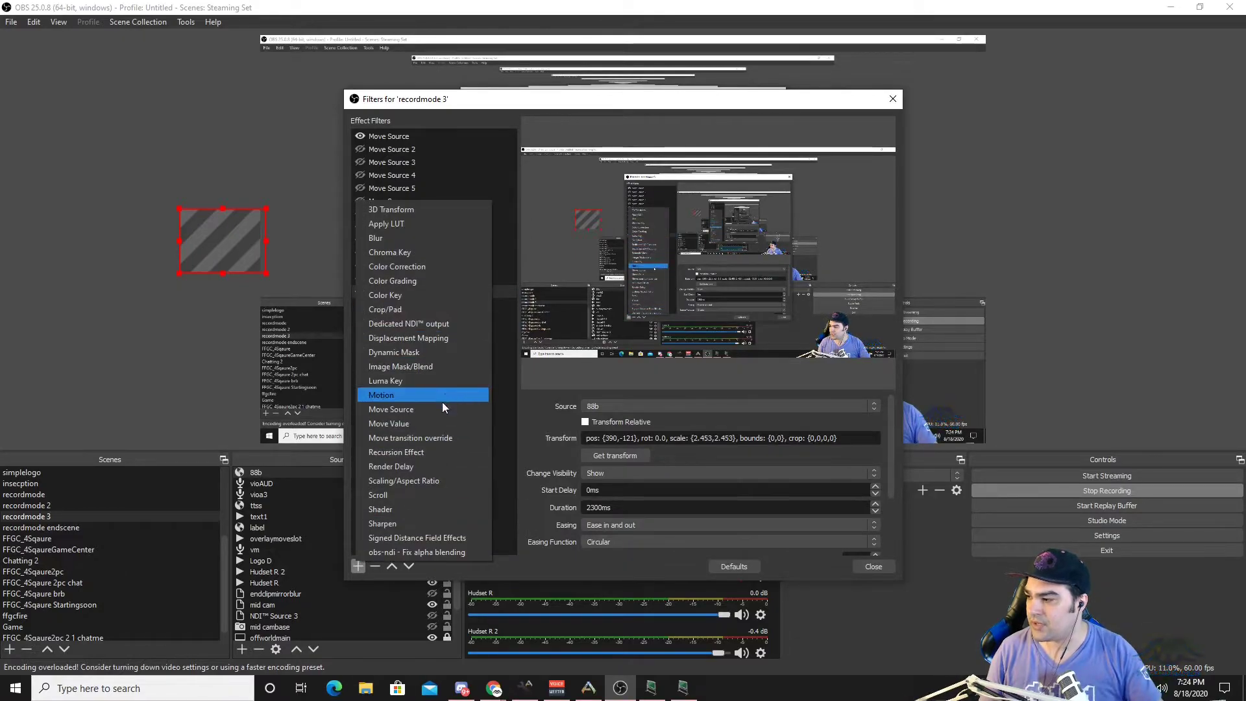
pyautogui.click(390, 409)
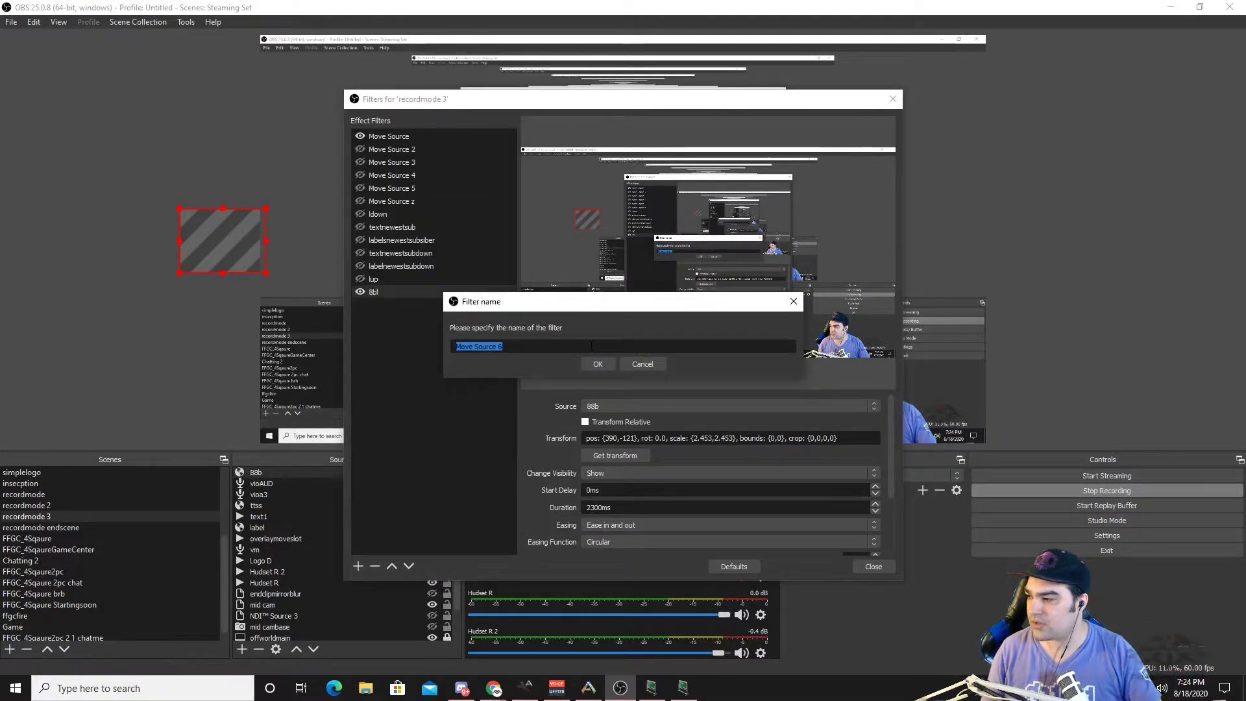
pyautogui.write('8b')
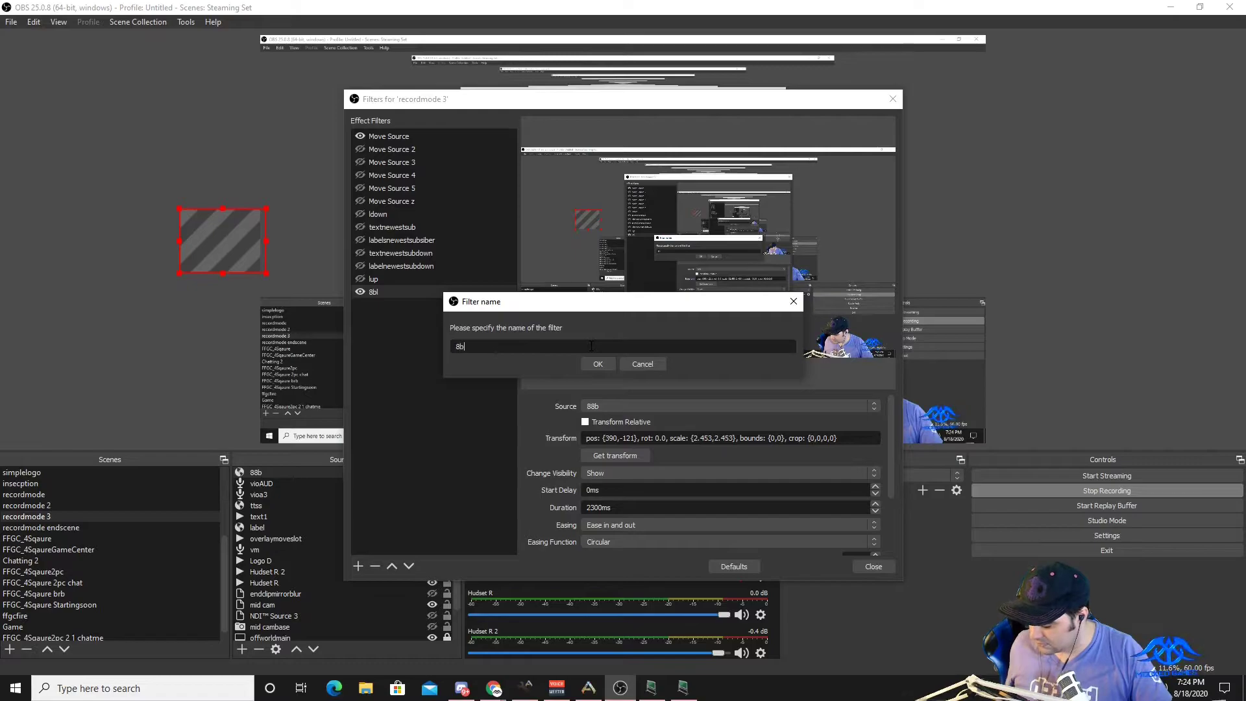
pyautogui.write('s')
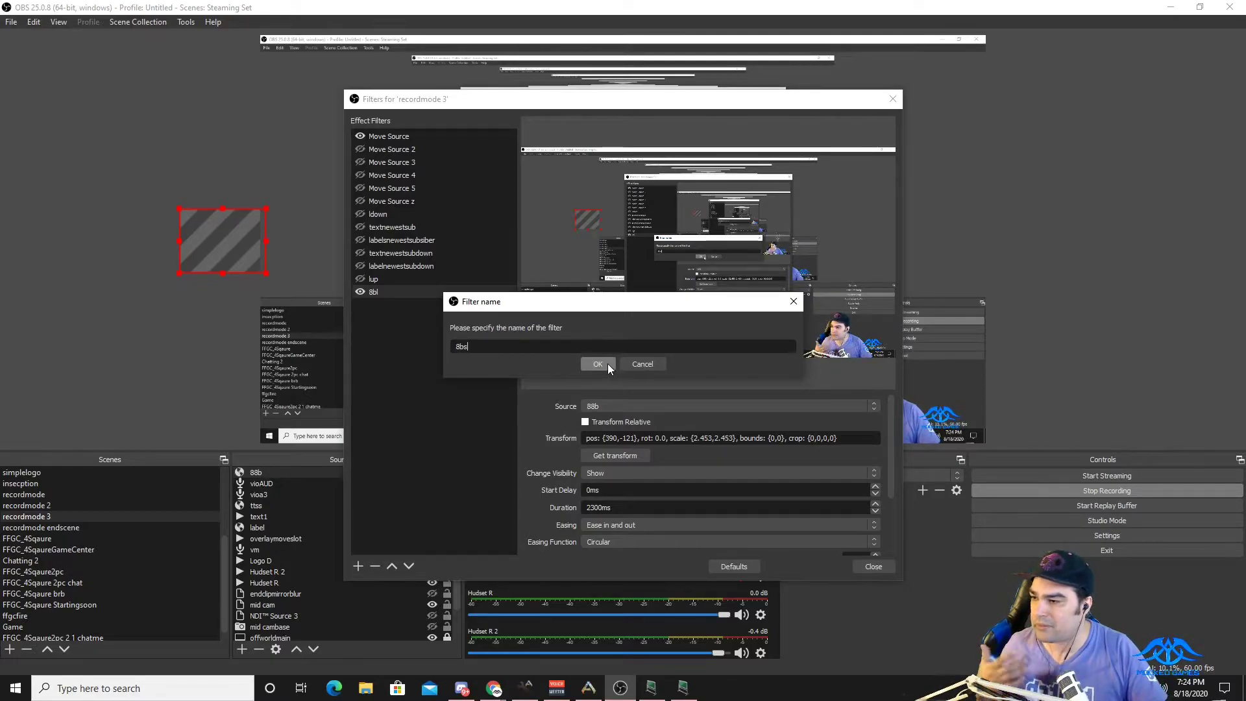
pyautogui.click(597, 363)
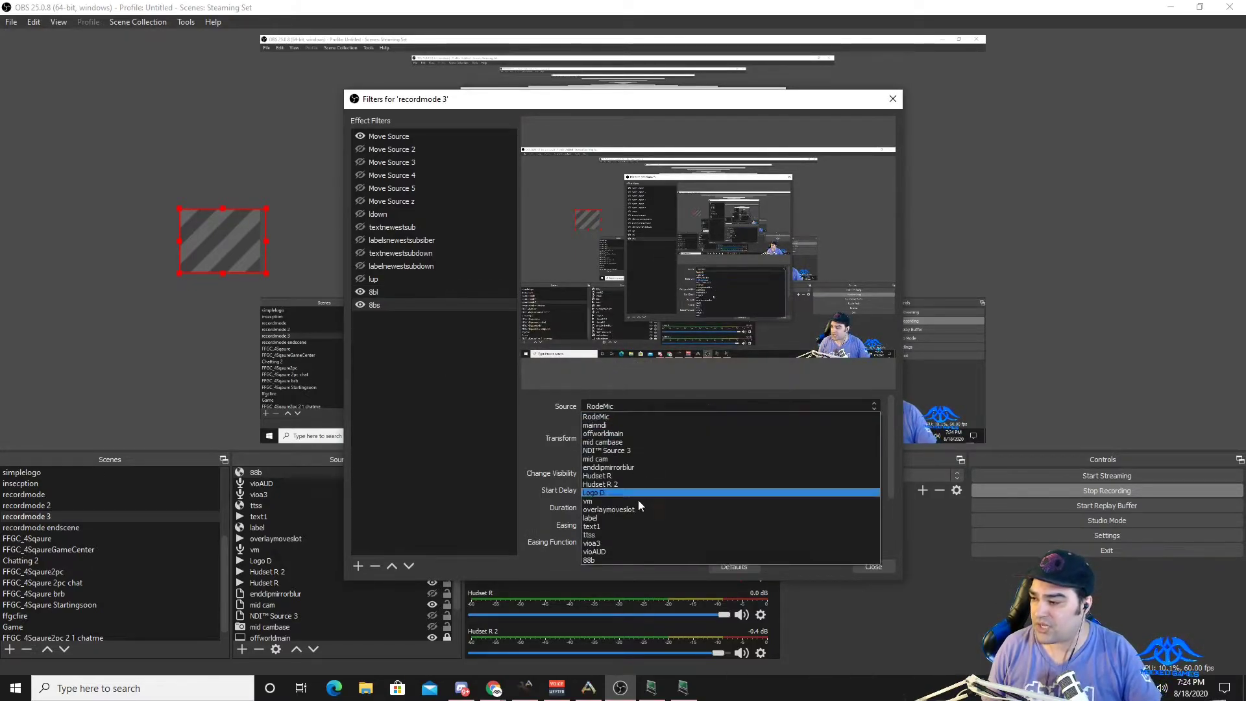
pyautogui.click(589, 560)
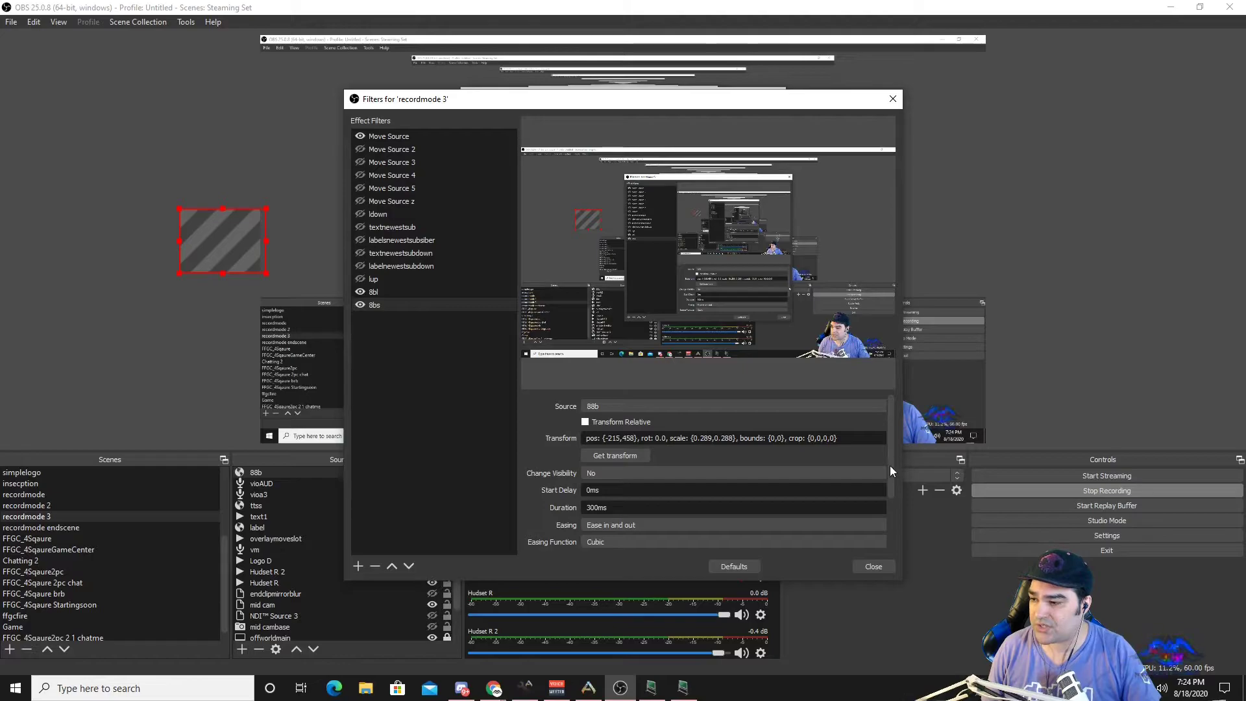
# Step: Give 8bs circular easing and an Enable start trigger, then toggle 8bl to preview its move
pyautogui.scroll(-3)
pyautogui.write('2300')
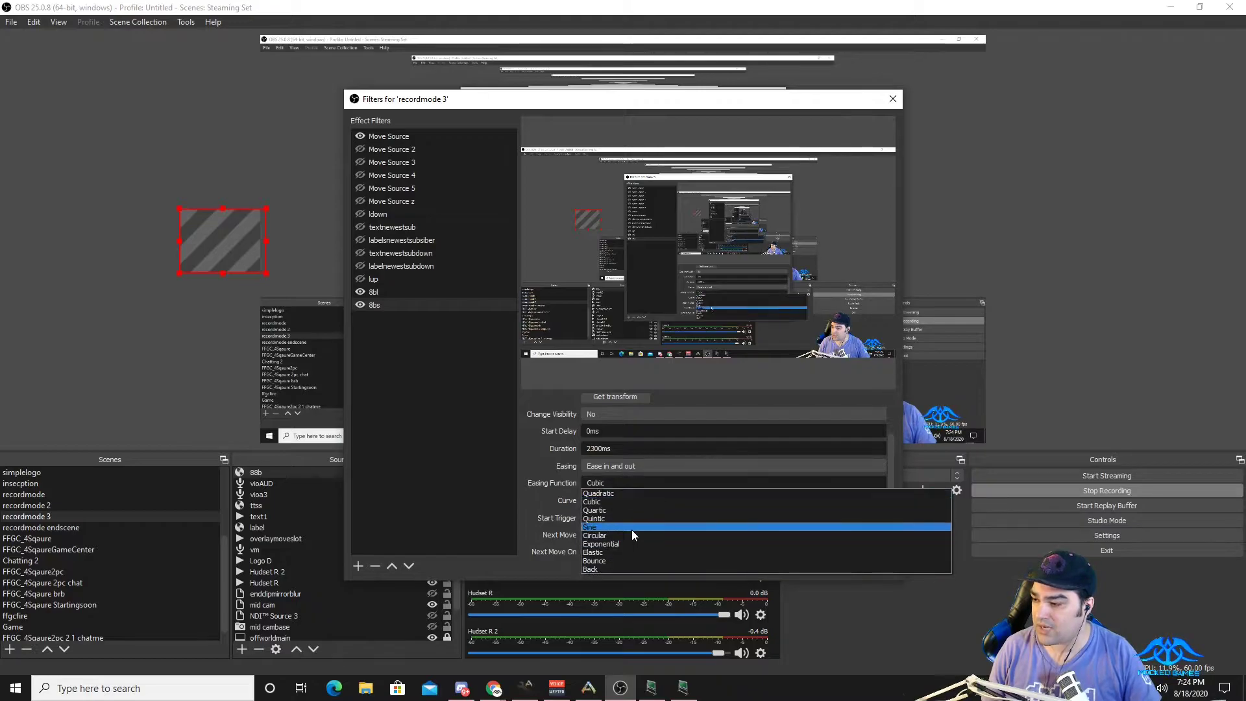
pyautogui.click(594, 534)
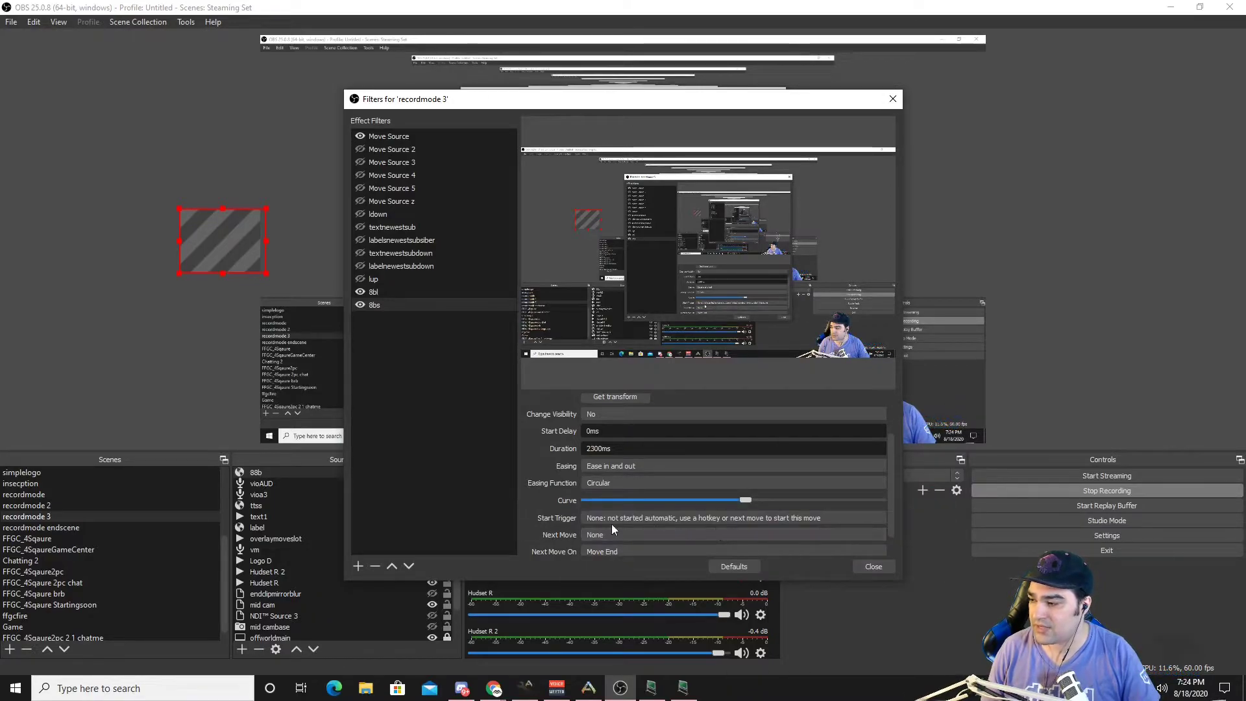
pyautogui.click(730, 518)
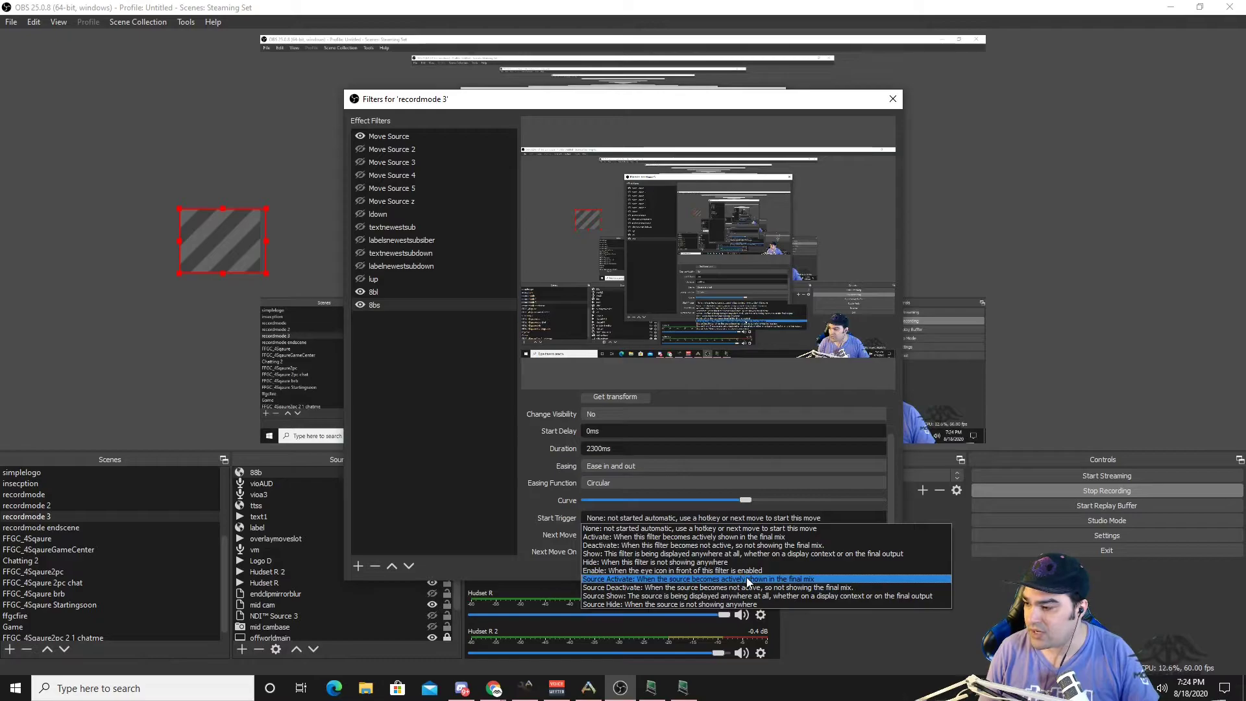
pyautogui.click(674, 571)
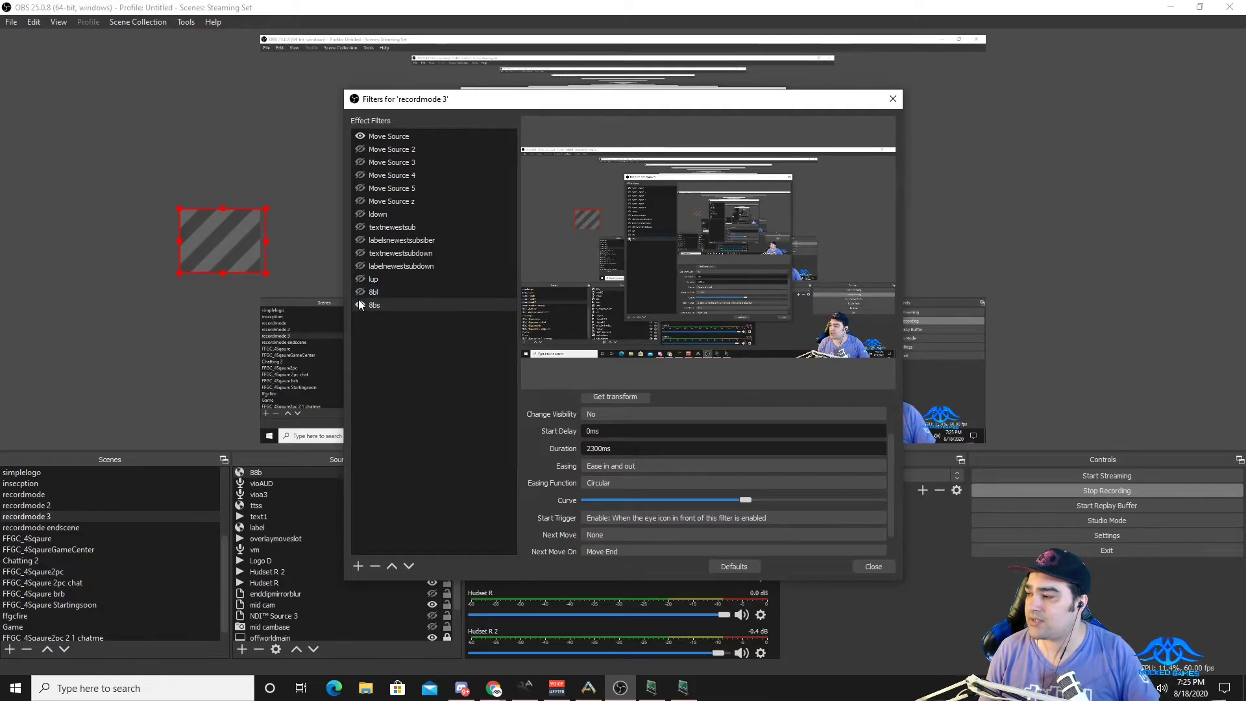
pyautogui.click(374, 292)
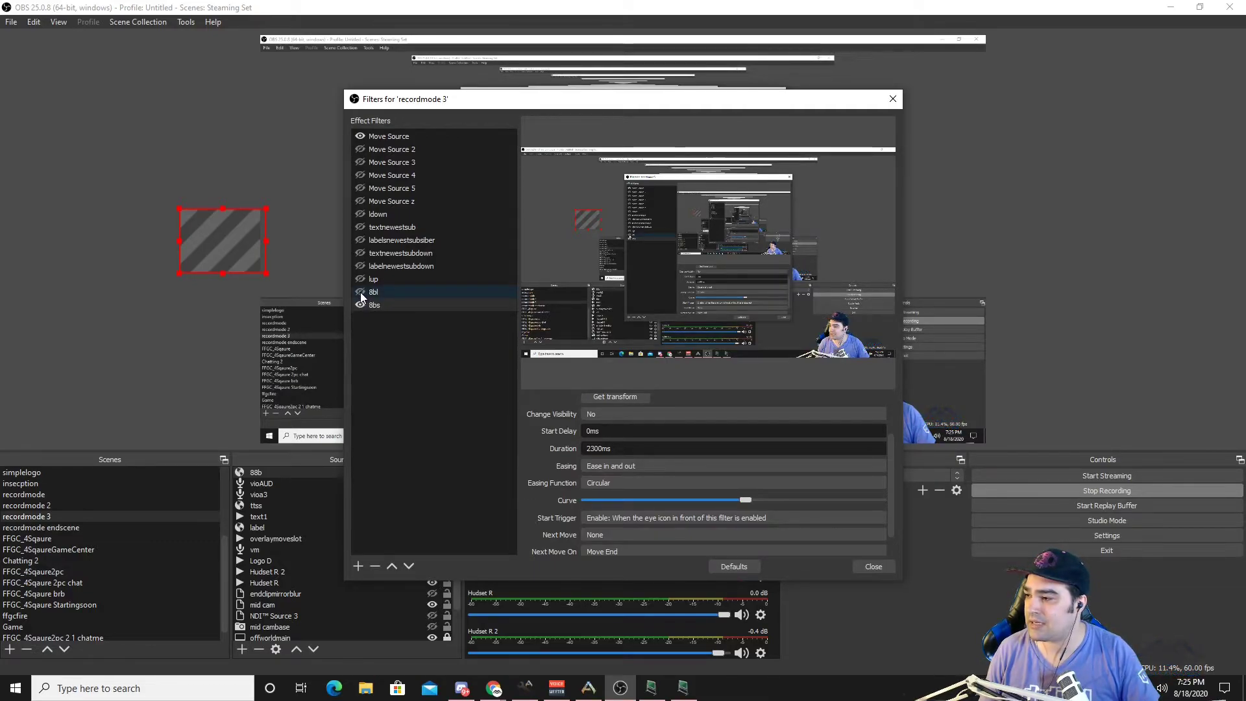
pyautogui.click(374, 303)
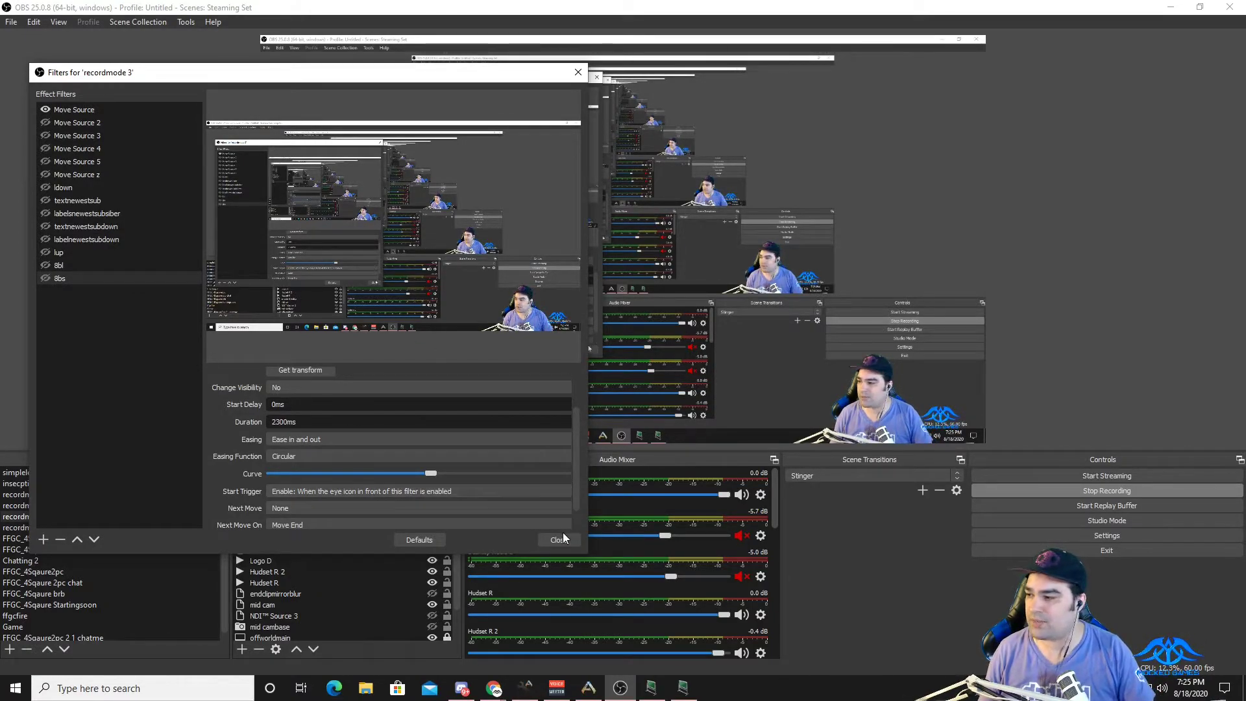
# Step: Close the filters and open Edit Commands for the 8ball button in LioranBoard's channel point triggers deck
pyautogui.click(560, 538)
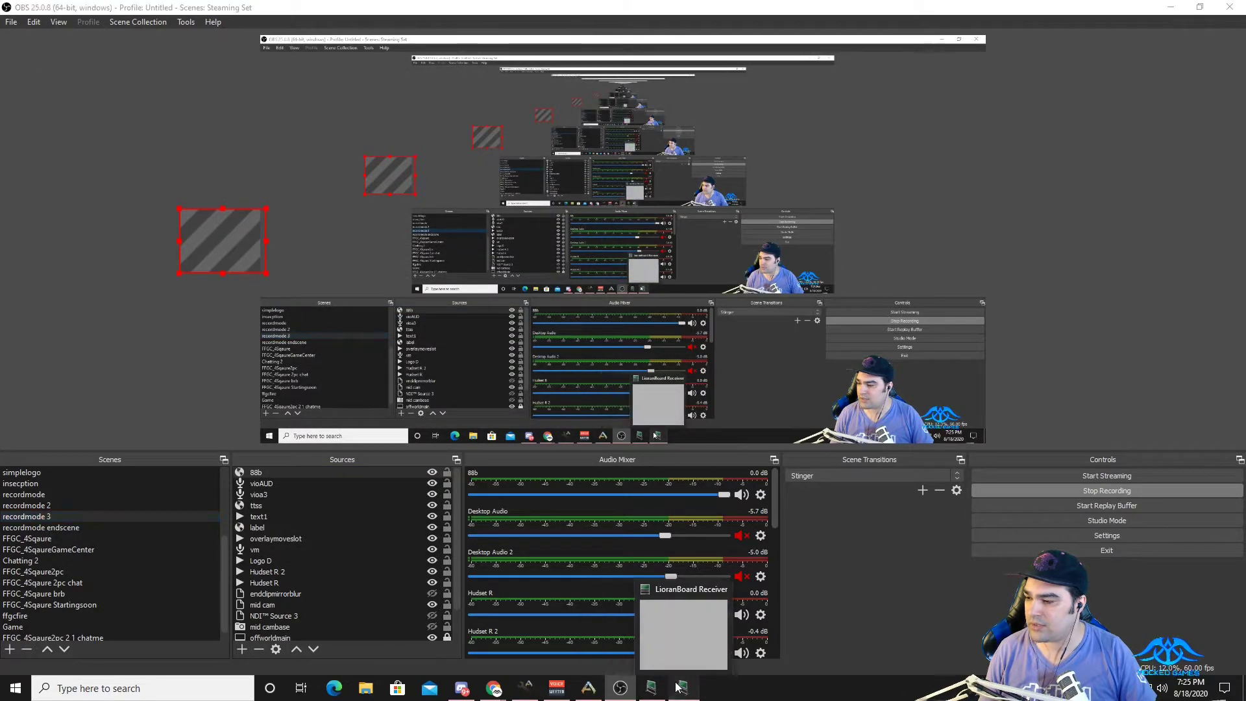
pyautogui.click(681, 688)
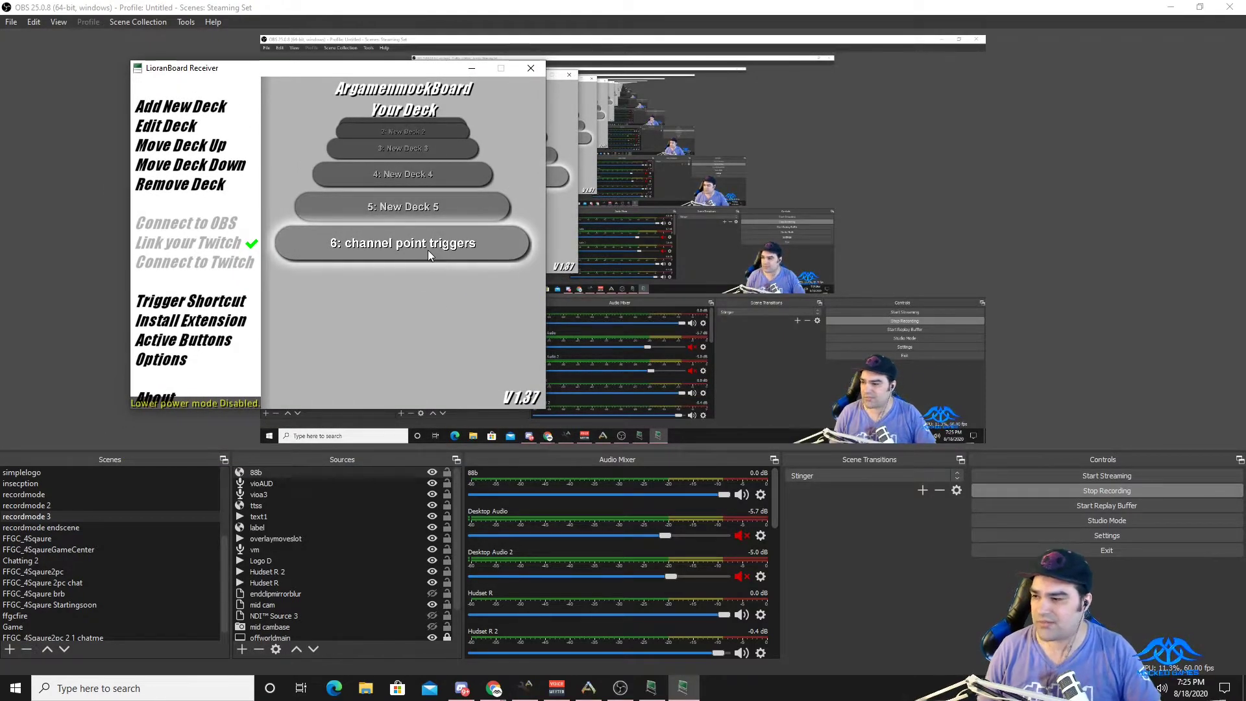
pyautogui.click(402, 243)
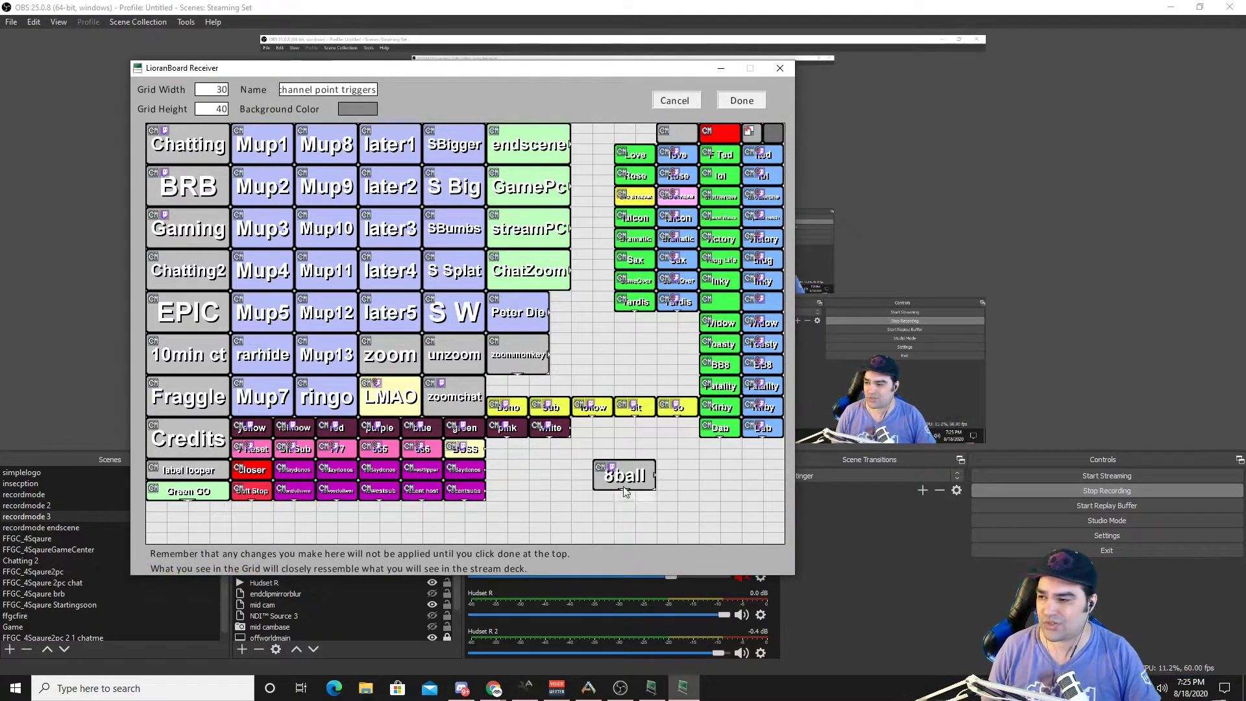
pyautogui.rightClick(624, 475)
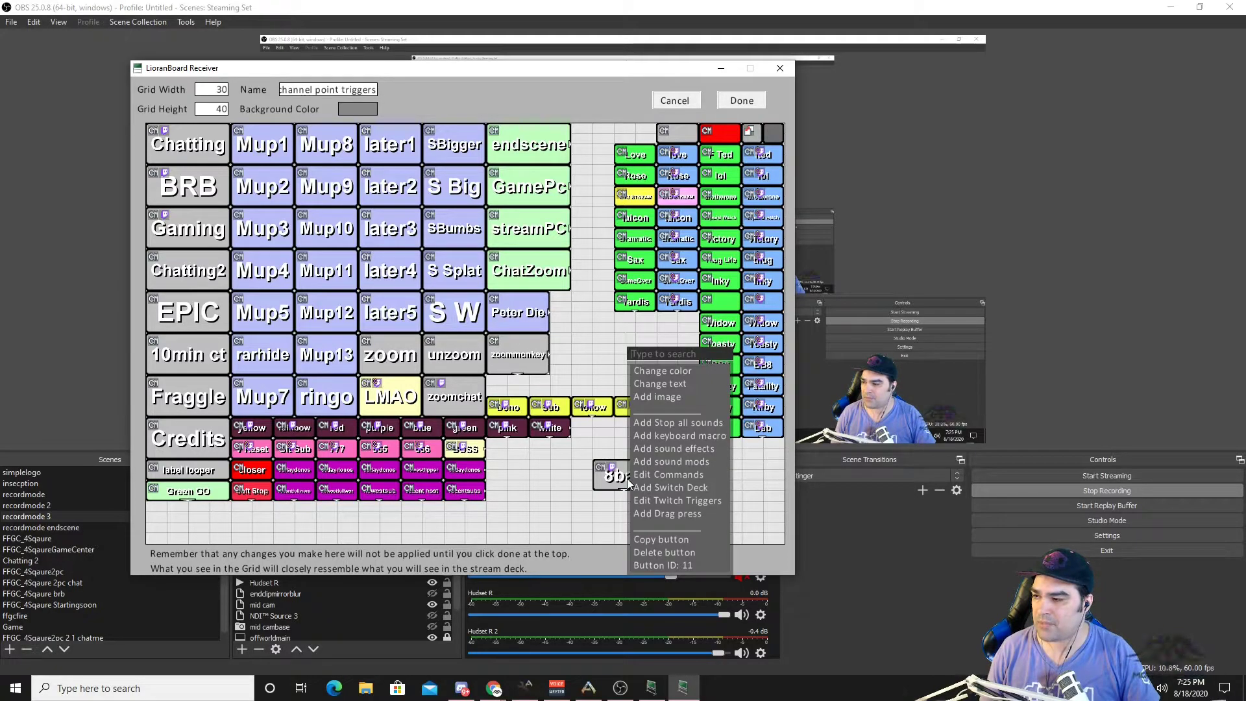
pyautogui.click(669, 474)
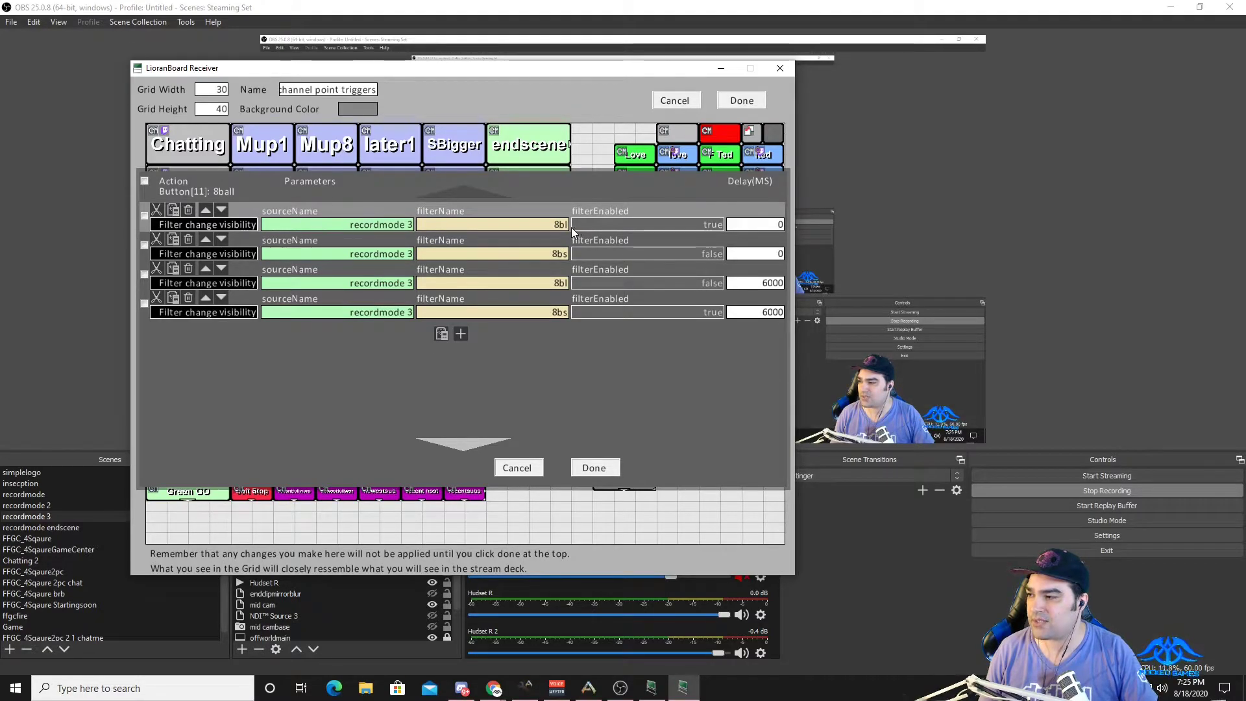
pyautogui.moveTo(575, 356)
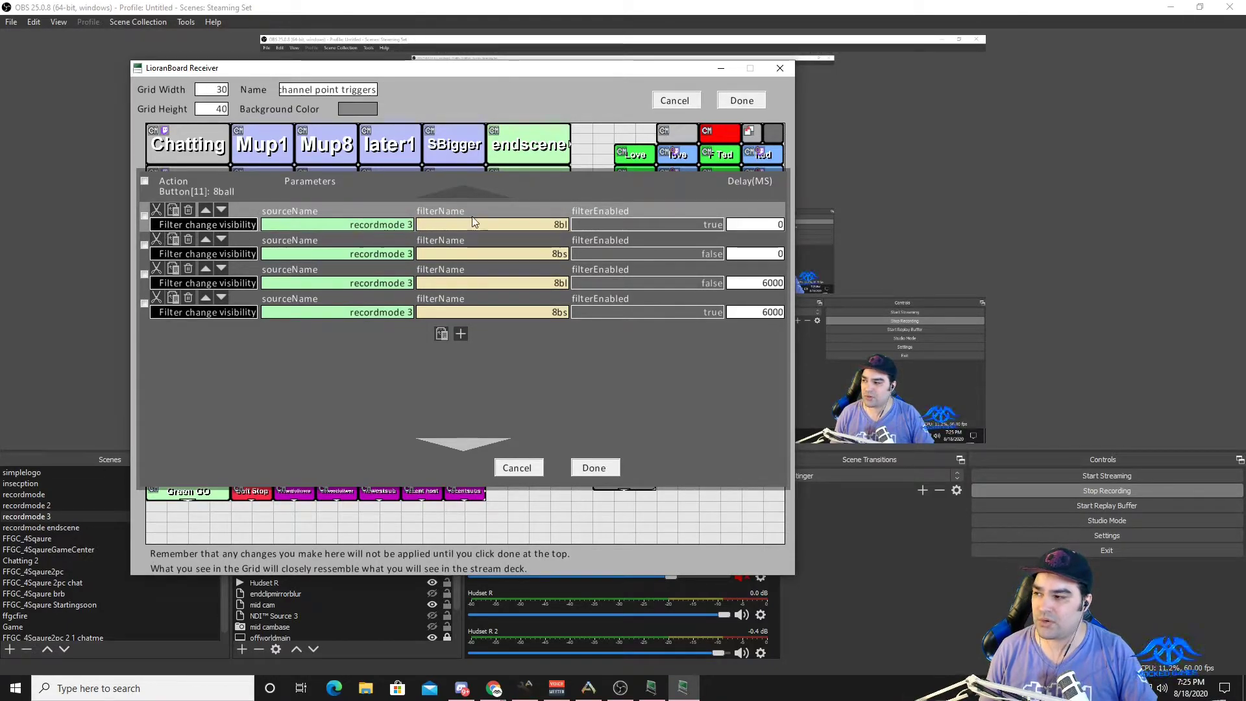
pyautogui.moveTo(531, 235)
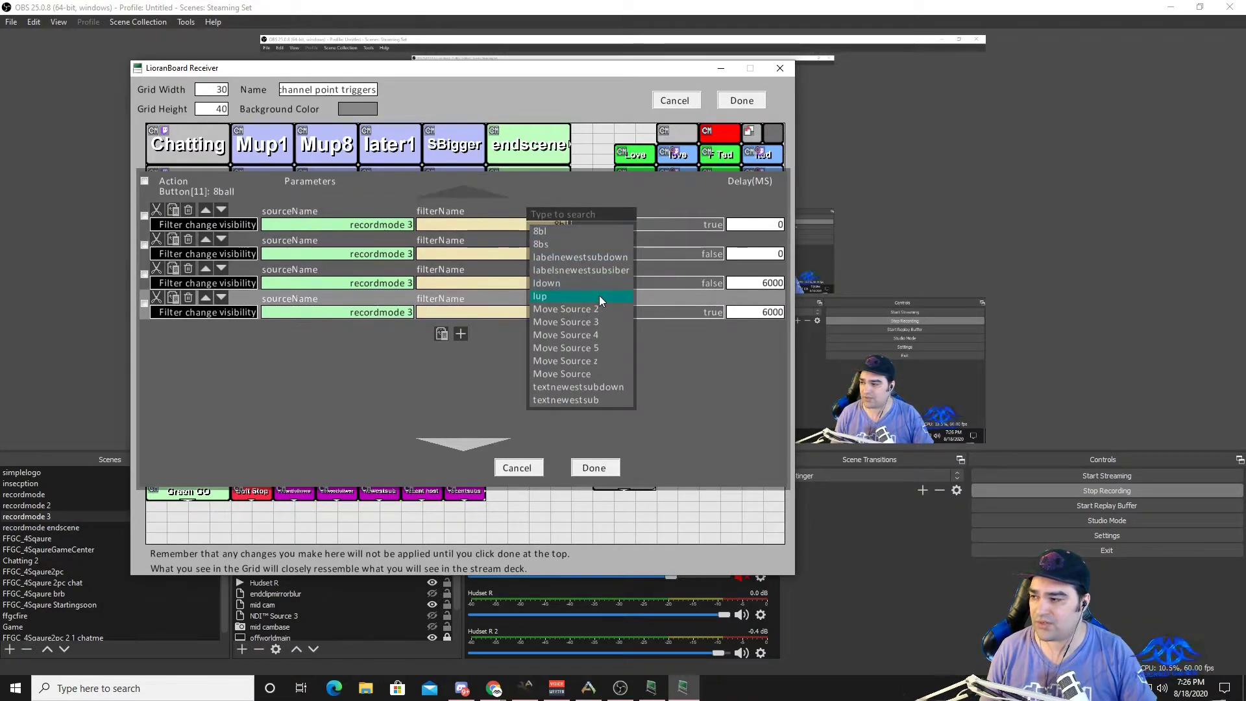
pyautogui.moveTo(509, 262)
pyautogui.write('re')
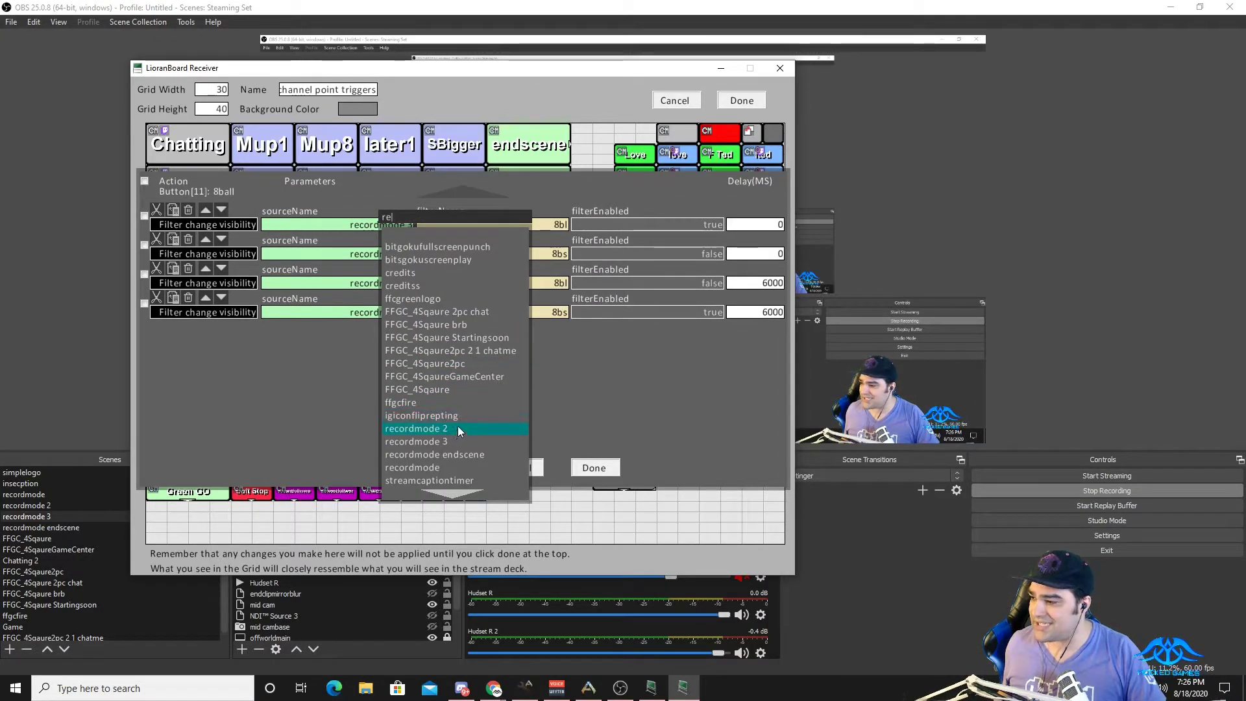
# Step: Keep recordmode 3 as source, pick filter 8bl, and save the 8ball button's commands with Done
pyautogui.click(417, 442)
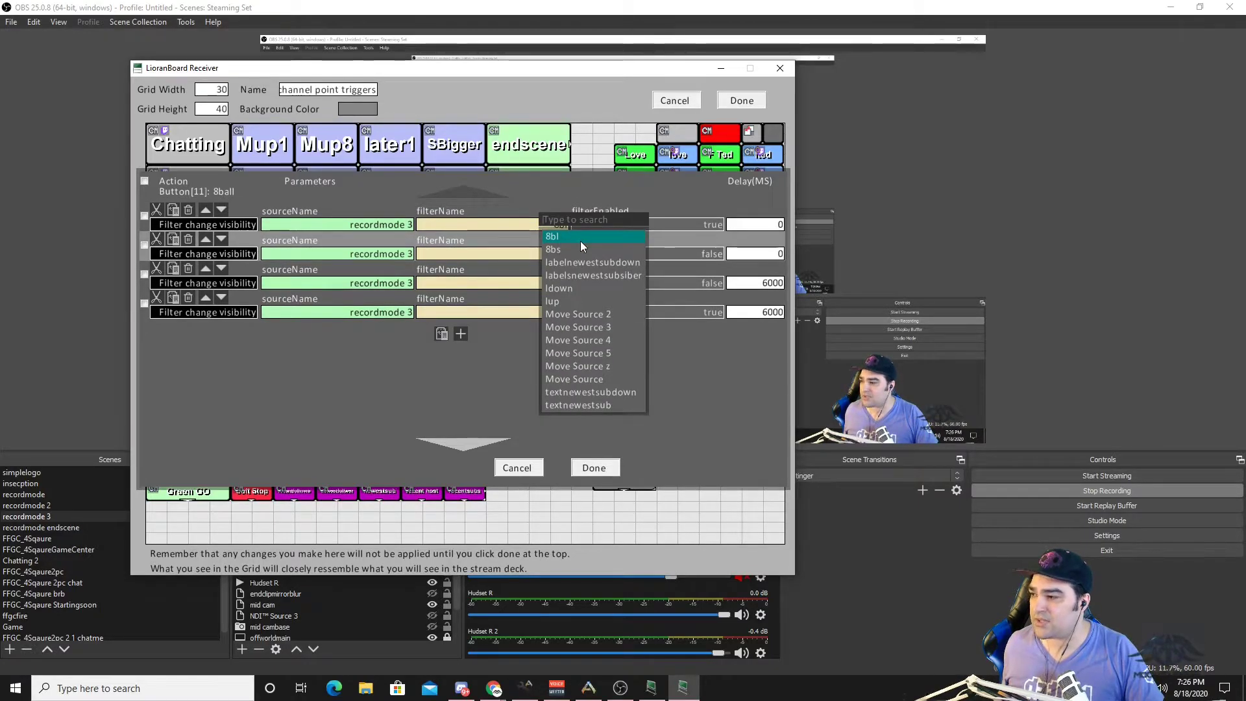
pyautogui.click(551, 236)
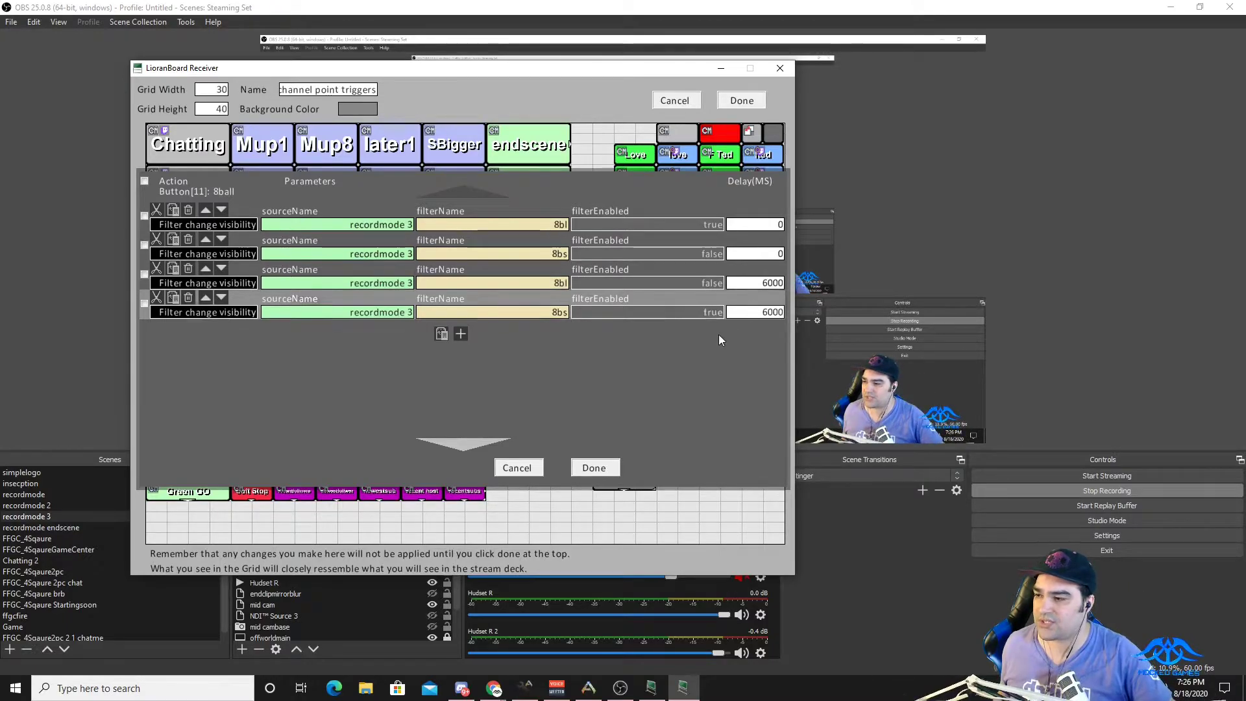
pyautogui.click(593, 467)
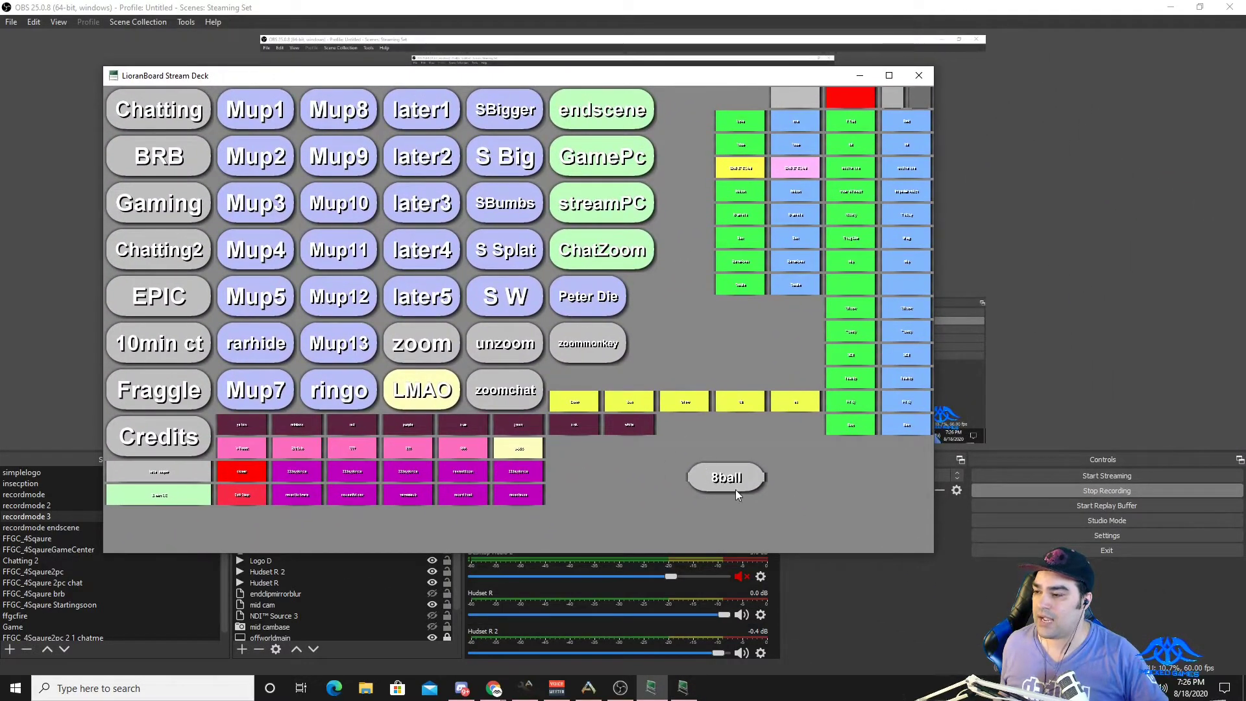
# Step: Fire the 8ball Stream Deck button to test the move, hide the deck and restore LioranBoard Receiver
pyautogui.click(723, 476)
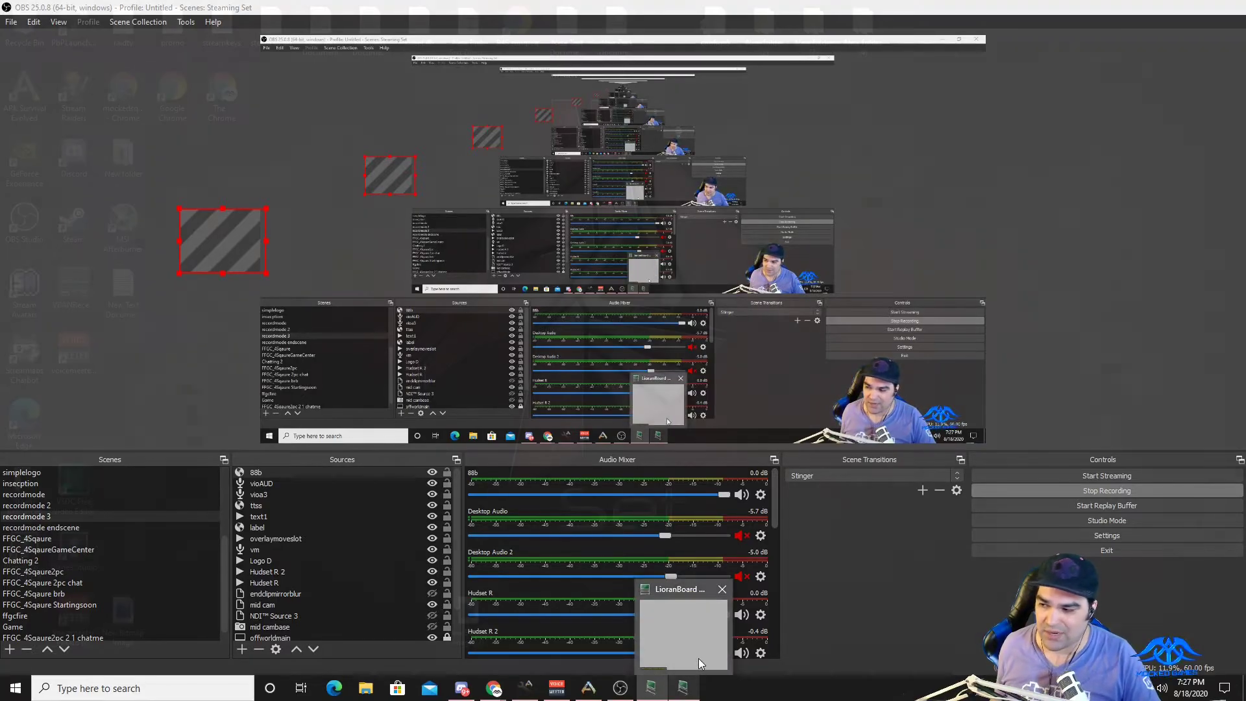
pyautogui.click(721, 589)
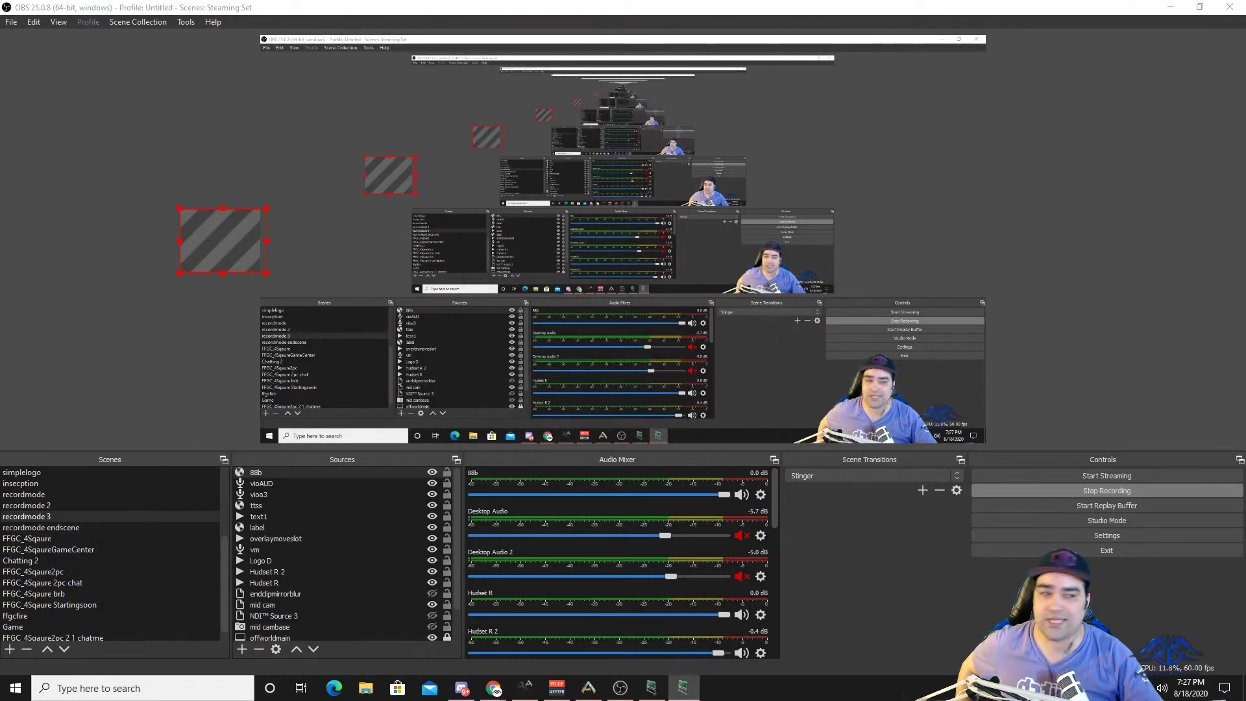
pyautogui.click(681, 688)
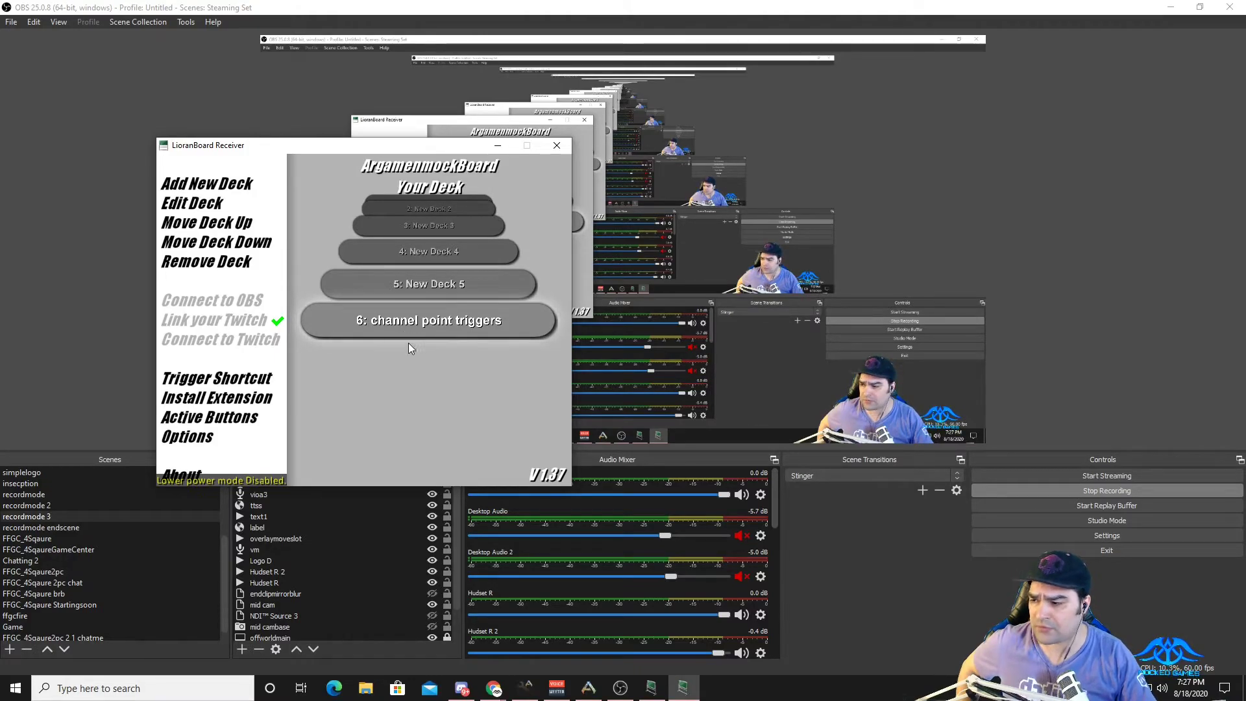
# Step: Edit the 8ball button's Twitch triggers in deck 6: channel point triggers
pyautogui.click(428, 319)
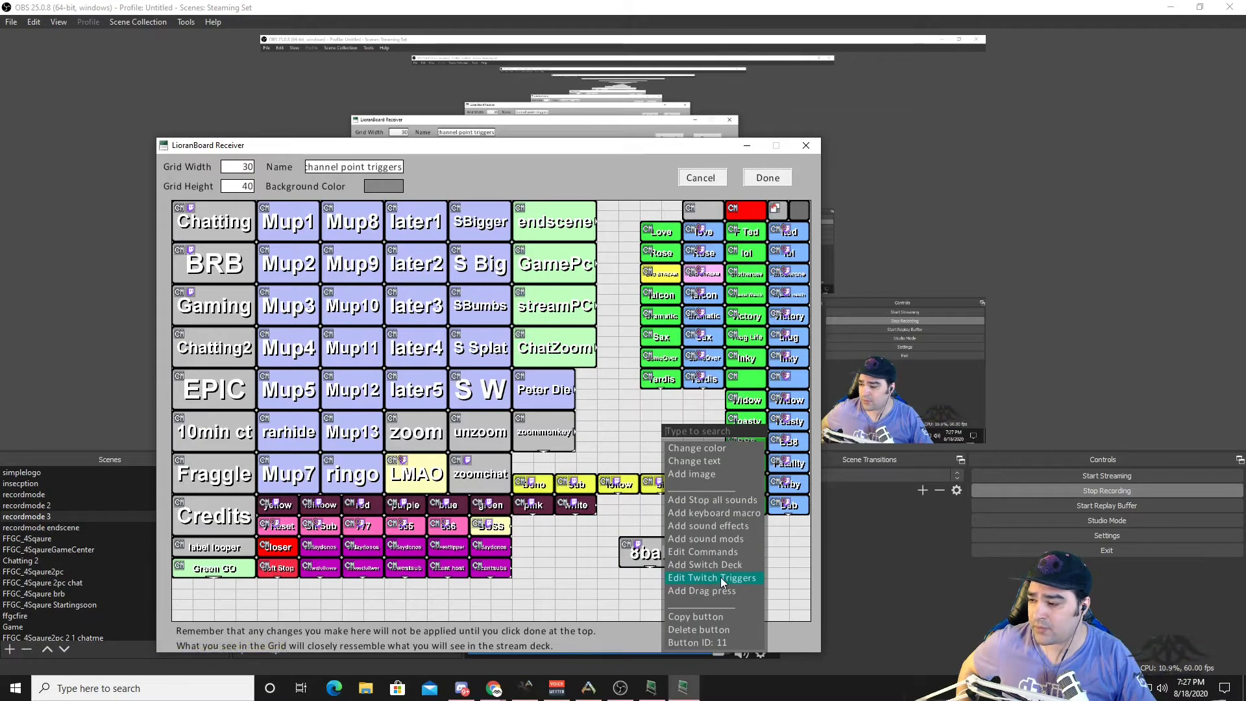
pyautogui.click(711, 577)
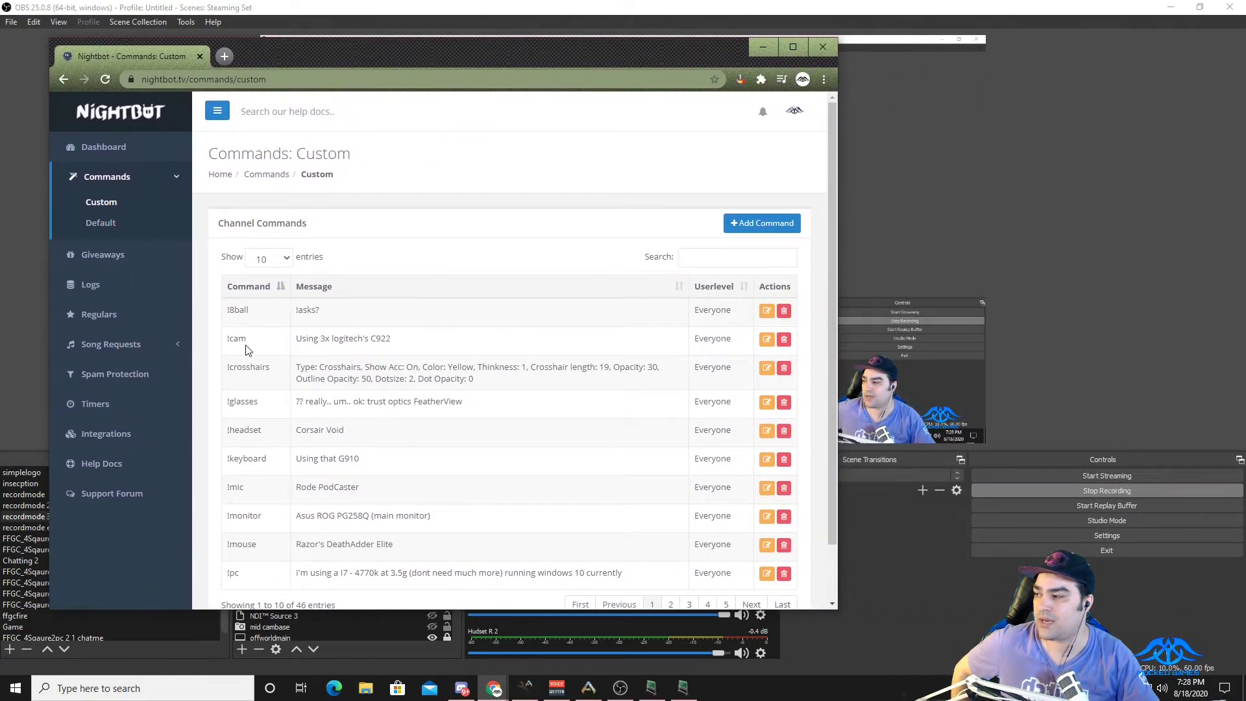
# Step: Select the !8ball command name in Nightbot's custom commands list
pyautogui.doubleClick(237, 309)
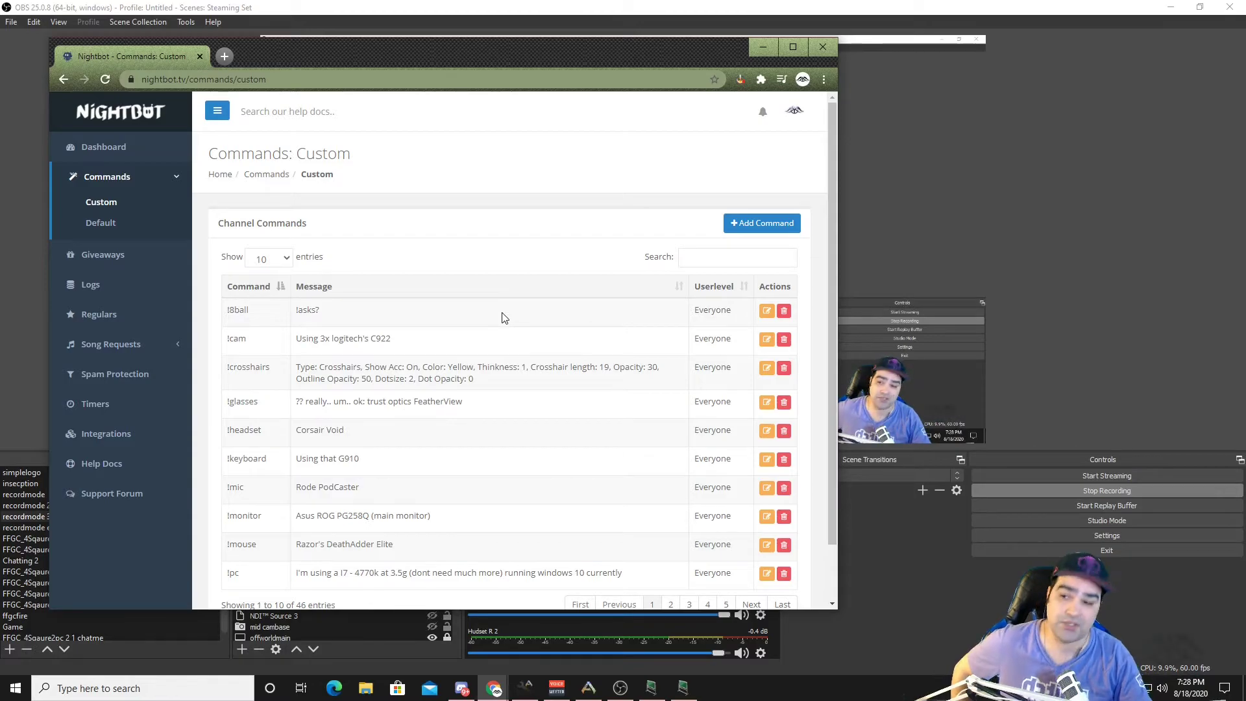
pyautogui.moveTo(246, 311)
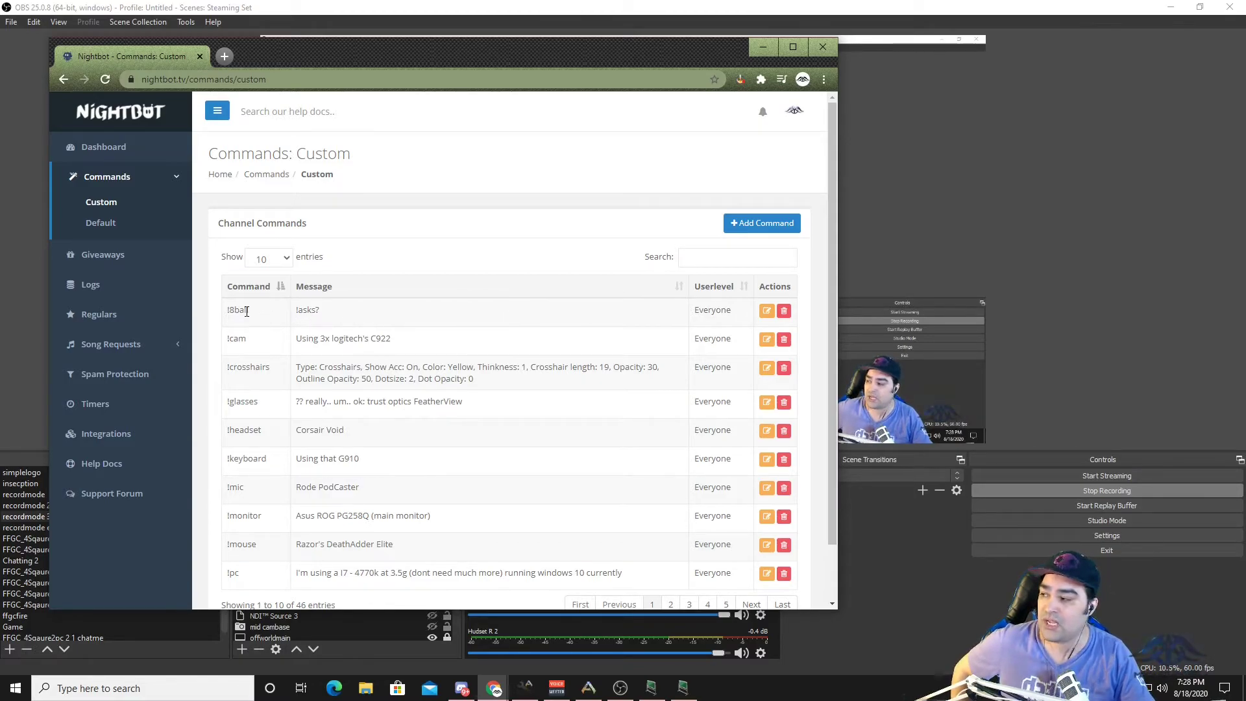
pyautogui.doubleClick(306, 309)
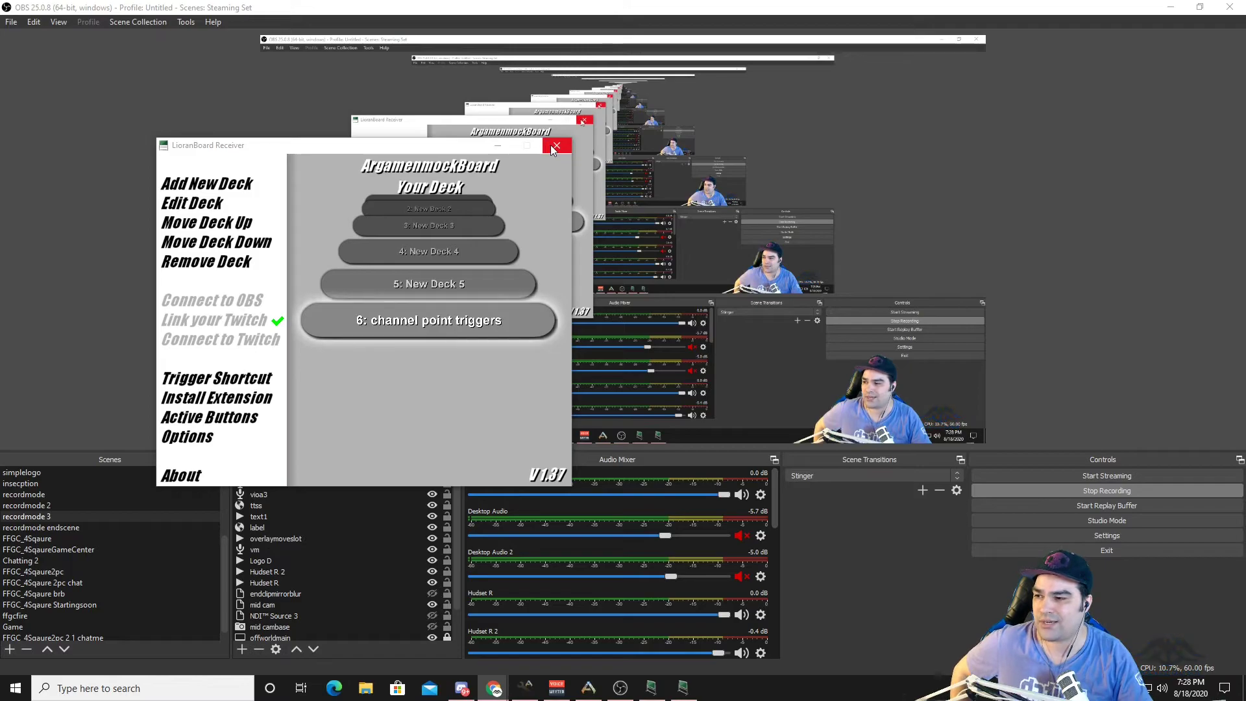
pyautogui.moveTo(556, 148)
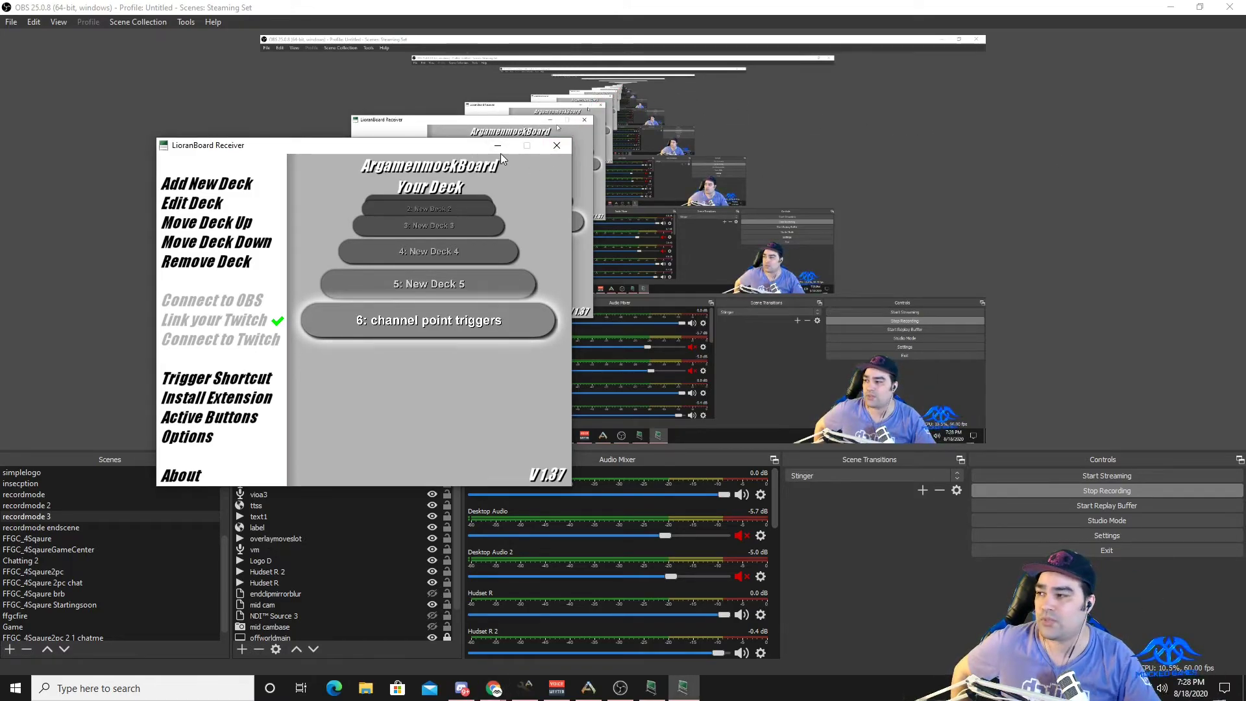
# Step: Close the LioranBoard Receiver window, leaving OBS's recordmode 3 scene showing
pyautogui.click(557, 146)
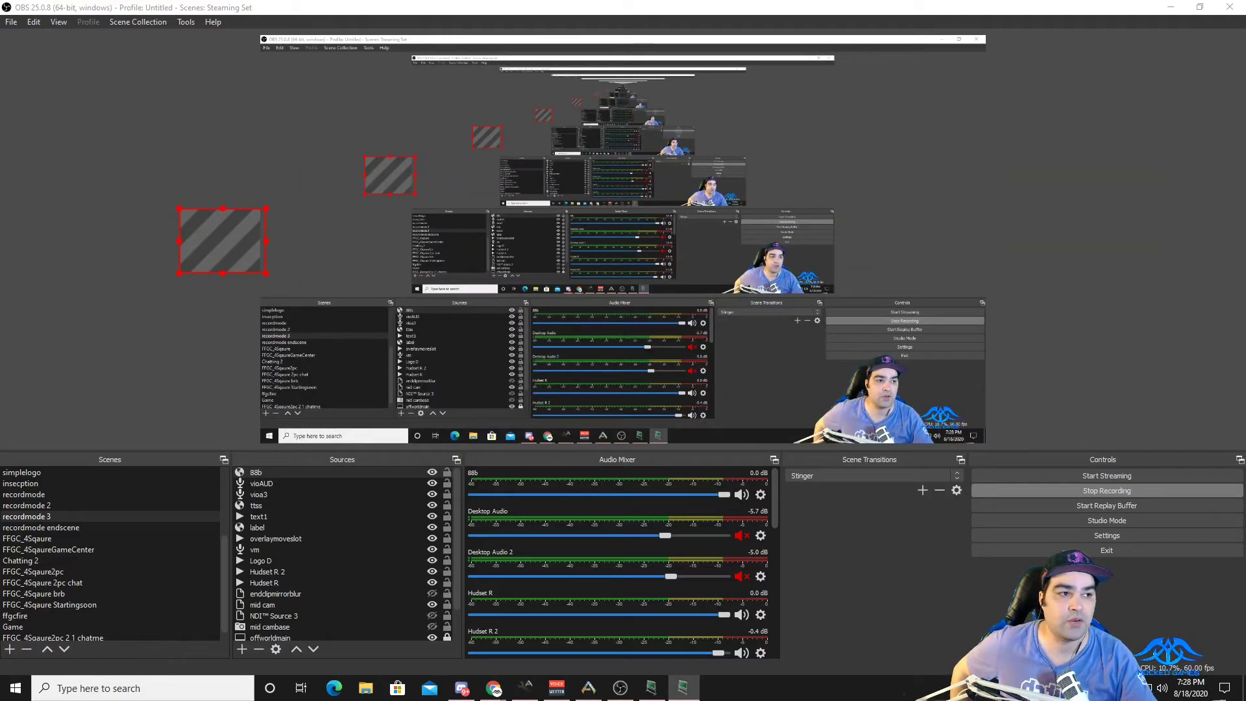